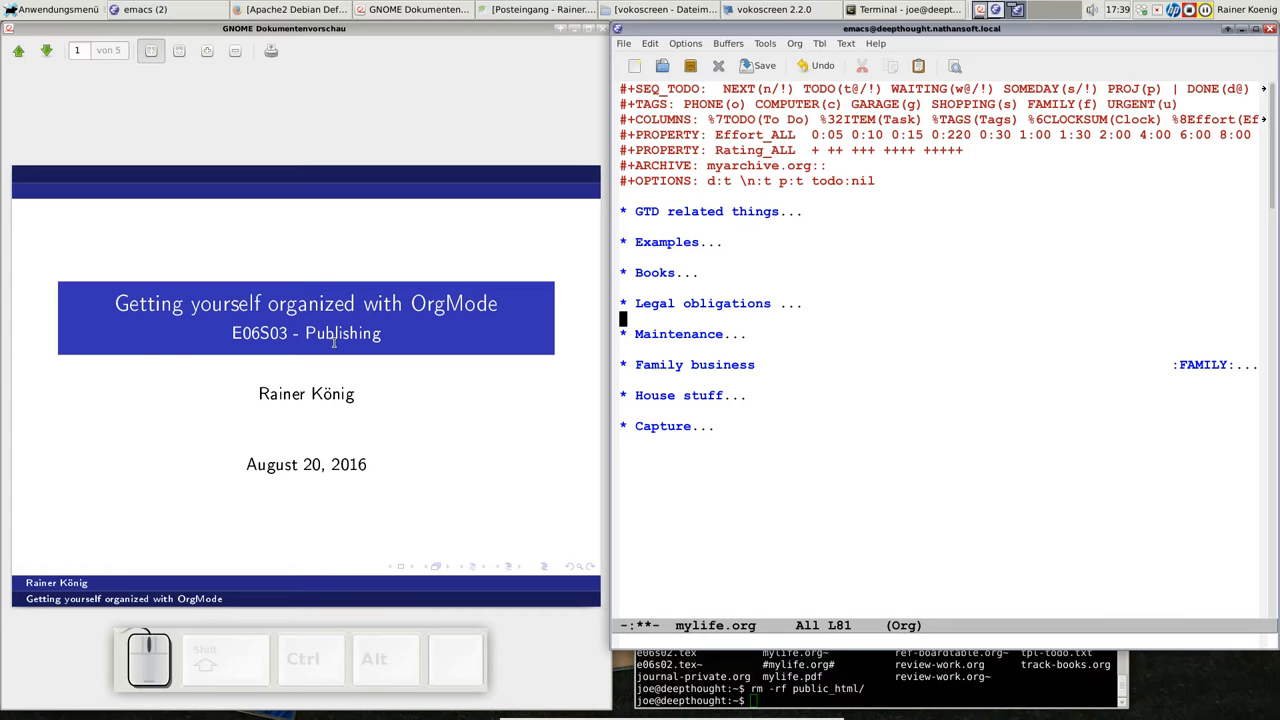
pyautogui.moveTo(622, 390)
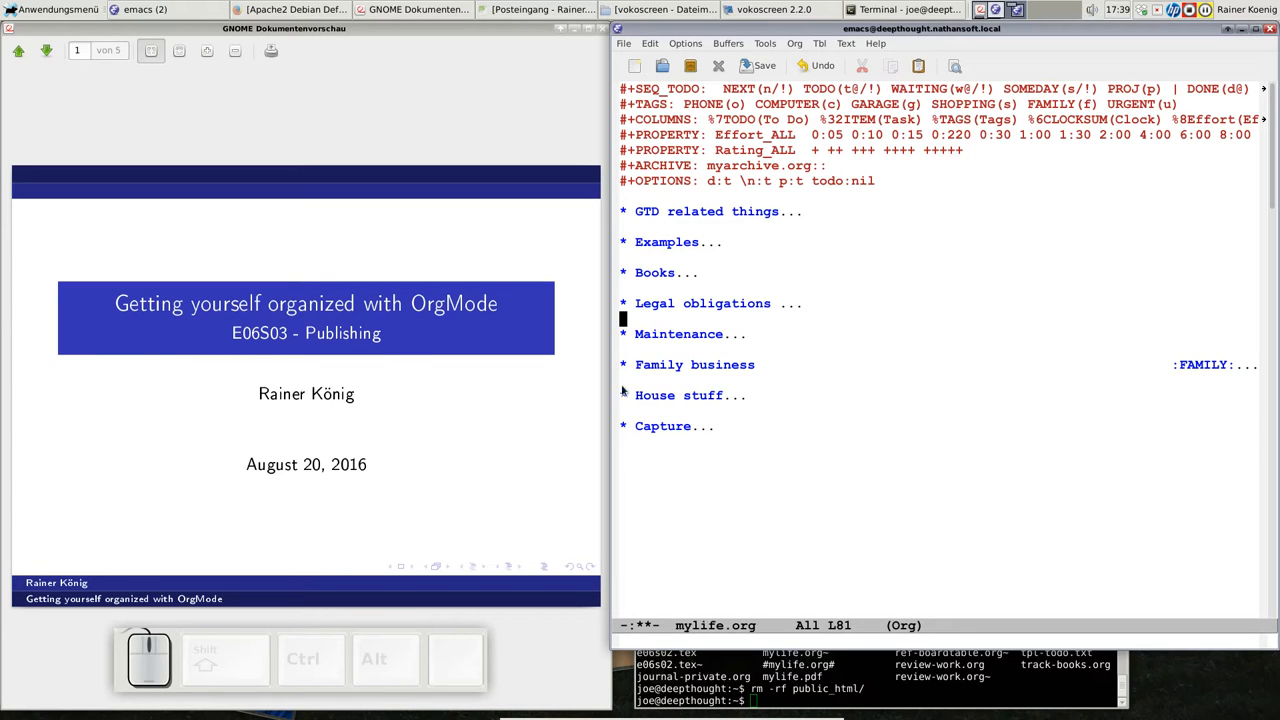
pyautogui.moveTo(164, 192)
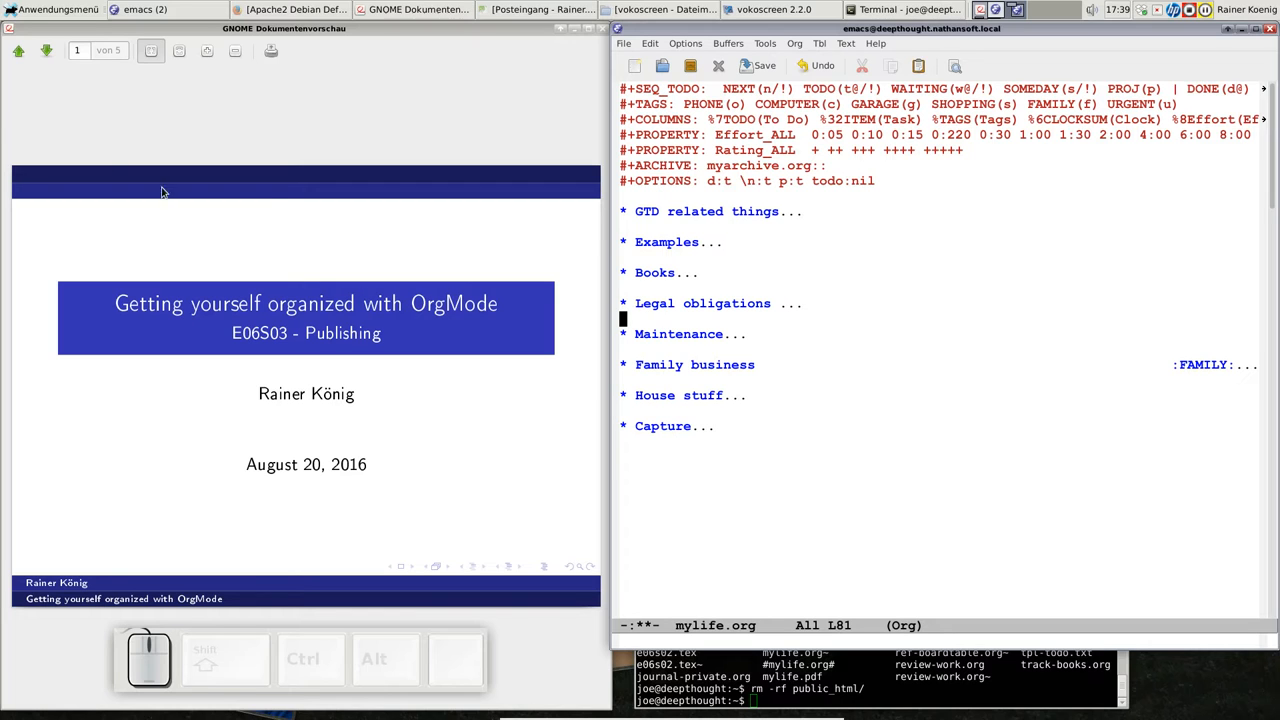
pyautogui.moveTo(32, 88)
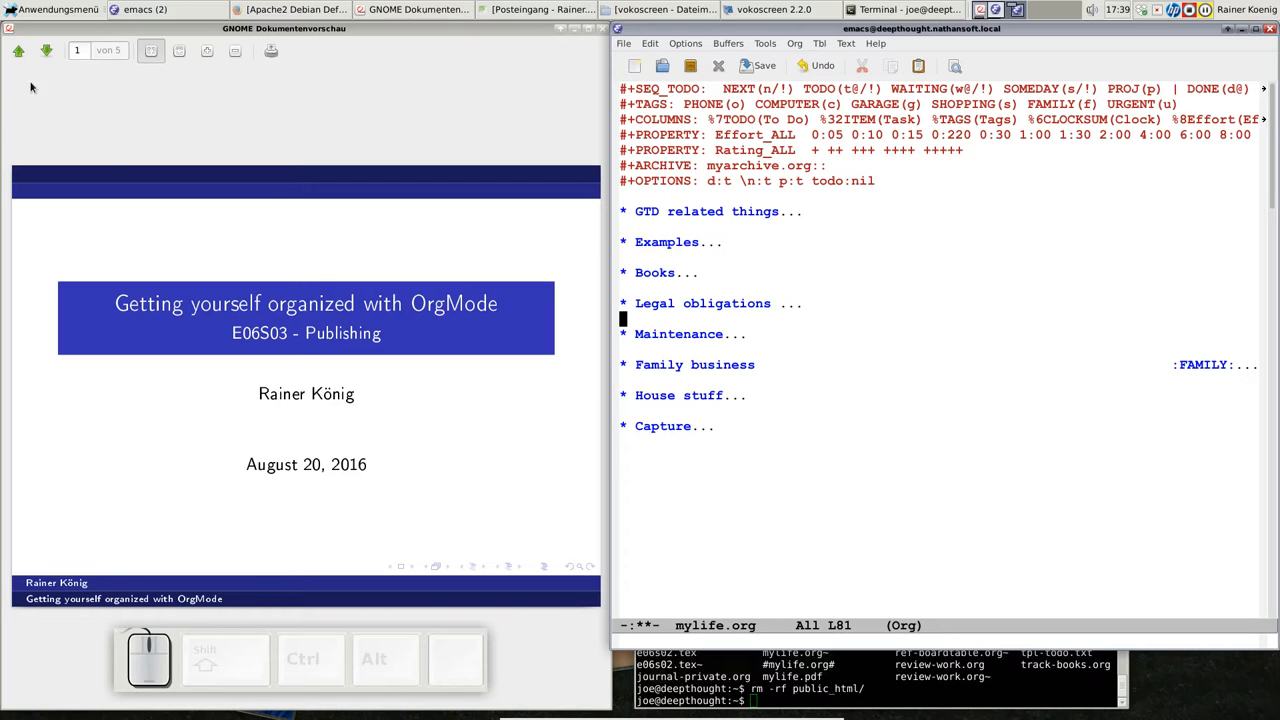
pyautogui.moveTo(80, 136)
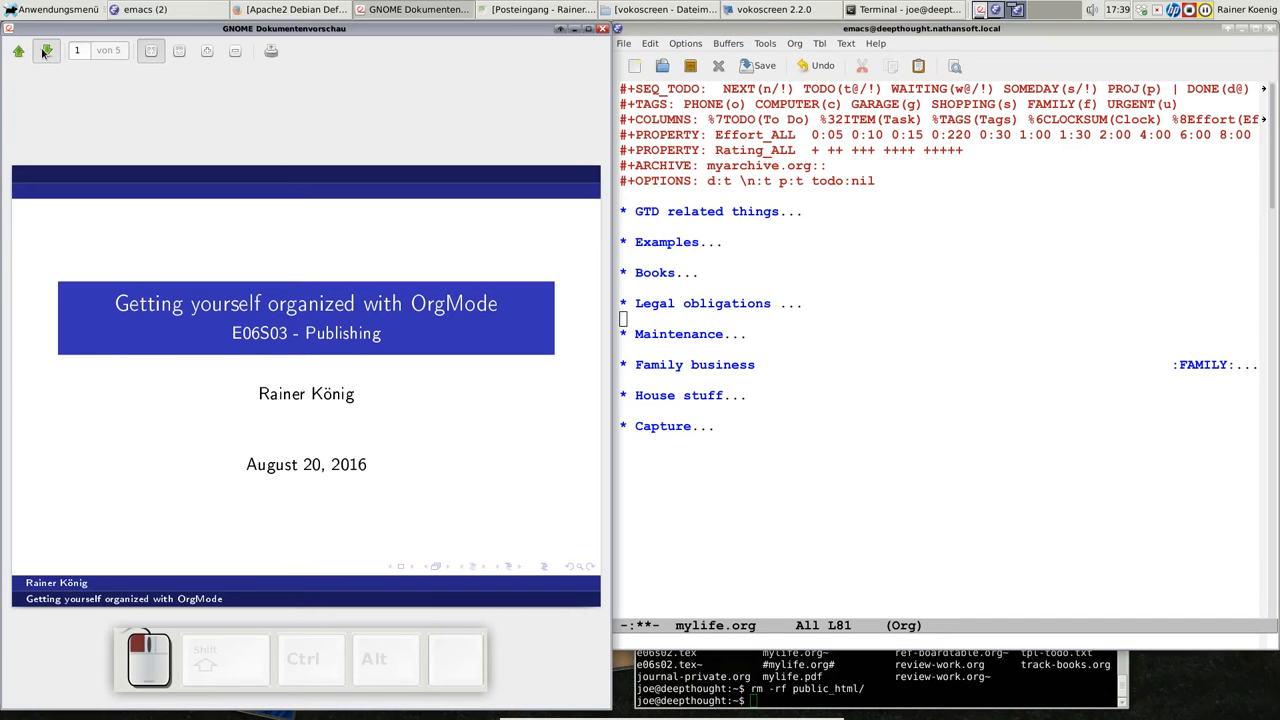
# Advance to slide 2, 'Customize your web server', on enabling user directories.
pyautogui.click(46, 52)
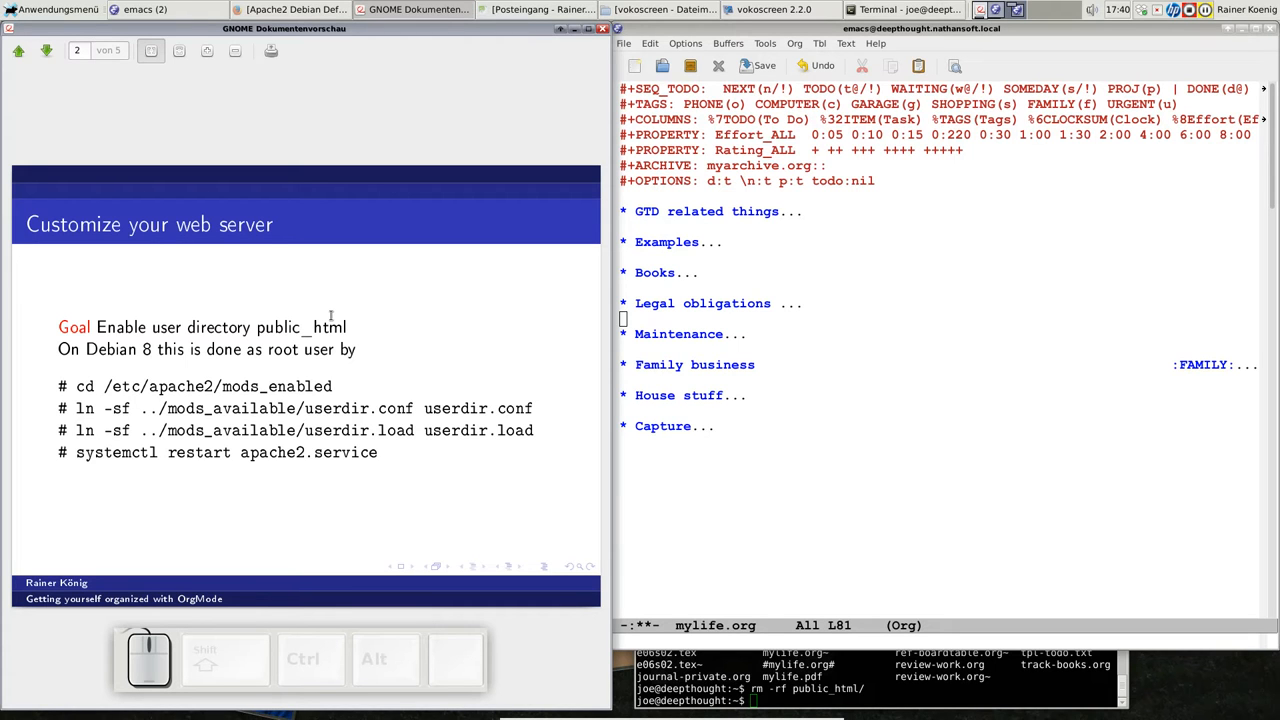
pyautogui.moveTo(58, 392)
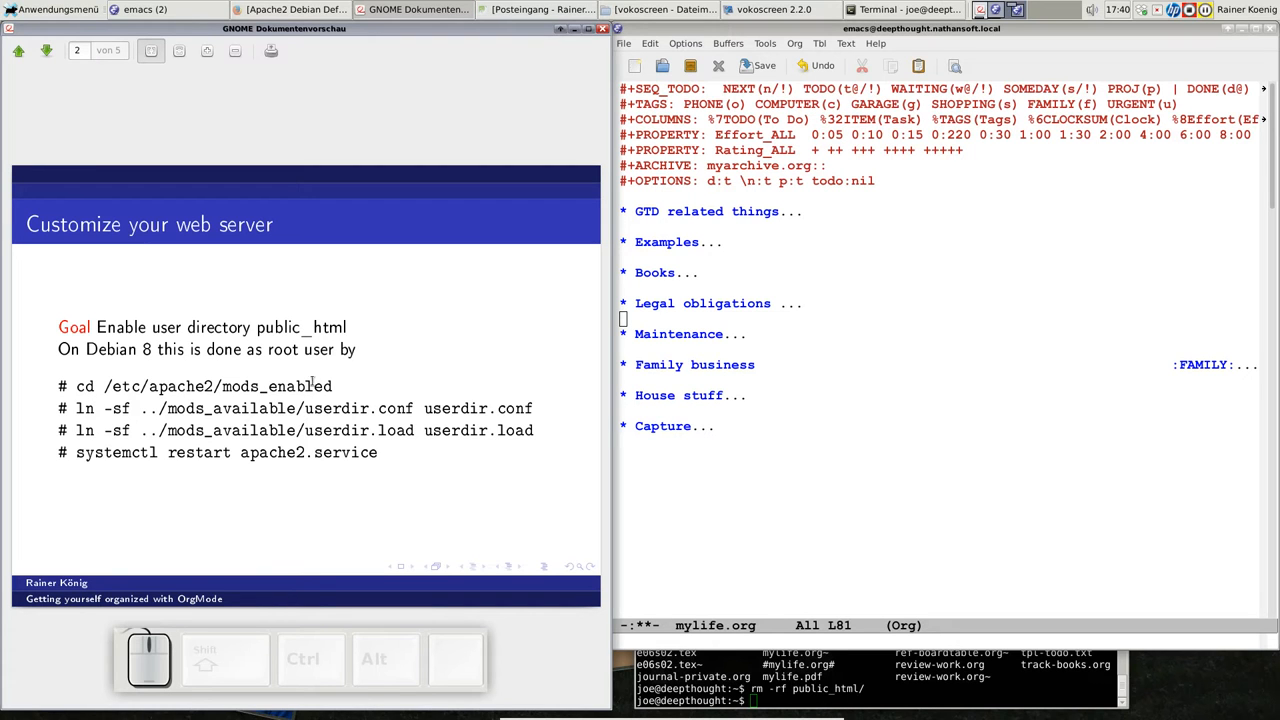
pyautogui.moveTo(180, 390)
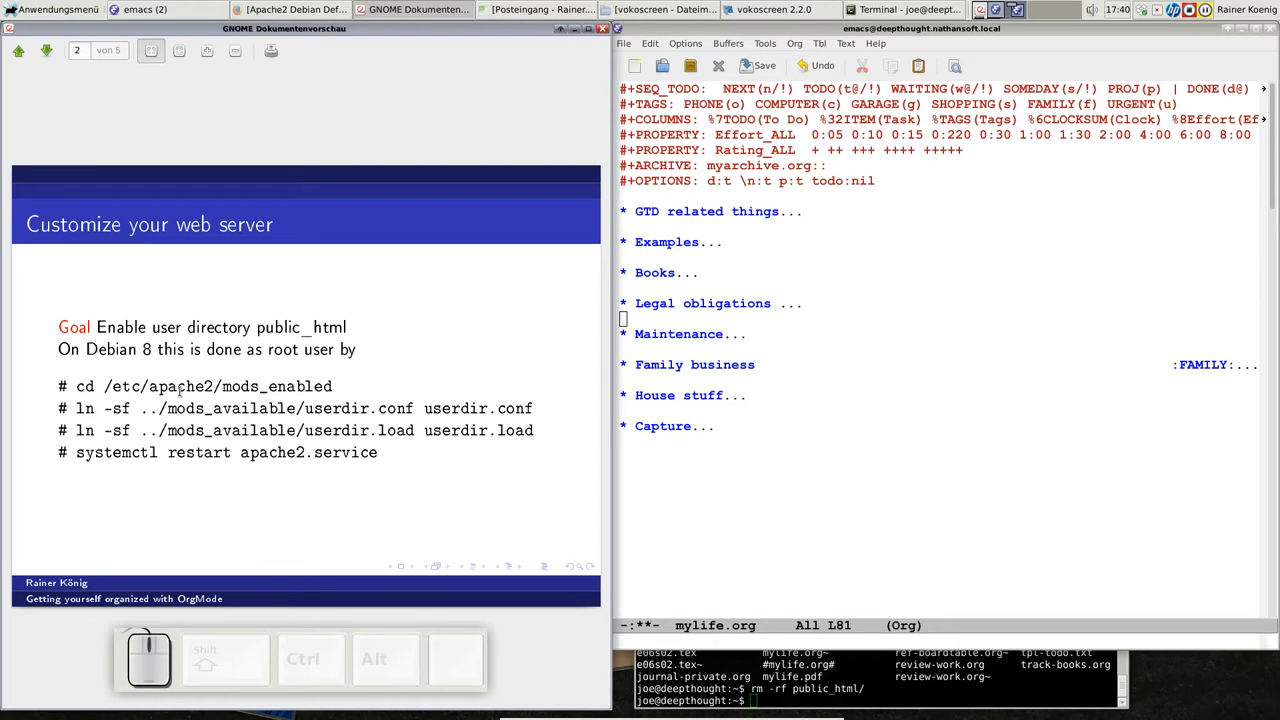
pyautogui.moveTo(408, 390)
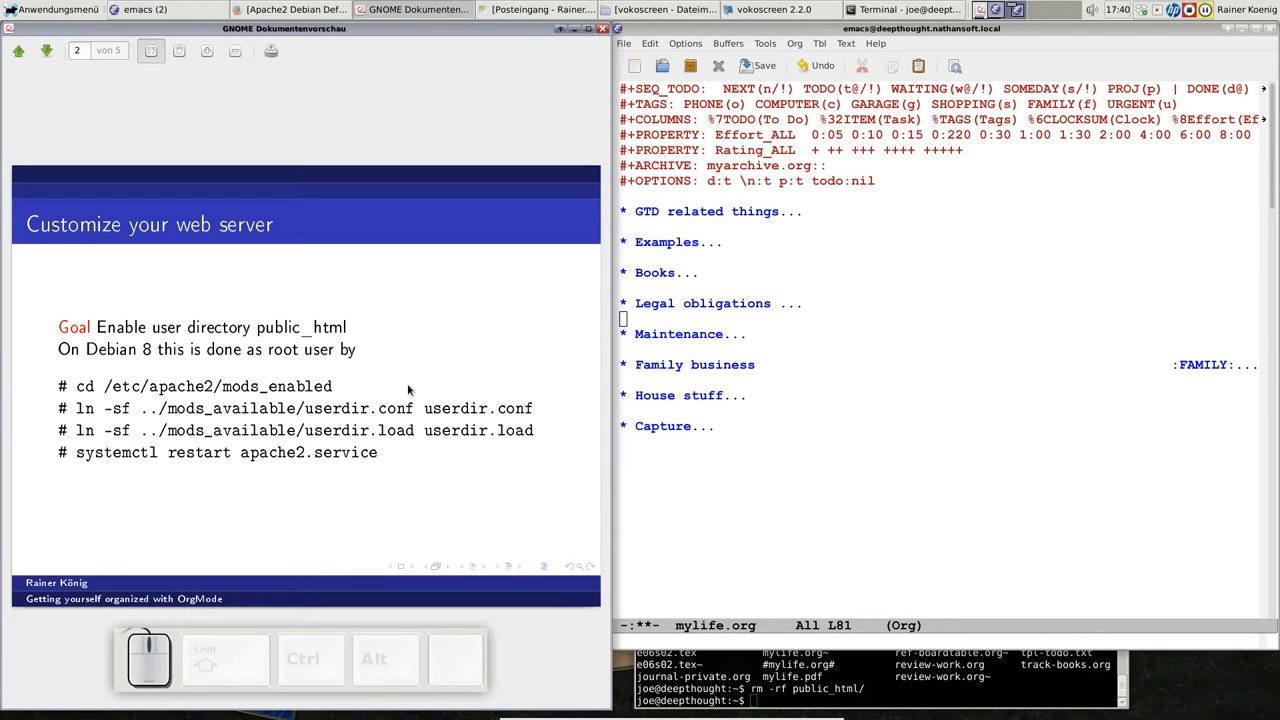
pyautogui.moveTo(184, 408)
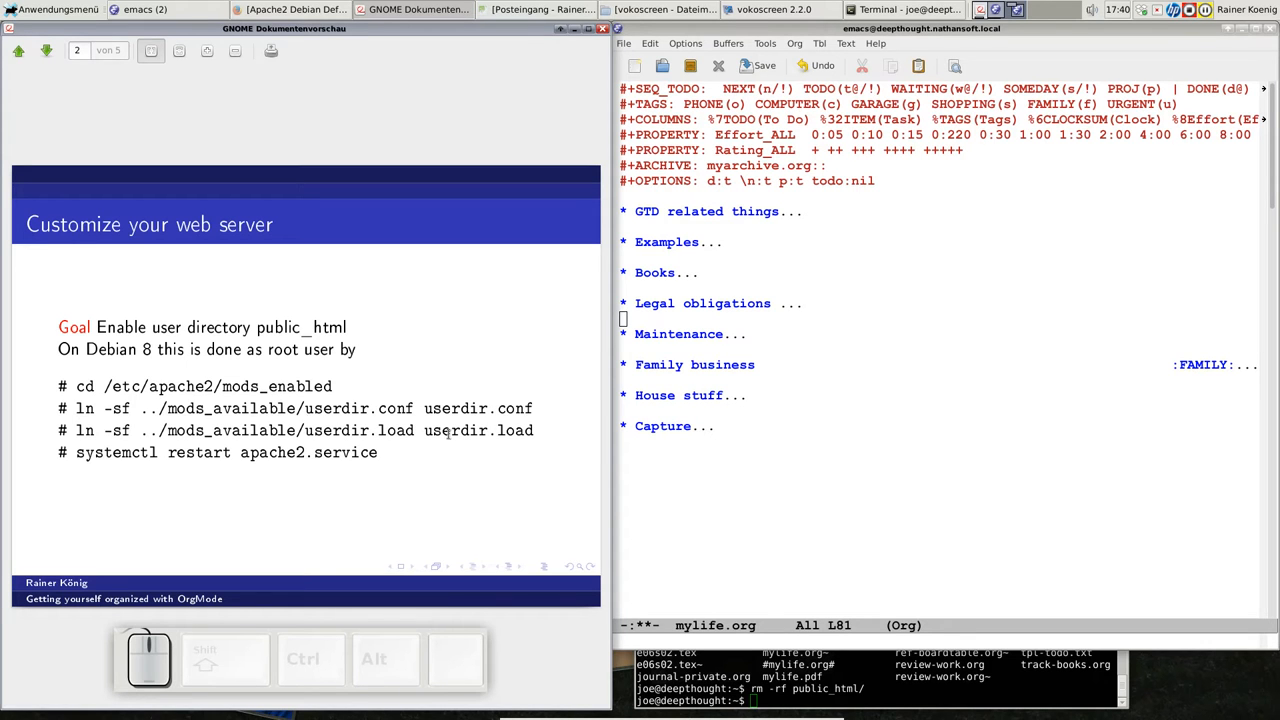
pyautogui.moveTo(538, 438)
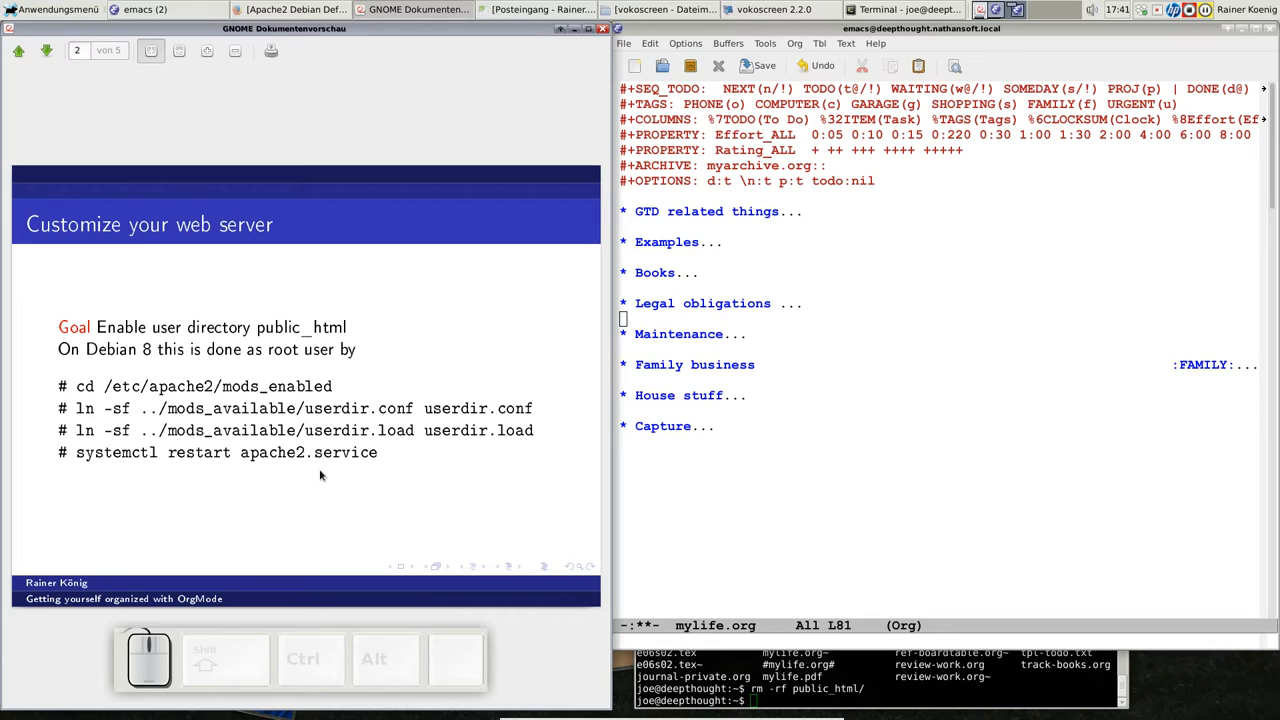
pyautogui.moveTo(352, 444)
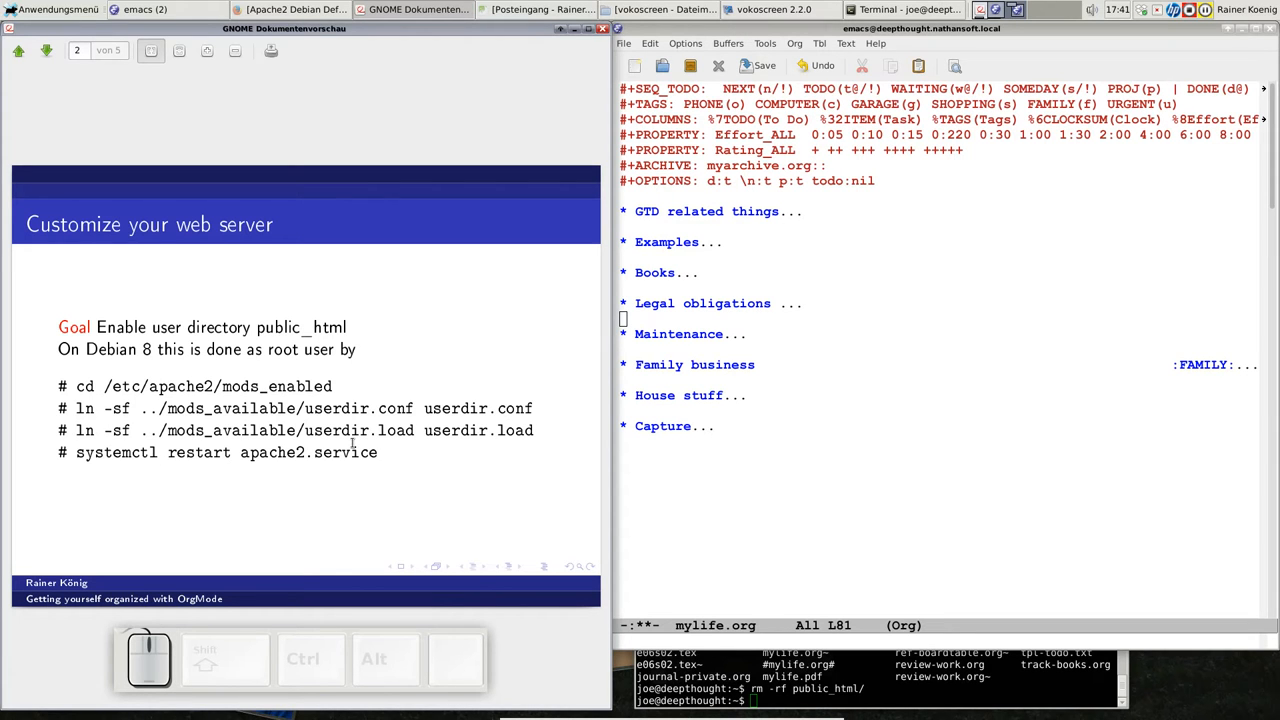
pyautogui.moveTo(650, 518)
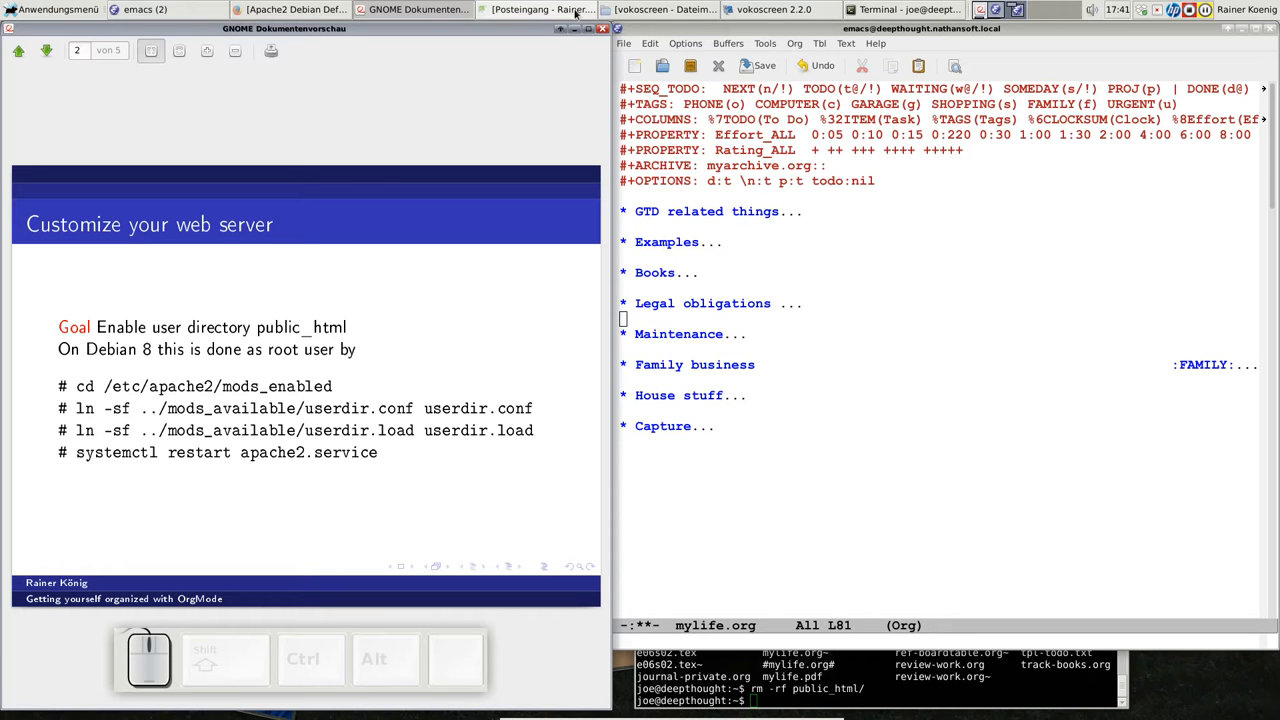
# Load localhost/~user in Firefox, which reports Forbidden.
pyautogui.click(296, 8)
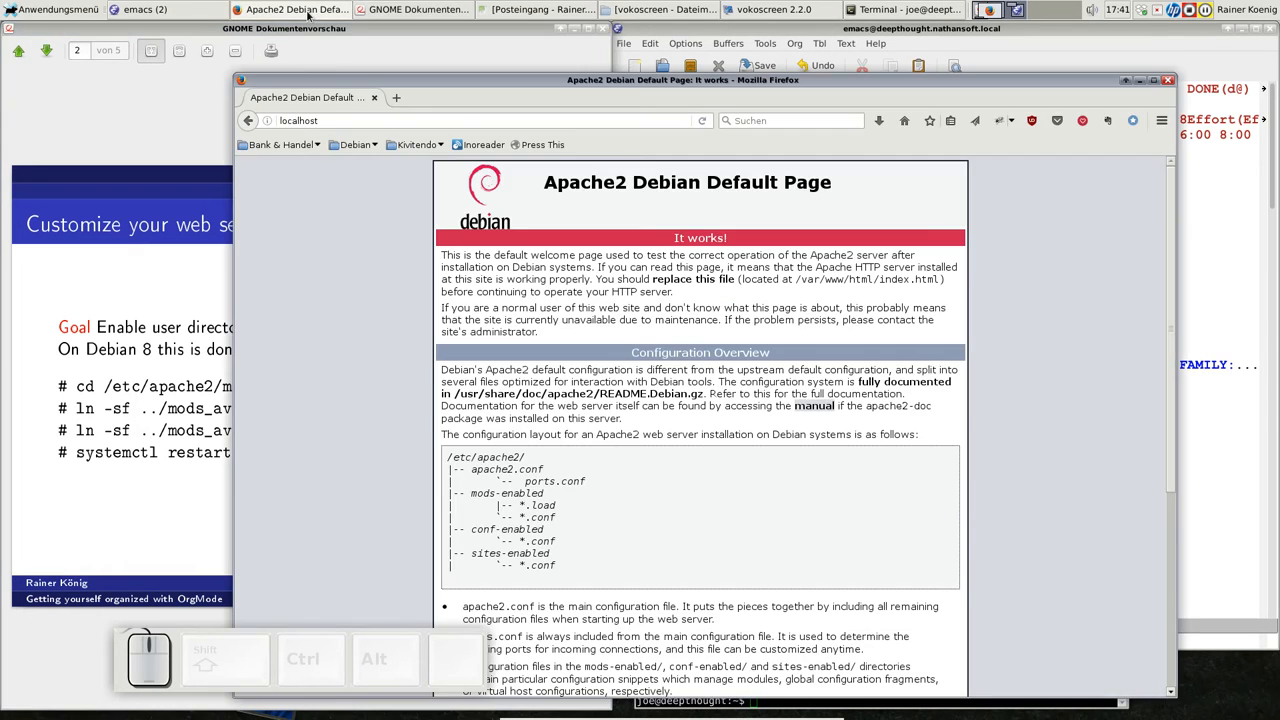
pyautogui.click(400, 120)
pyautogui.write('/~rainer/')
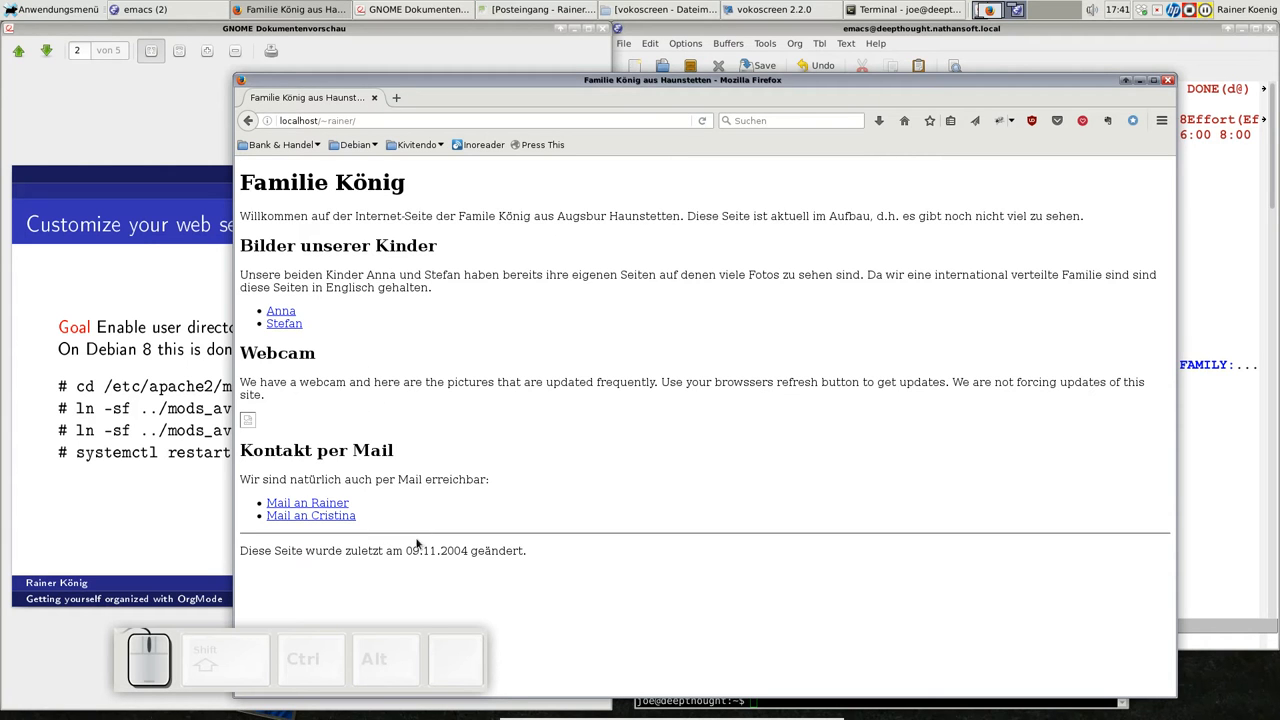
pyautogui.moveTo(476, 172)
pyautogui.write('jo')
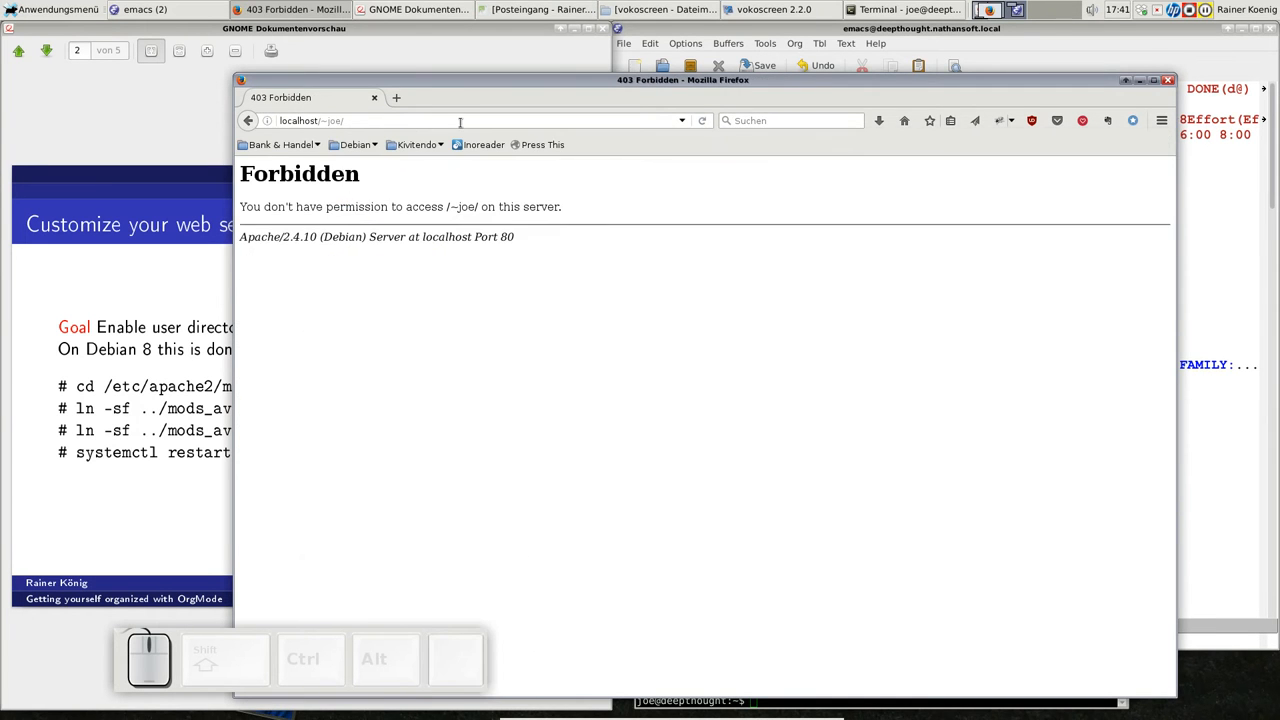
pyautogui.moveTo(404, 192)
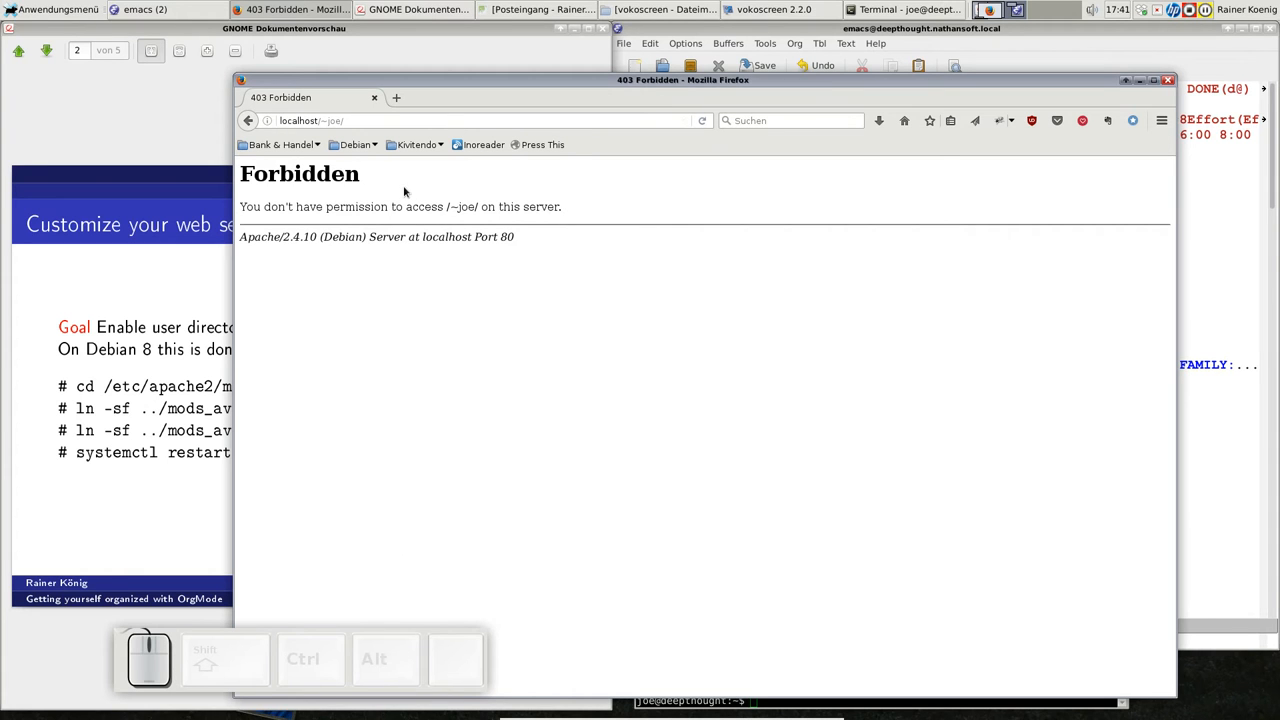
pyautogui.moveTo(976, 640)
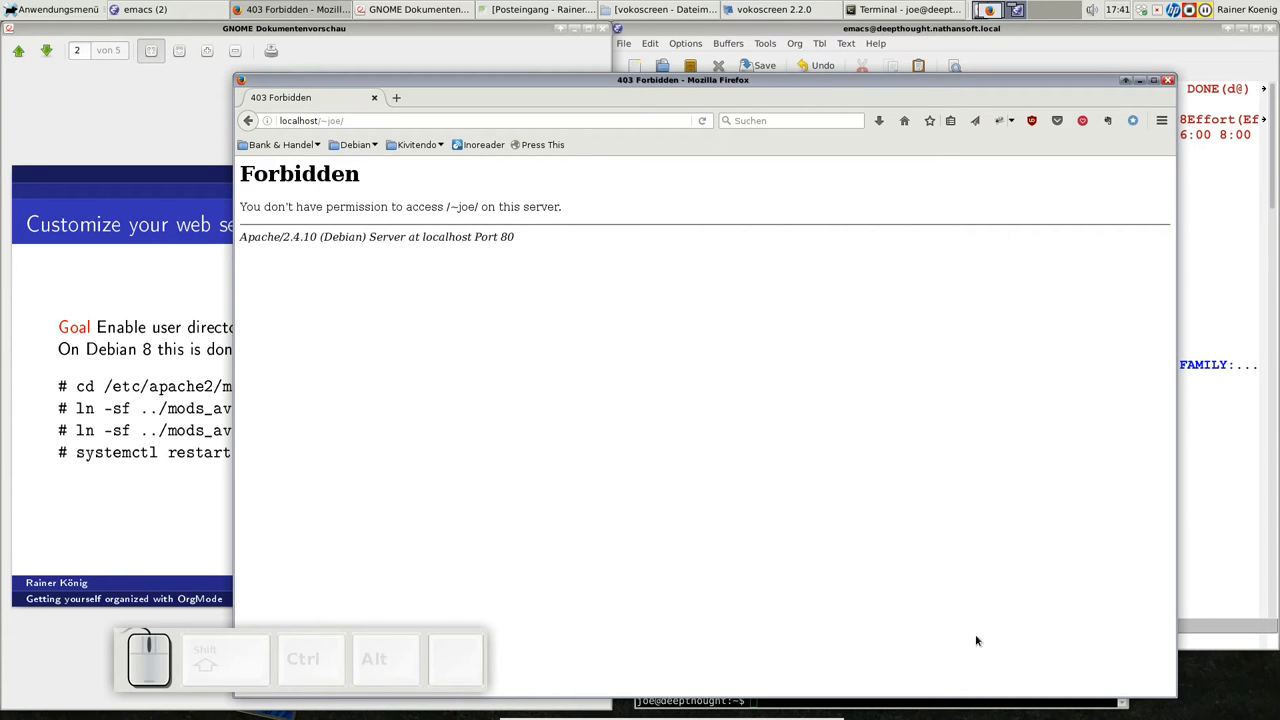
# List the home directory and create a public_html folder with mkdir.
pyautogui.click(904, 8)
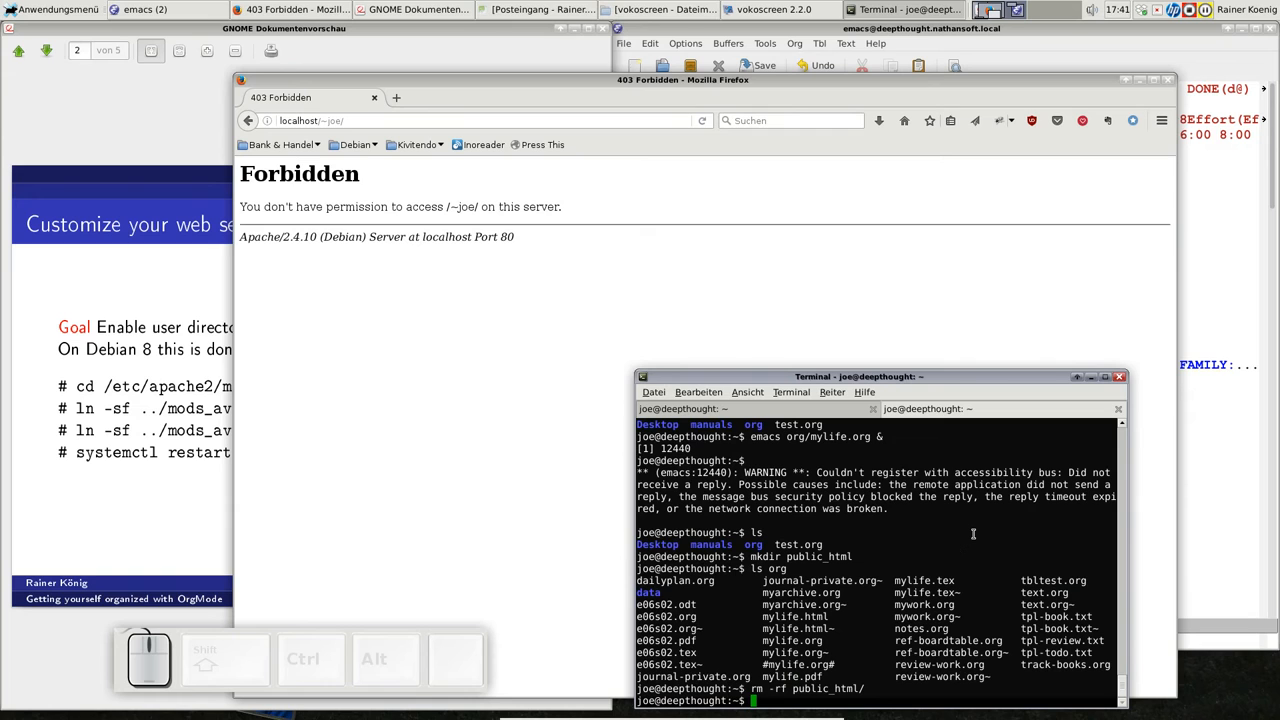
pyautogui.write('l')
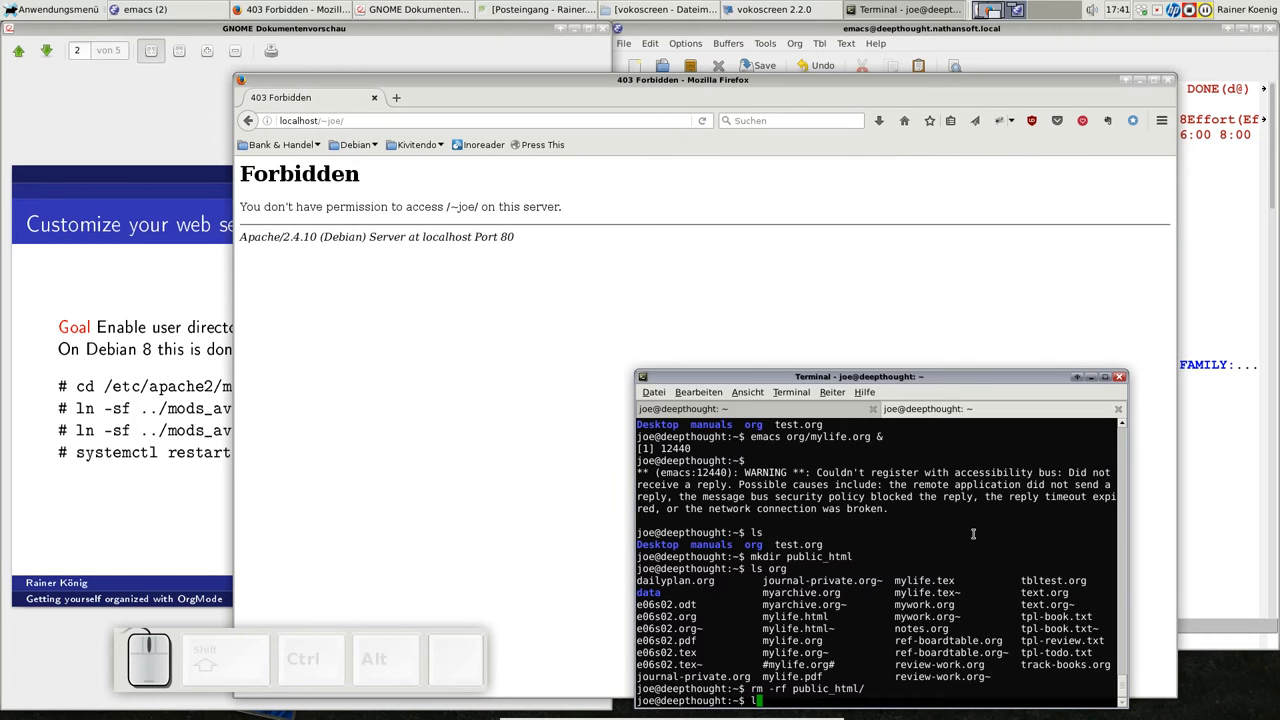
pyautogui.press('Return')
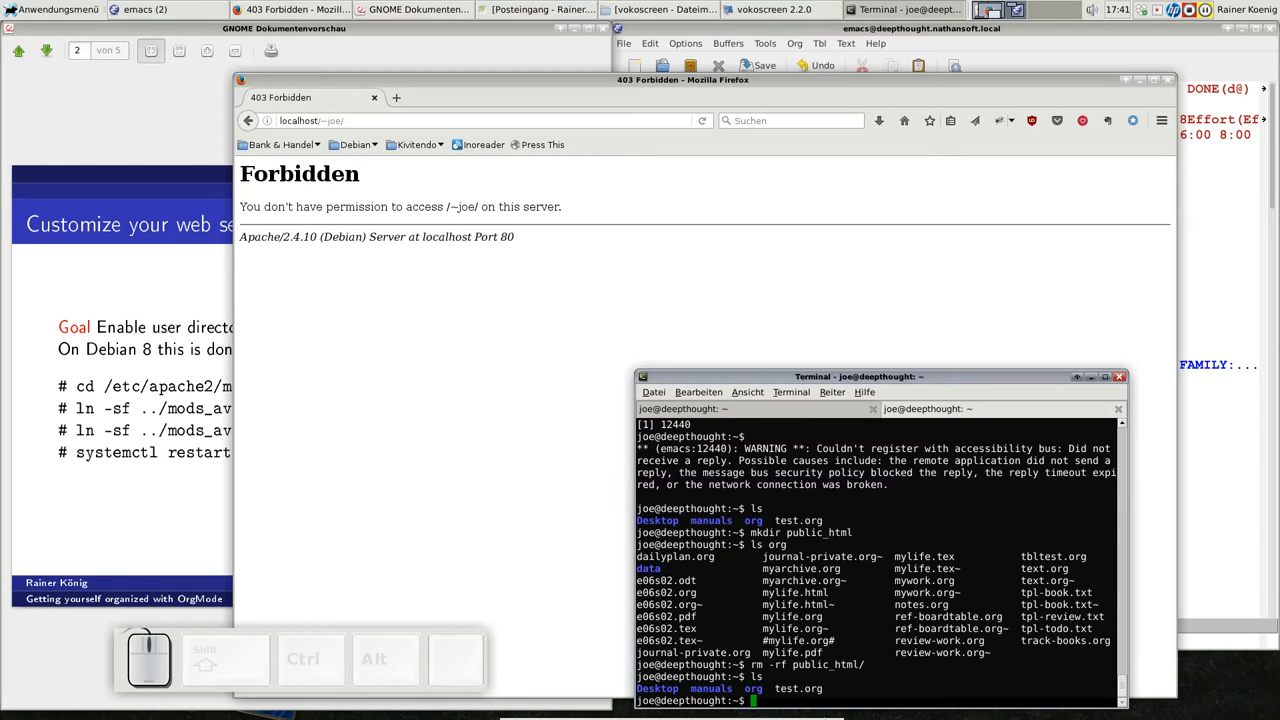
pyautogui.write('mkdir public_html')
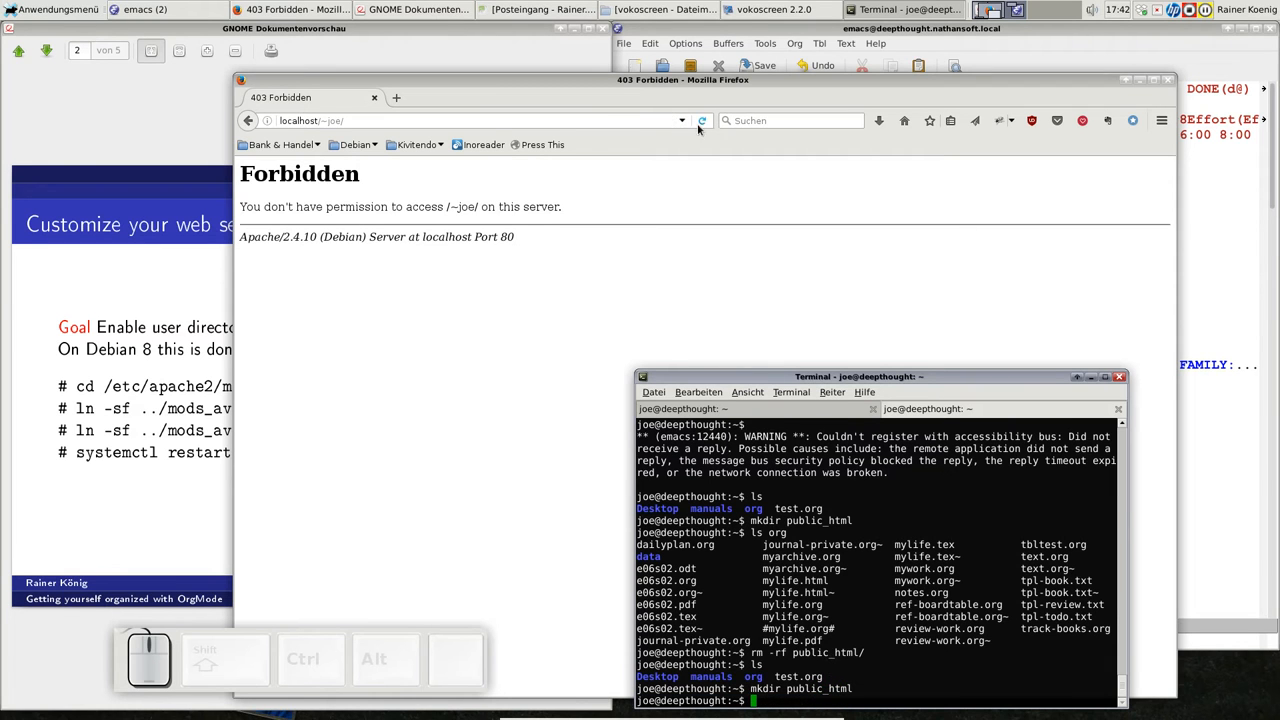
# Reload localhost/~user, now showing an empty 'Index of /~joe' listing.
pyautogui.click(702, 120)
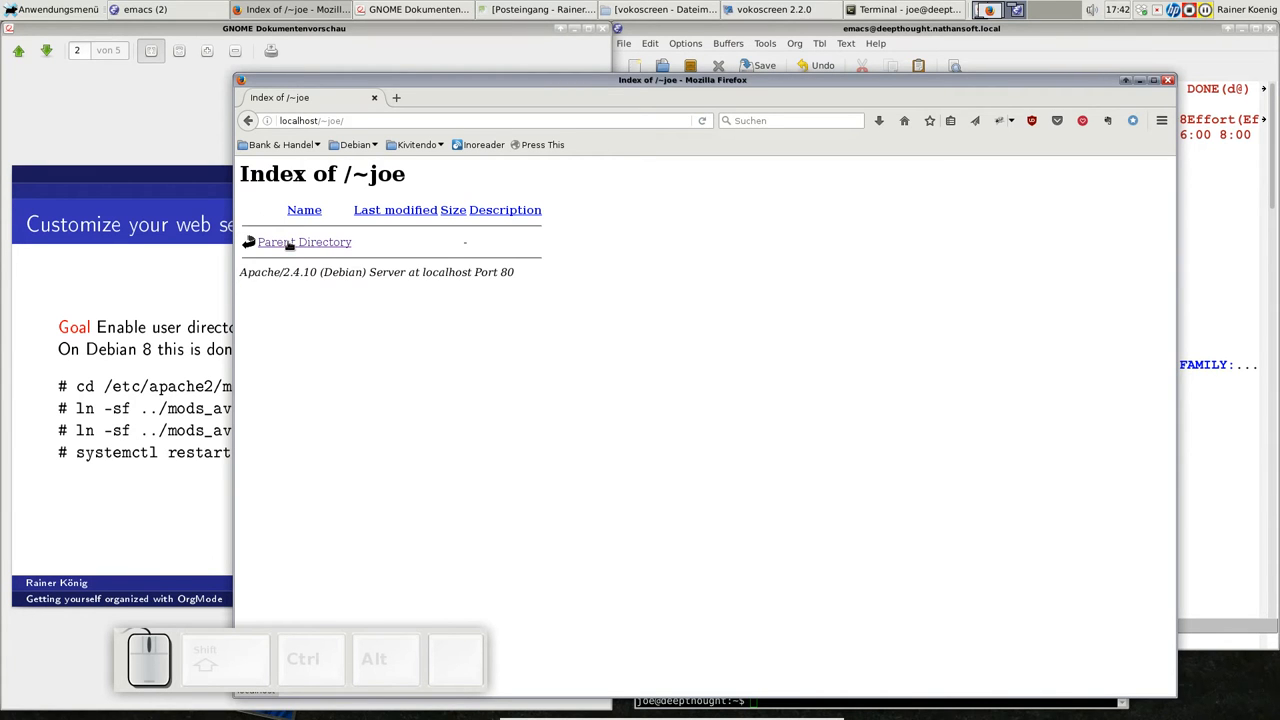
pyautogui.moveTo(452, 226)
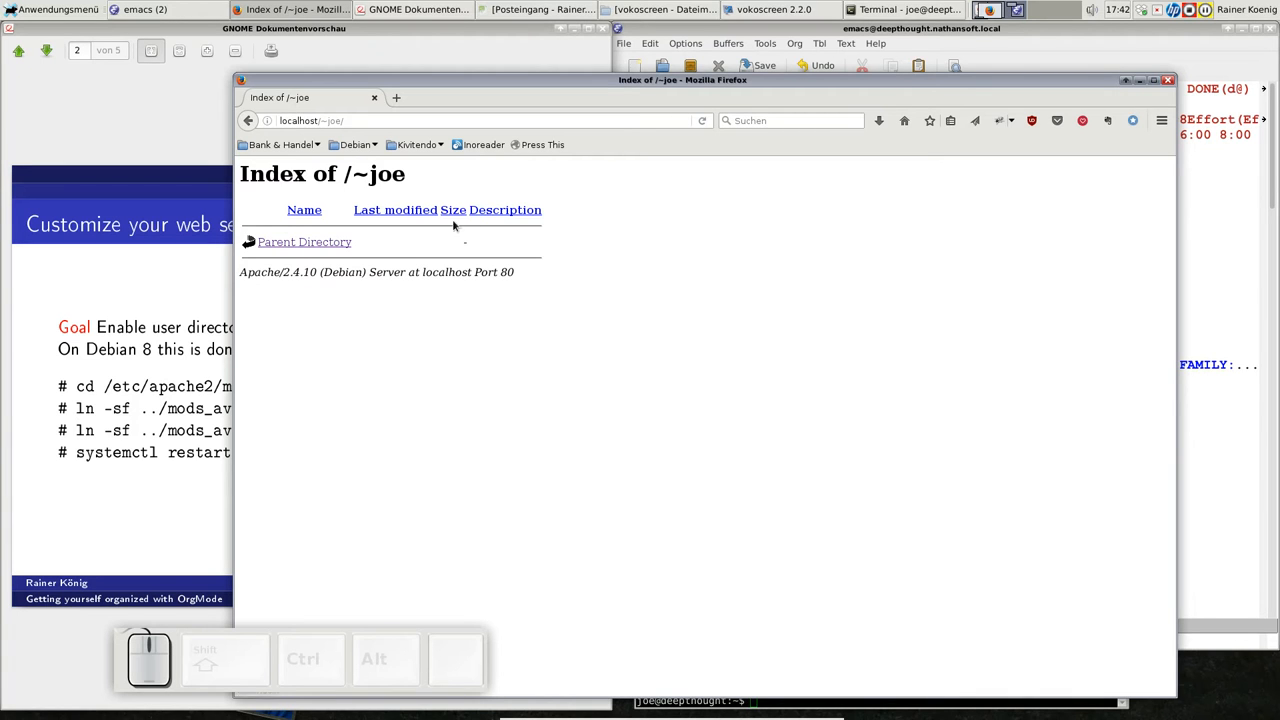
pyautogui.moveTo(1148, 58)
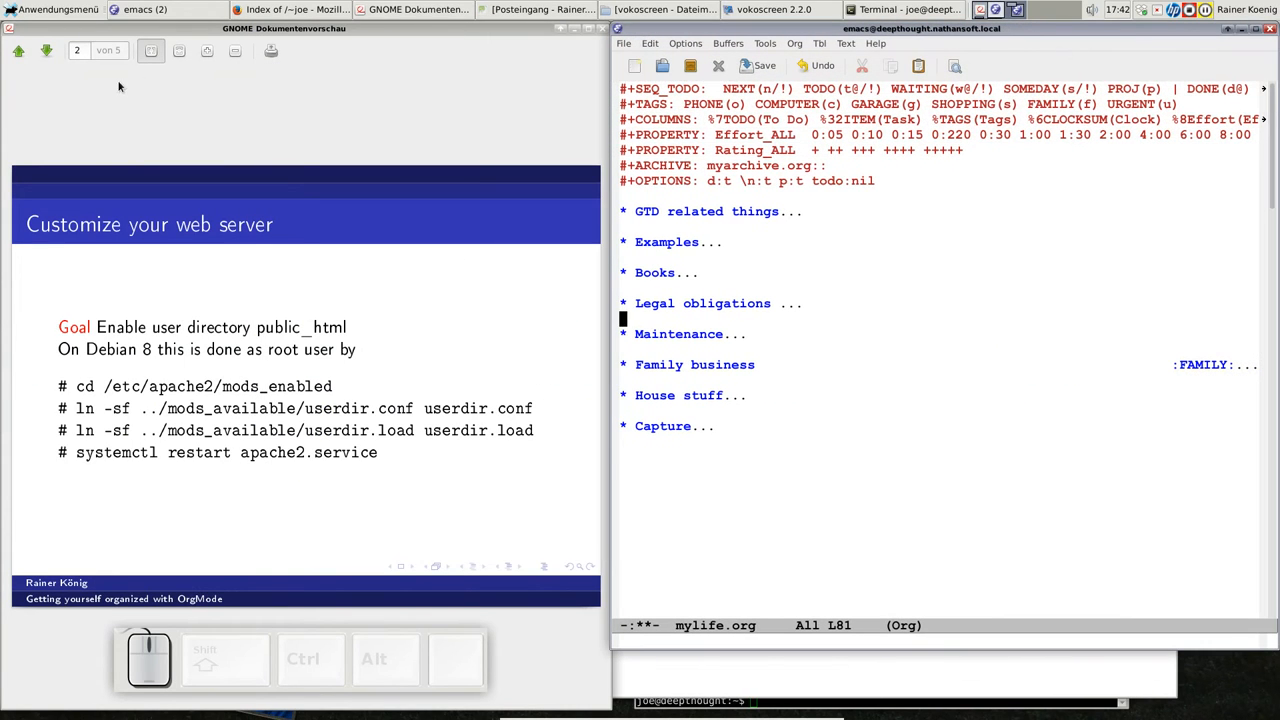
# Advance to slide 3, 'Customize your ~/.emacs file', with the org-publish-project-alist snippet.
pyautogui.click(46, 52)
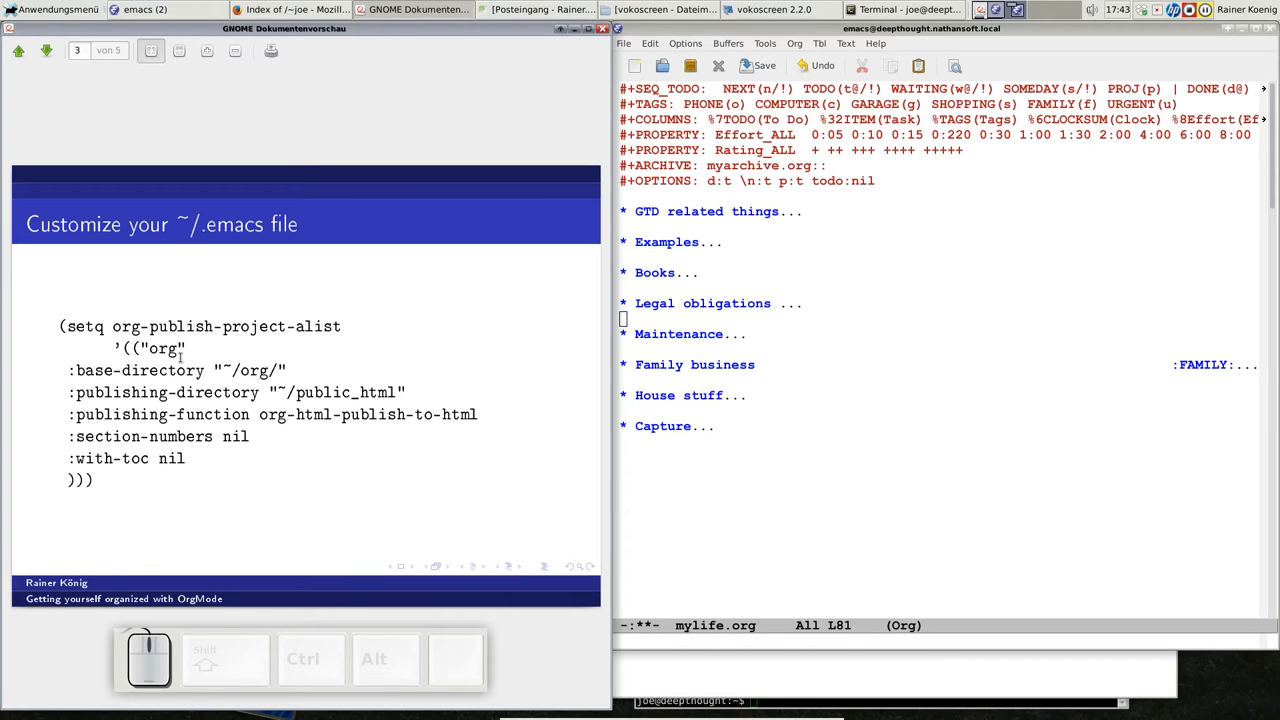
pyautogui.moveTo(278, 336)
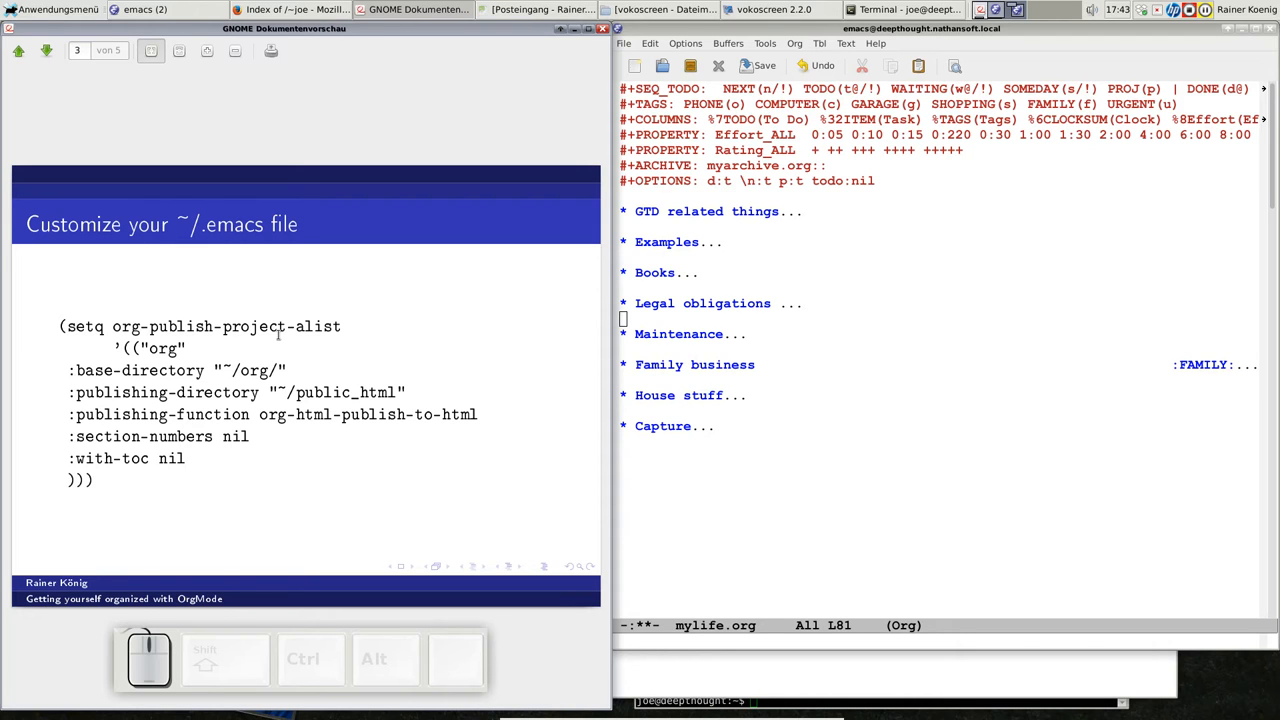
pyautogui.moveTo(204, 240)
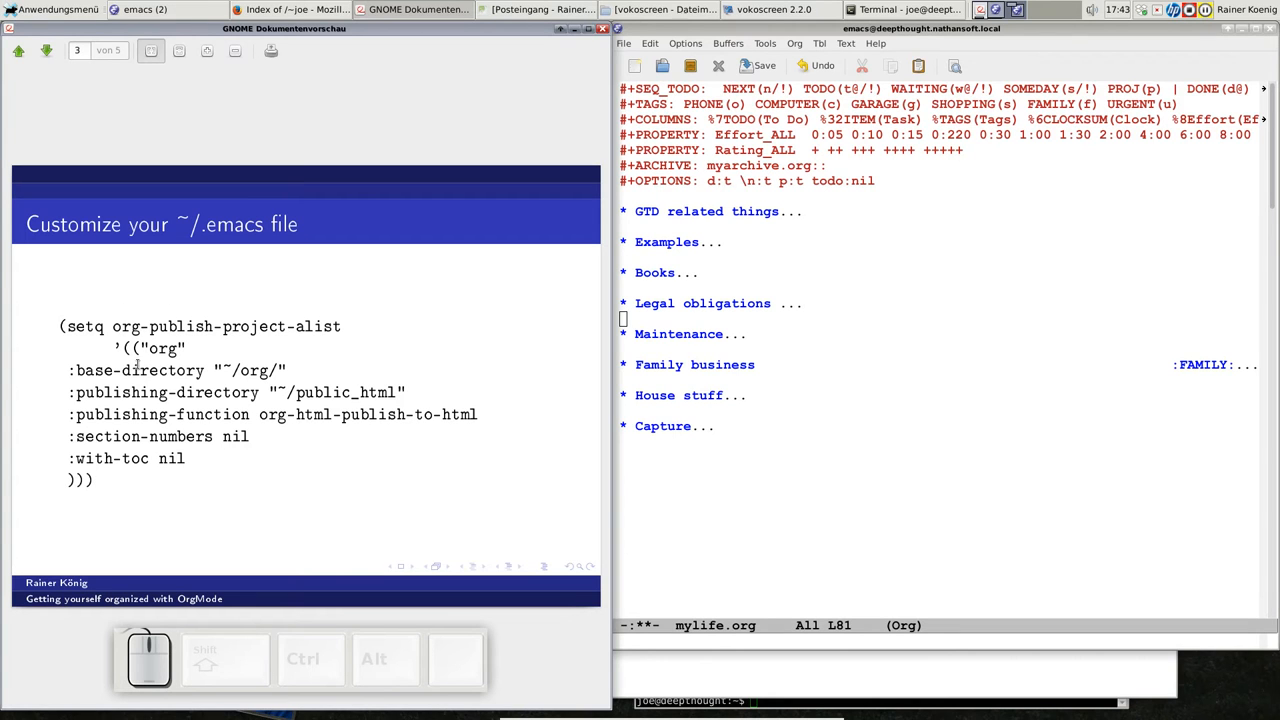
pyautogui.moveTo(104, 398)
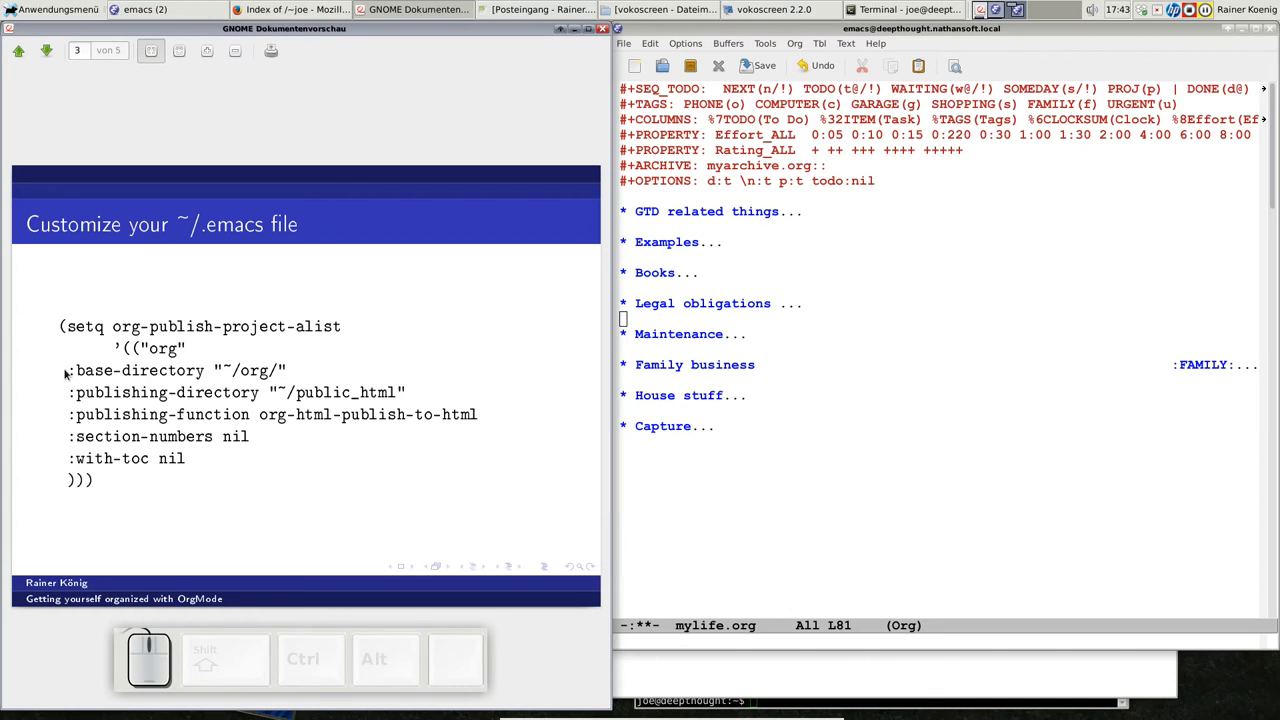
pyautogui.moveTo(146, 374)
pyautogui.write('ls or')
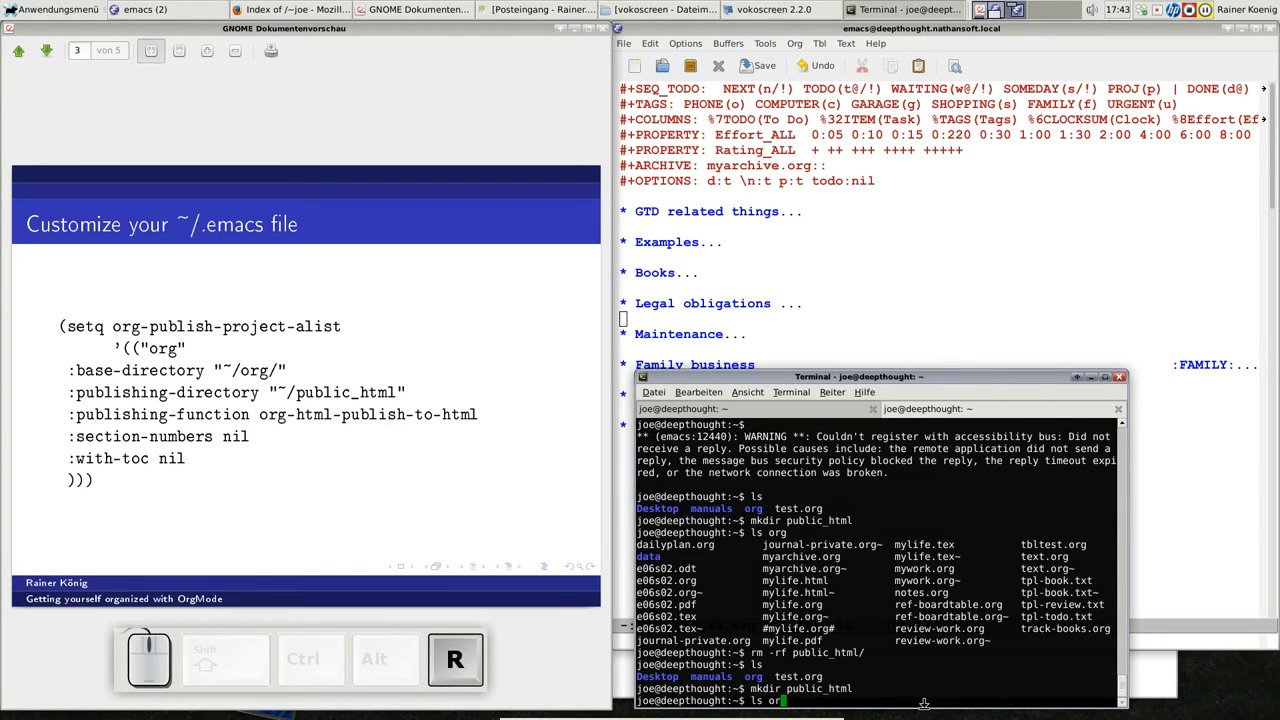
pyautogui.press('Return')
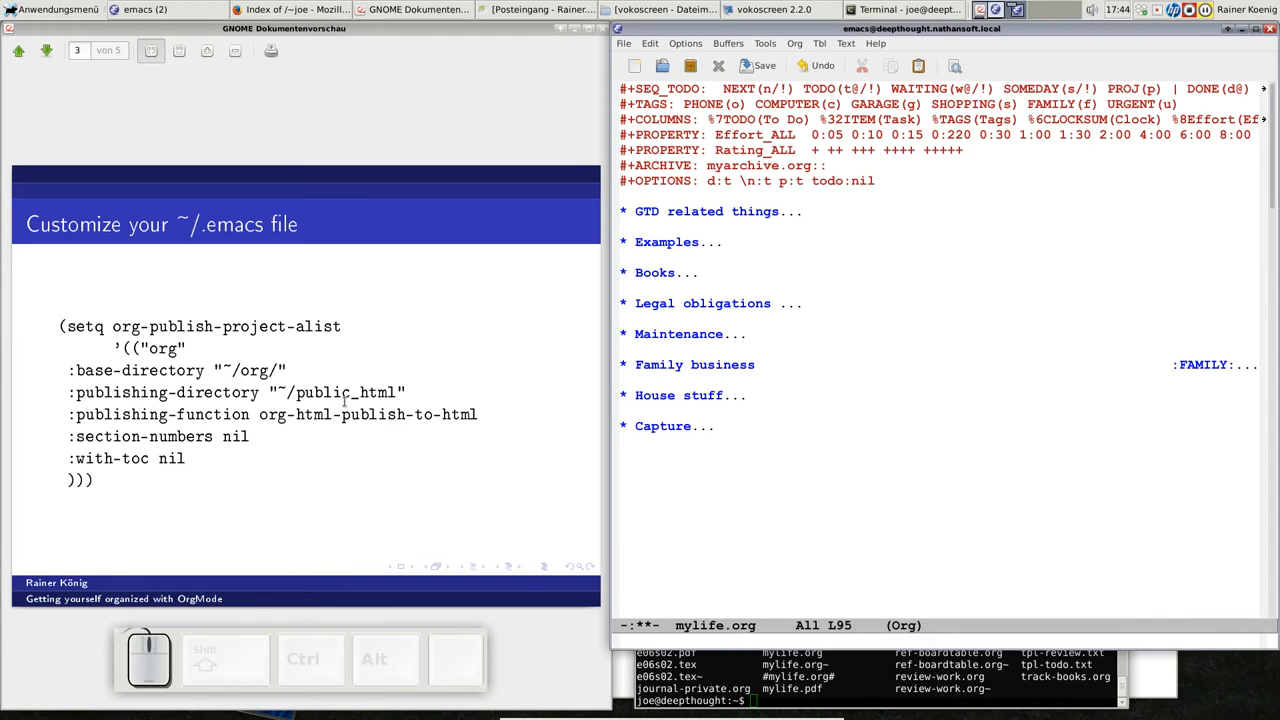
pyautogui.moveTo(390, 410)
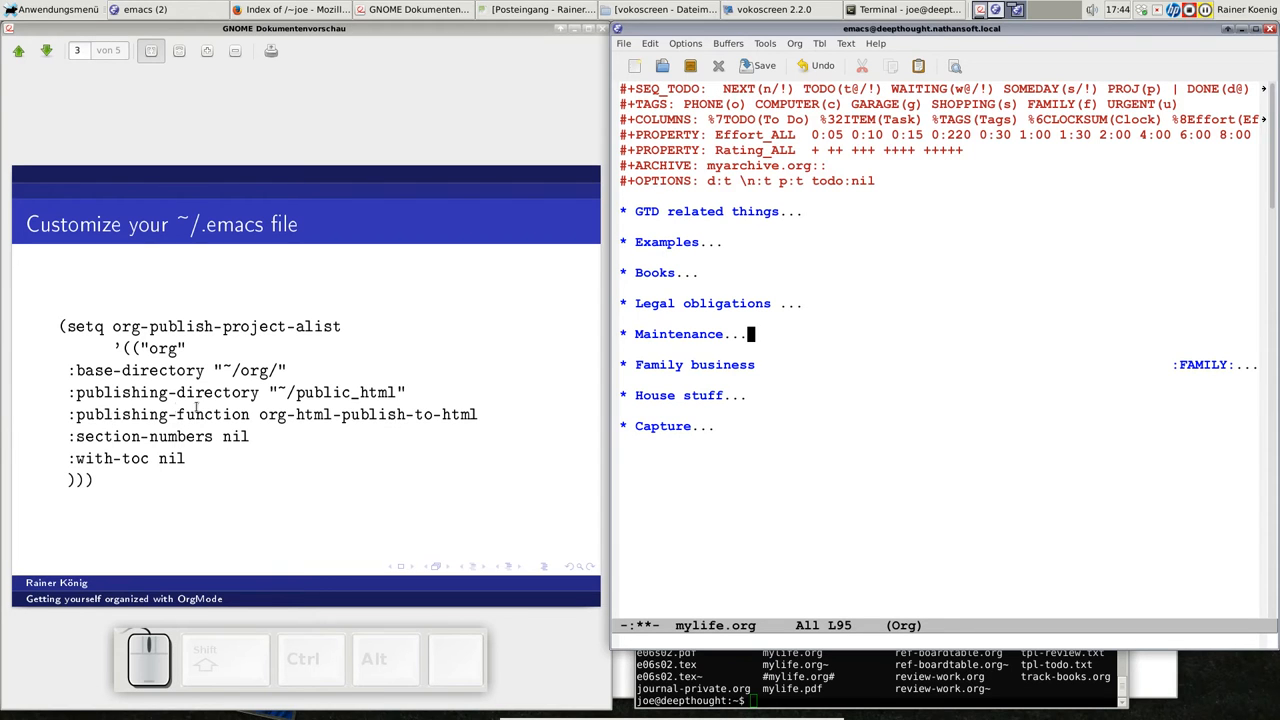
pyautogui.moveTo(258, 414)
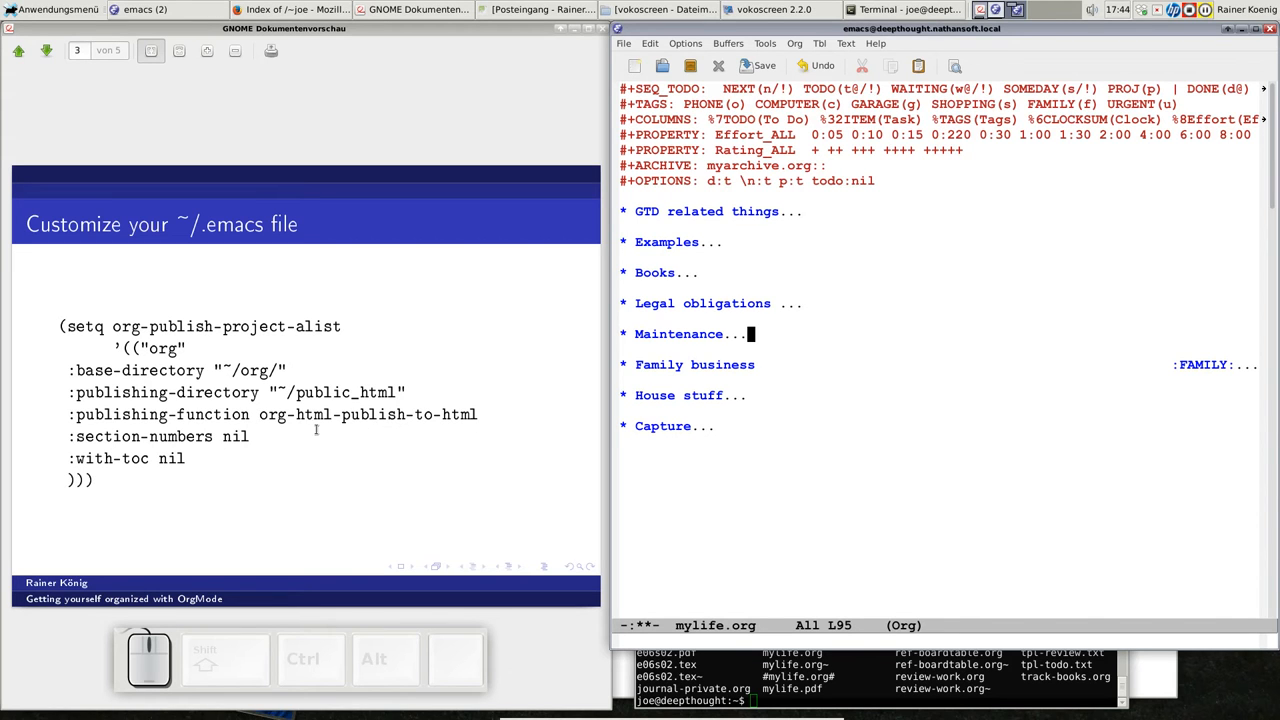
pyautogui.moveTo(208, 428)
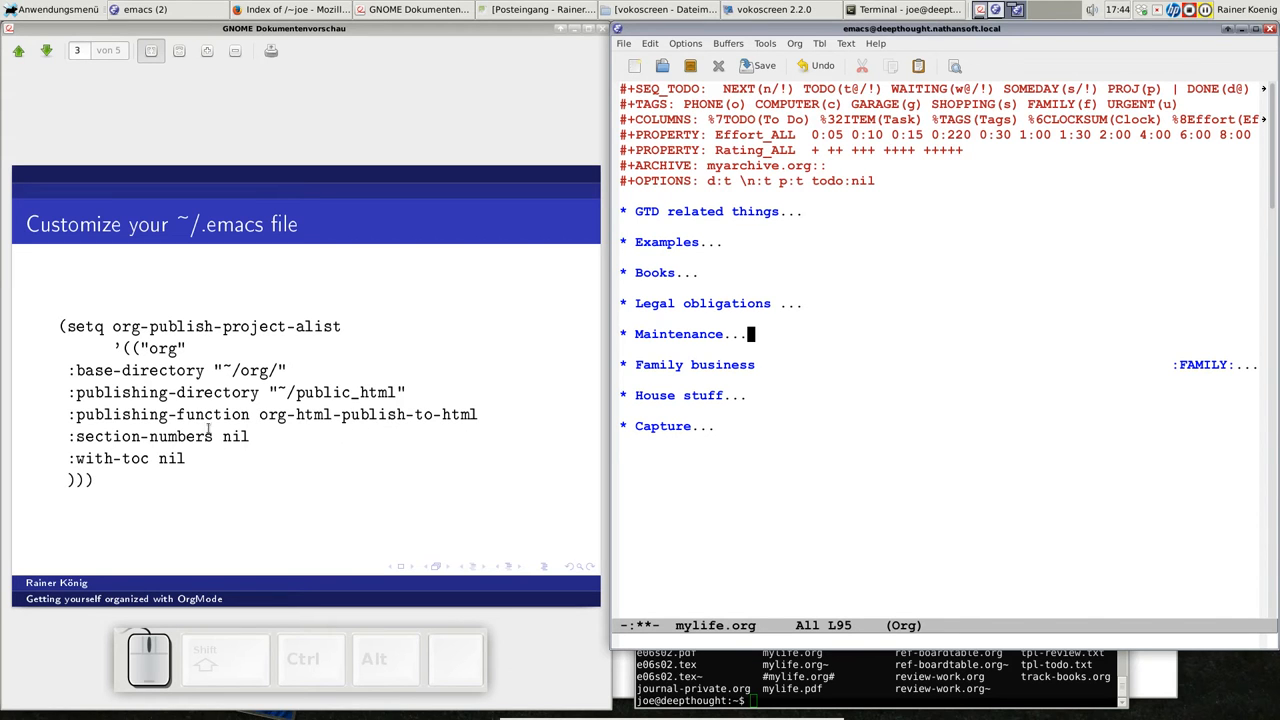
pyautogui.moveTo(190, 442)
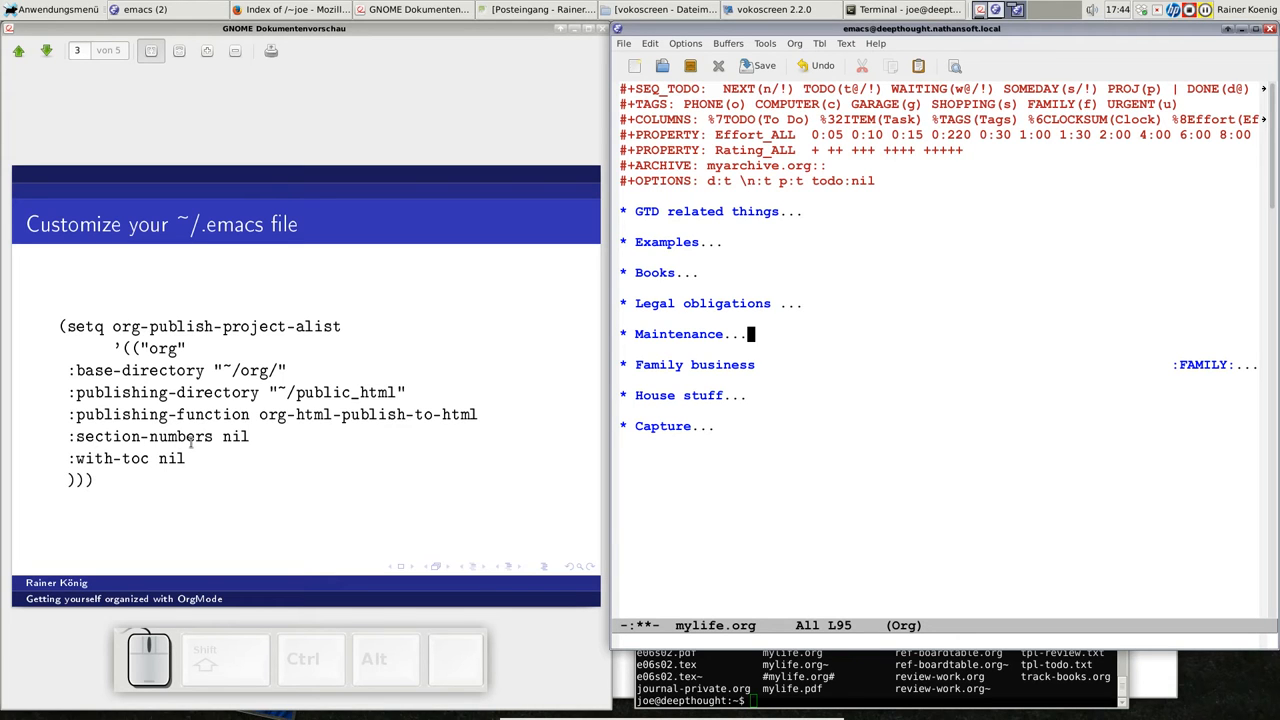
pyautogui.moveTo(96, 452)
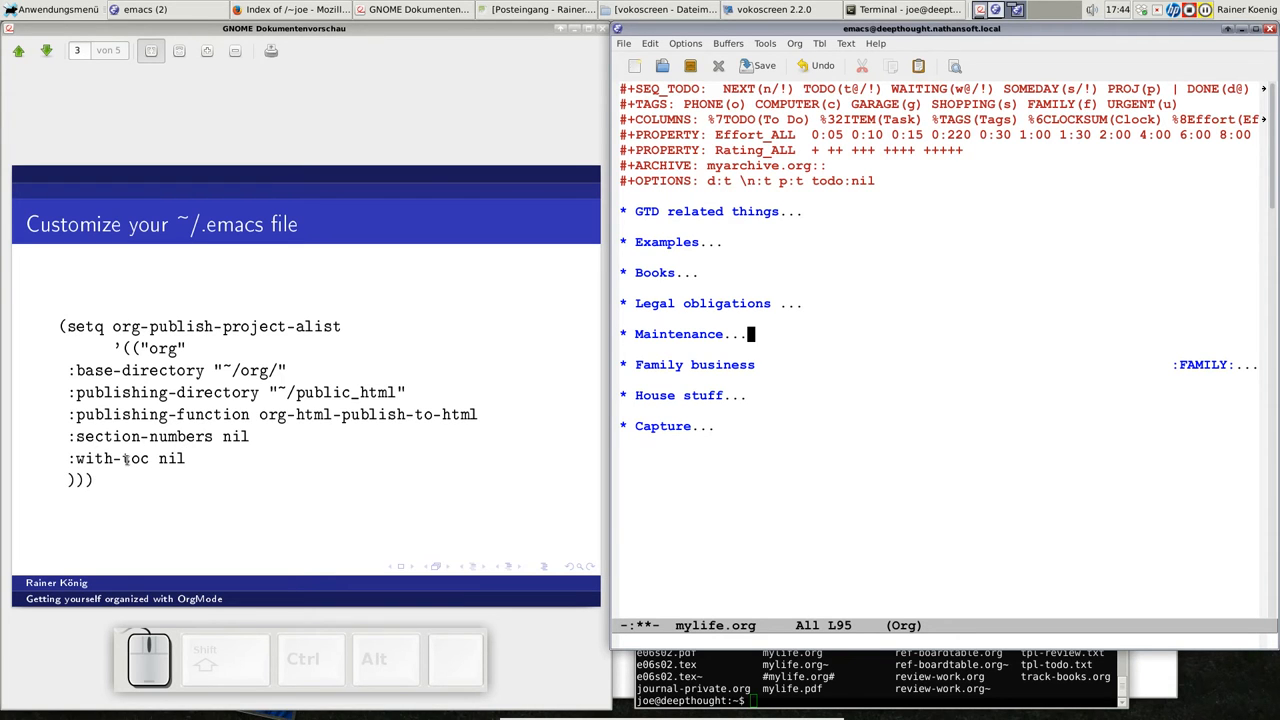
pyautogui.moveTo(190, 458)
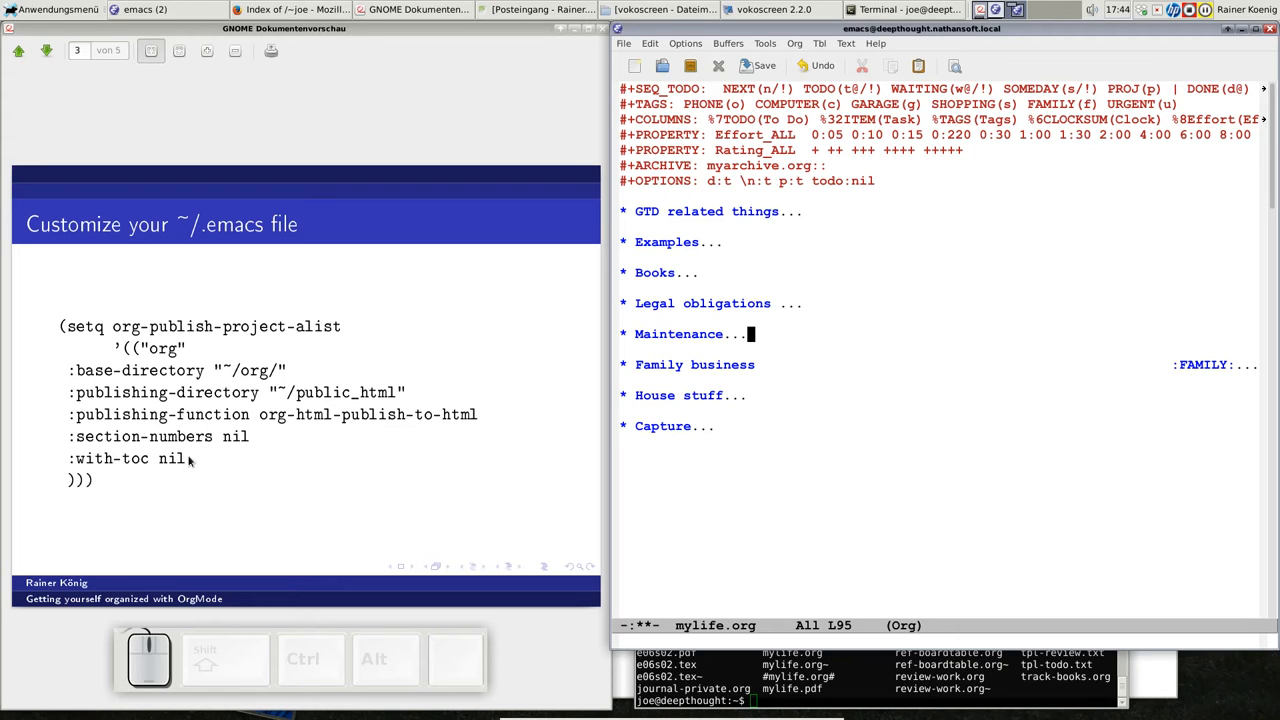
pyautogui.moveTo(298, 428)
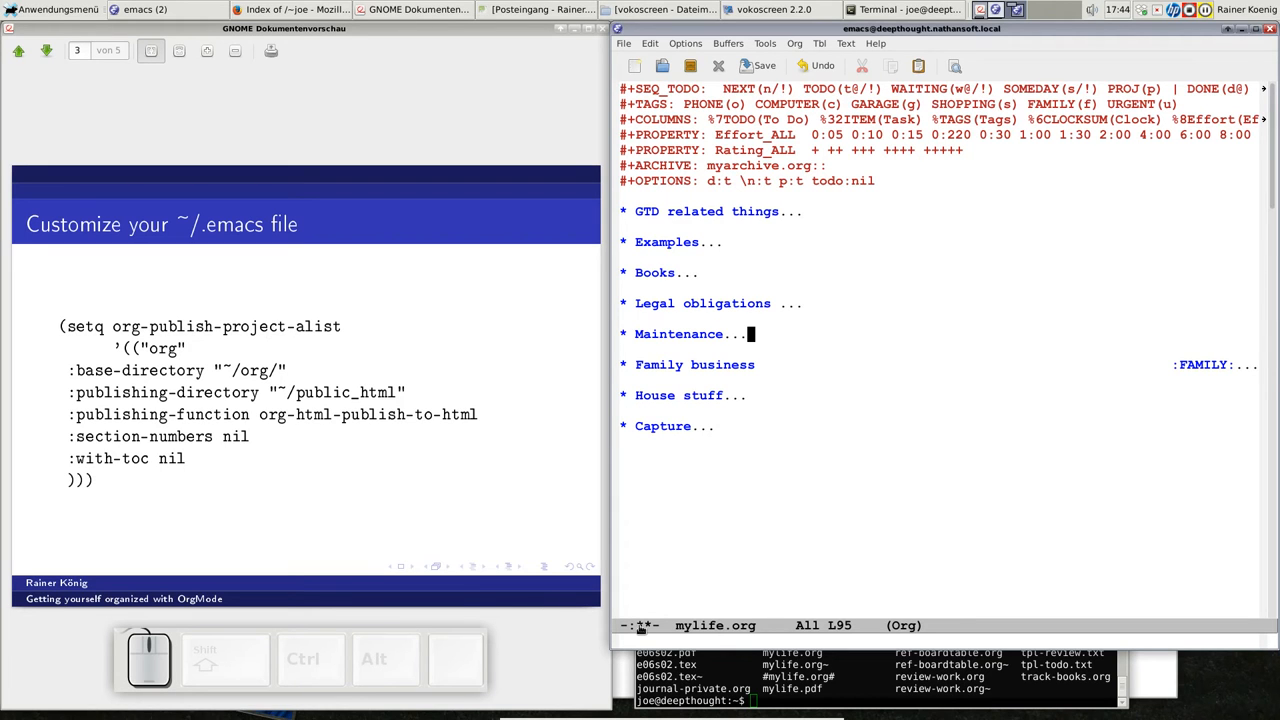
pyautogui.moveTo(68, 204)
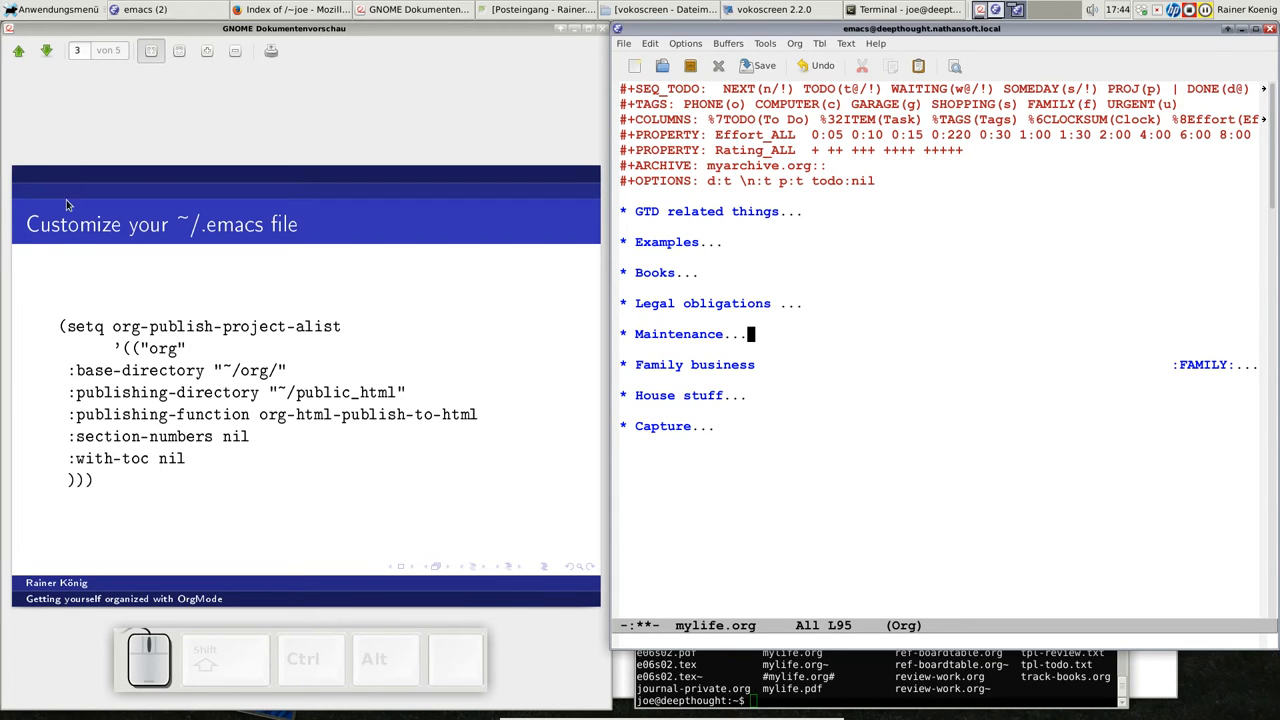
pyautogui.moveTo(16, 80)
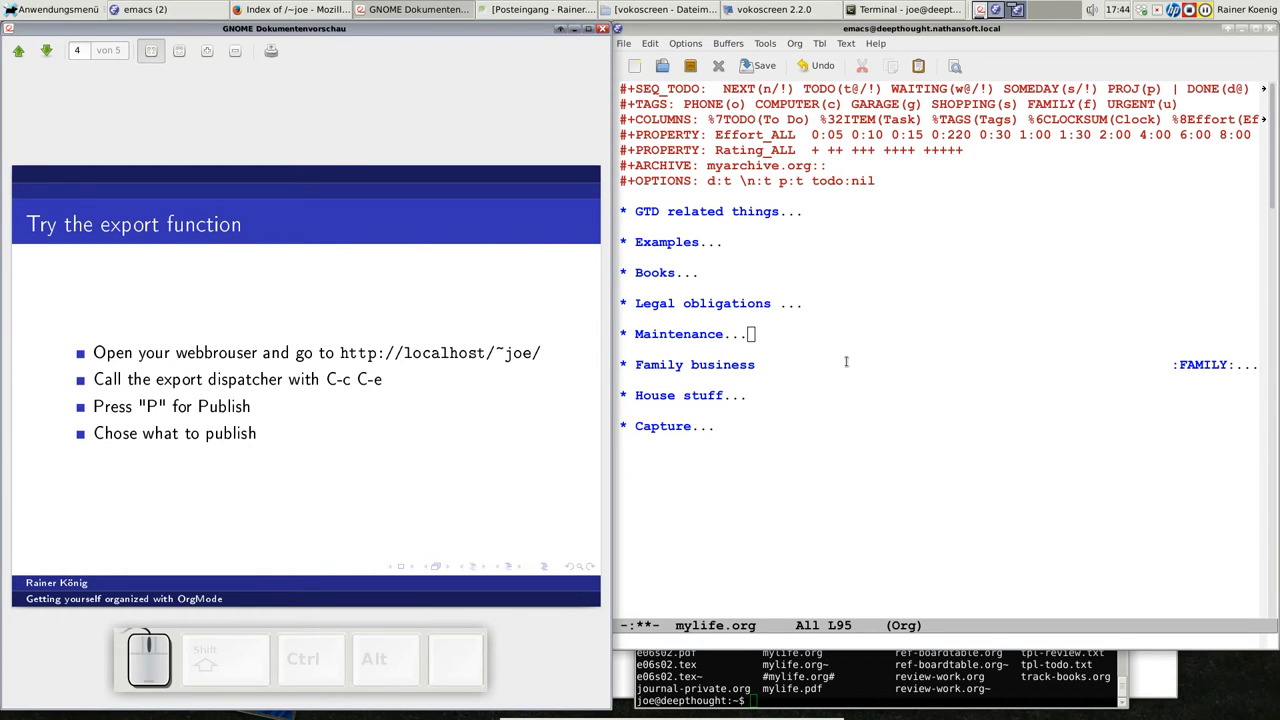
pyautogui.moveTo(204, 350)
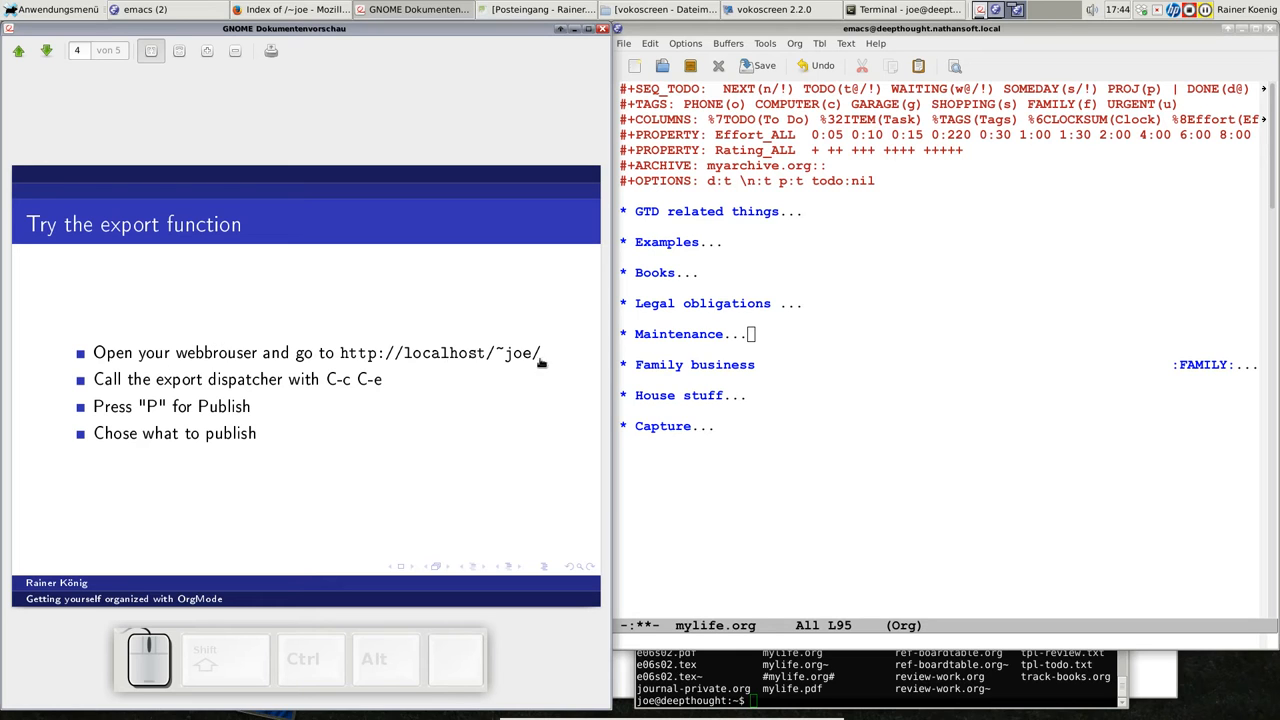
pyautogui.moveTo(966, 360)
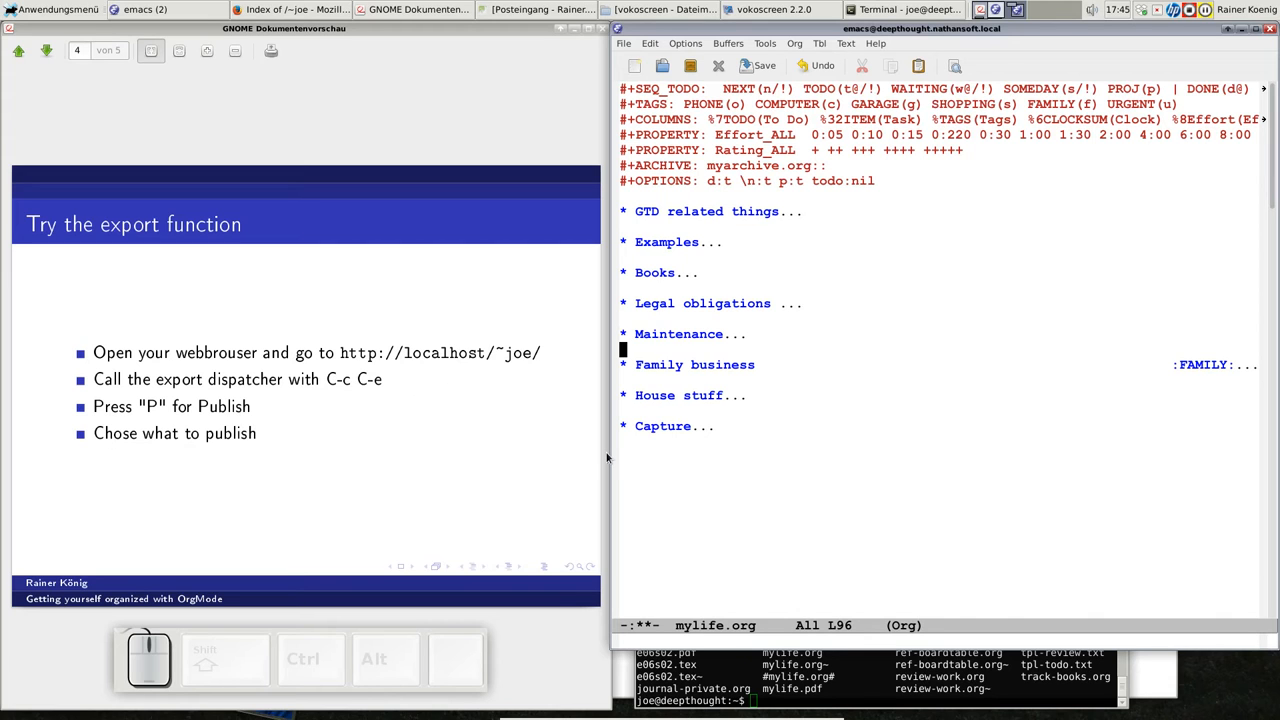
# Run the Org export dispatcher with C-c C-e and publish all projects to public_html.
pyautogui.press('ctrl')
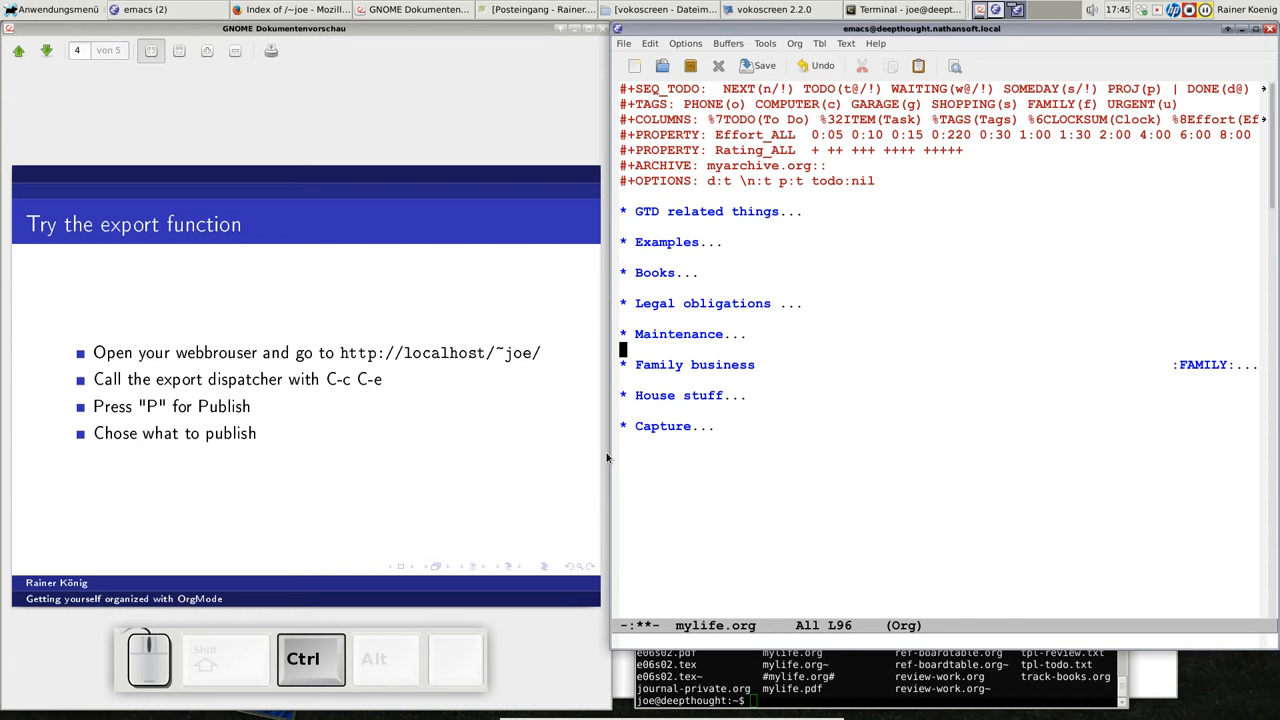
pyautogui.press('c-c')
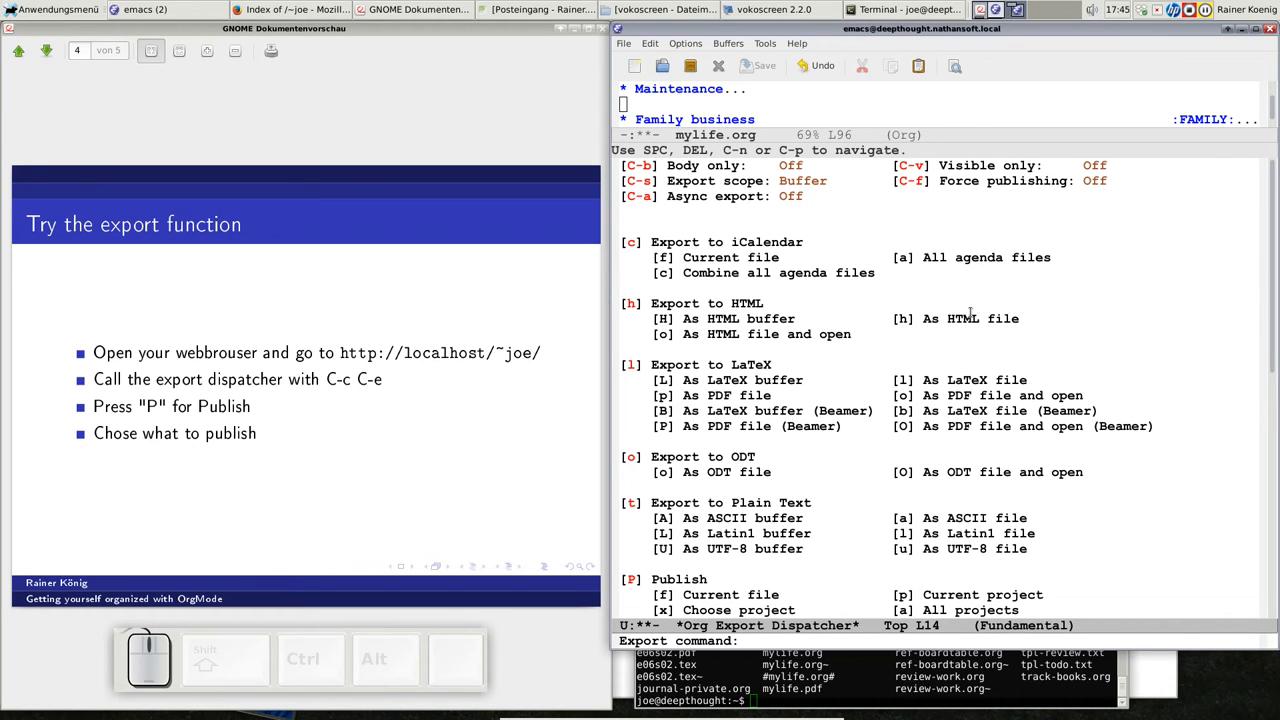
pyautogui.moveTo(628, 308)
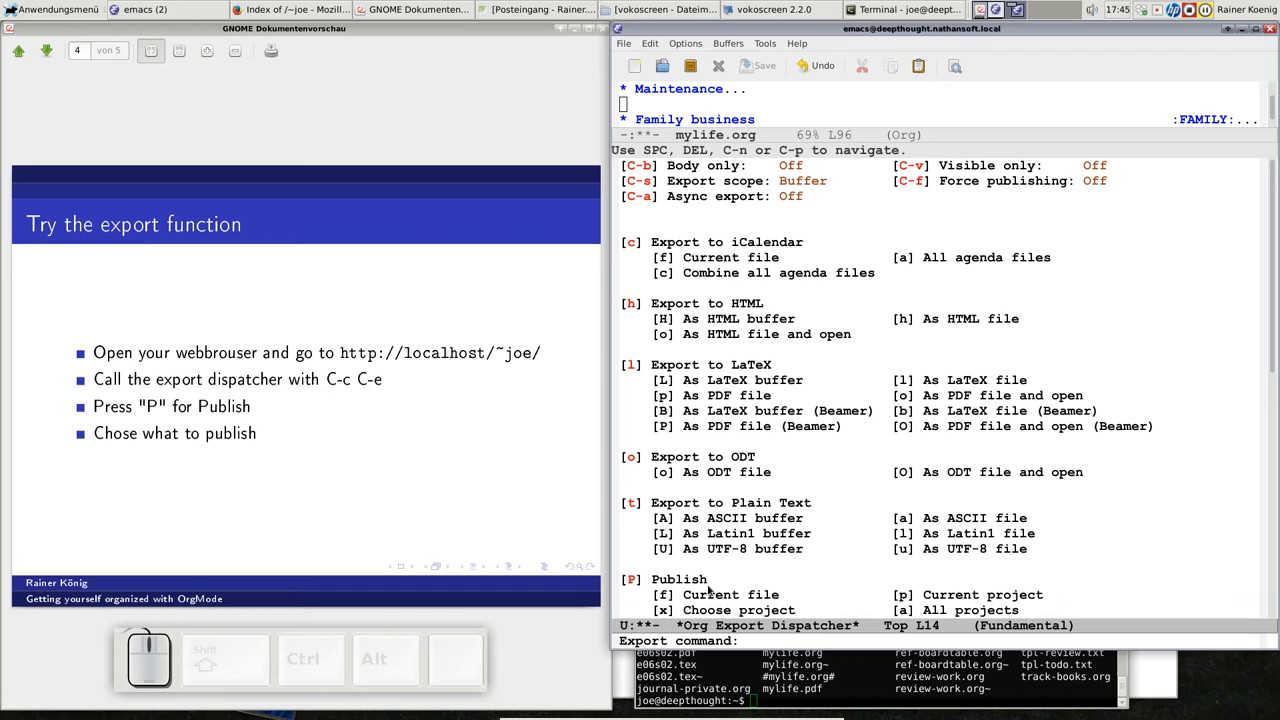
pyautogui.press('shift')
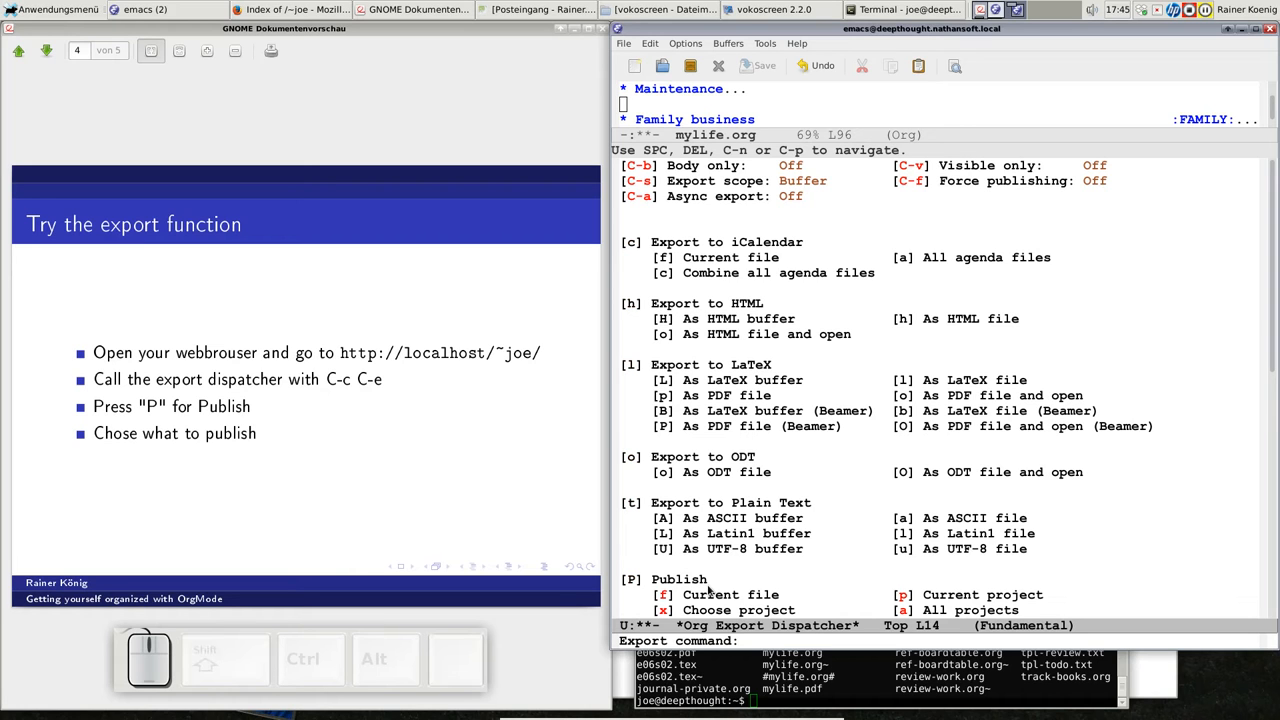
pyautogui.moveTo(908, 590)
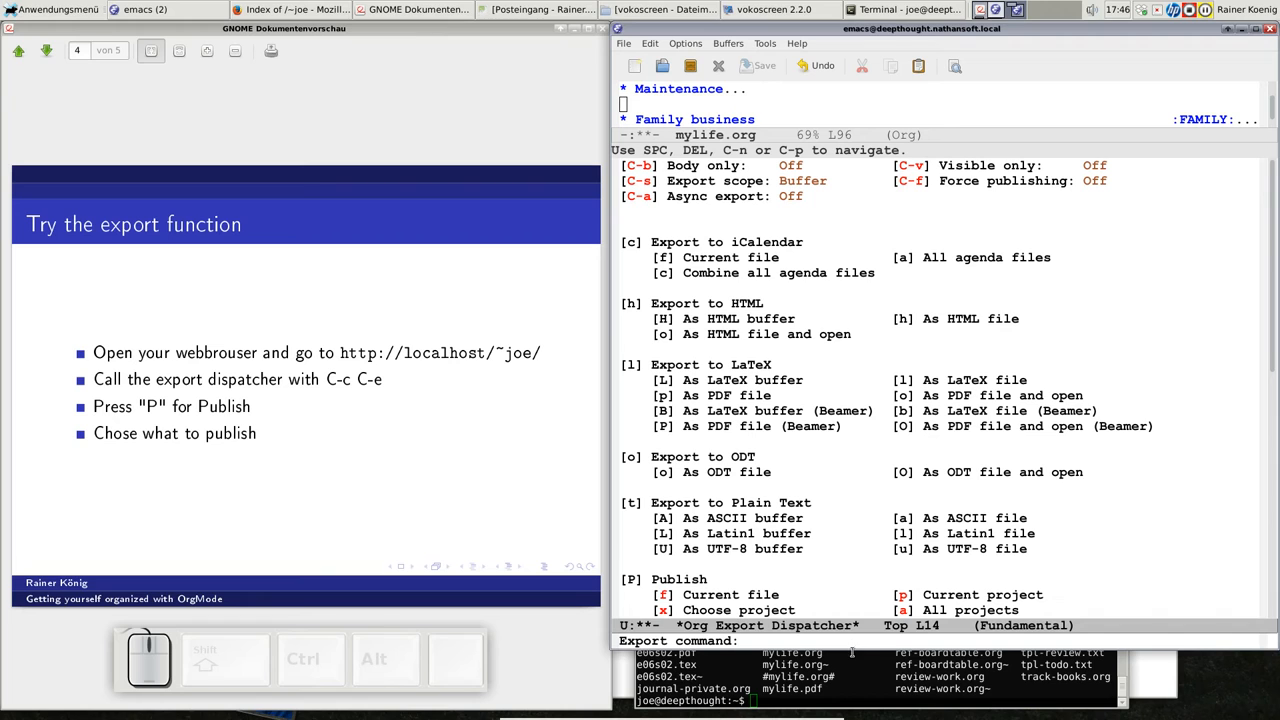
pyautogui.moveTo(1144, 552)
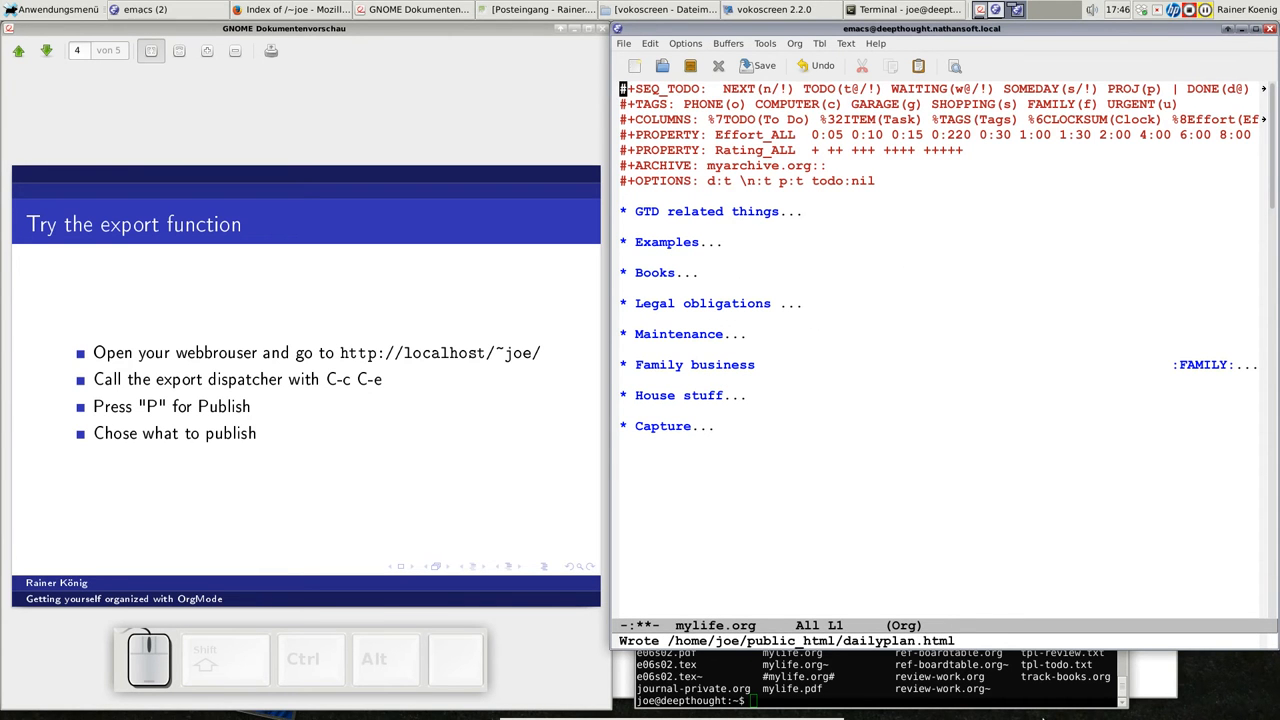
pyautogui.click(292, 8)
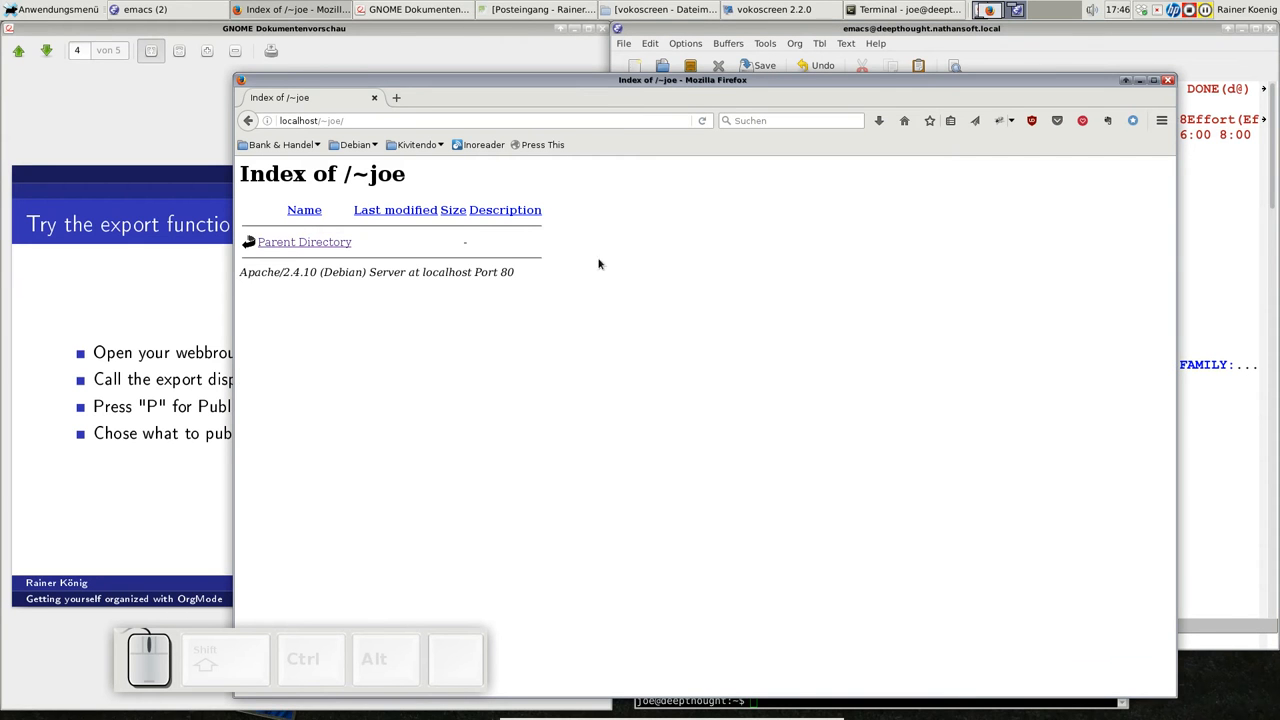
pyautogui.click(704, 120)
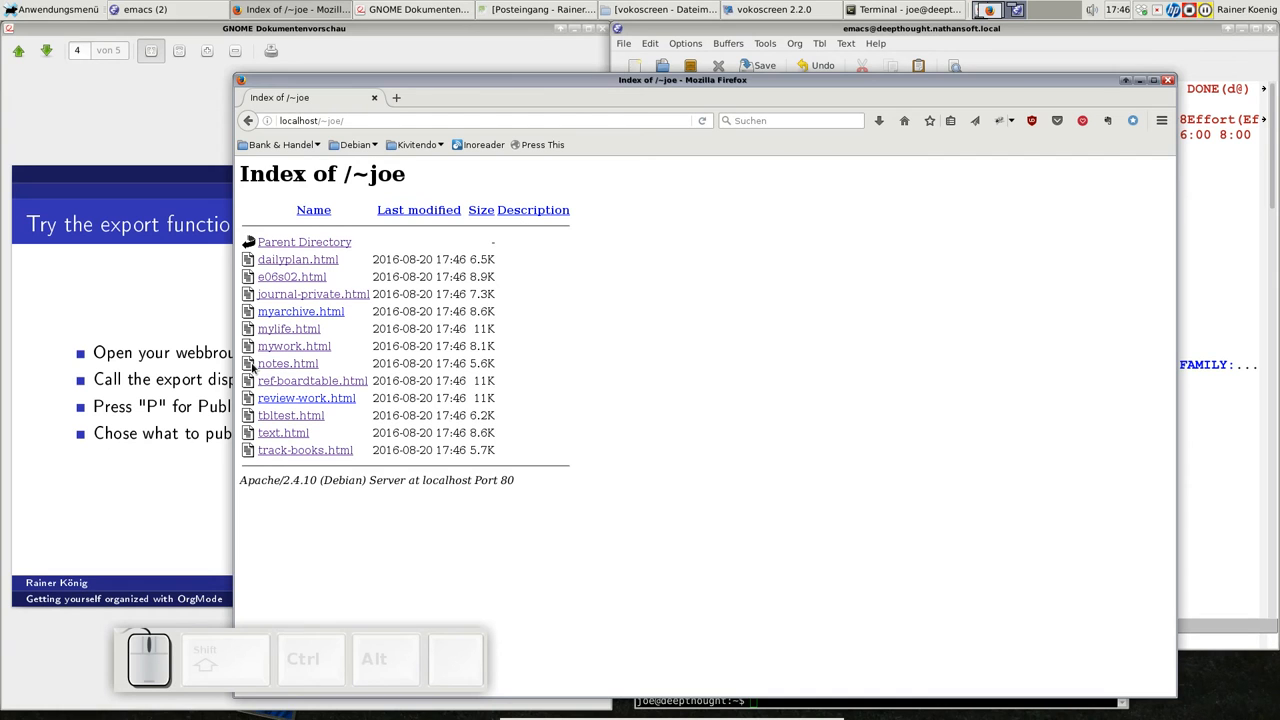
pyautogui.moveTo(288, 260)
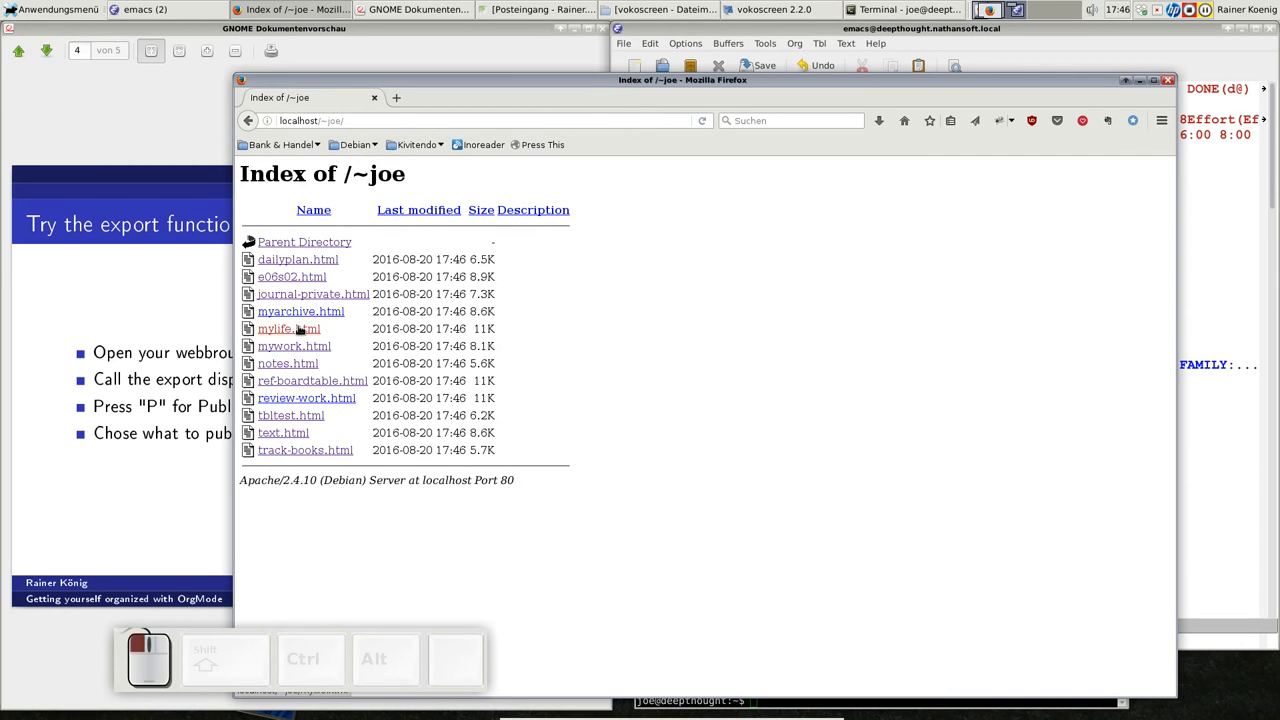
pyautogui.click(288, 328)
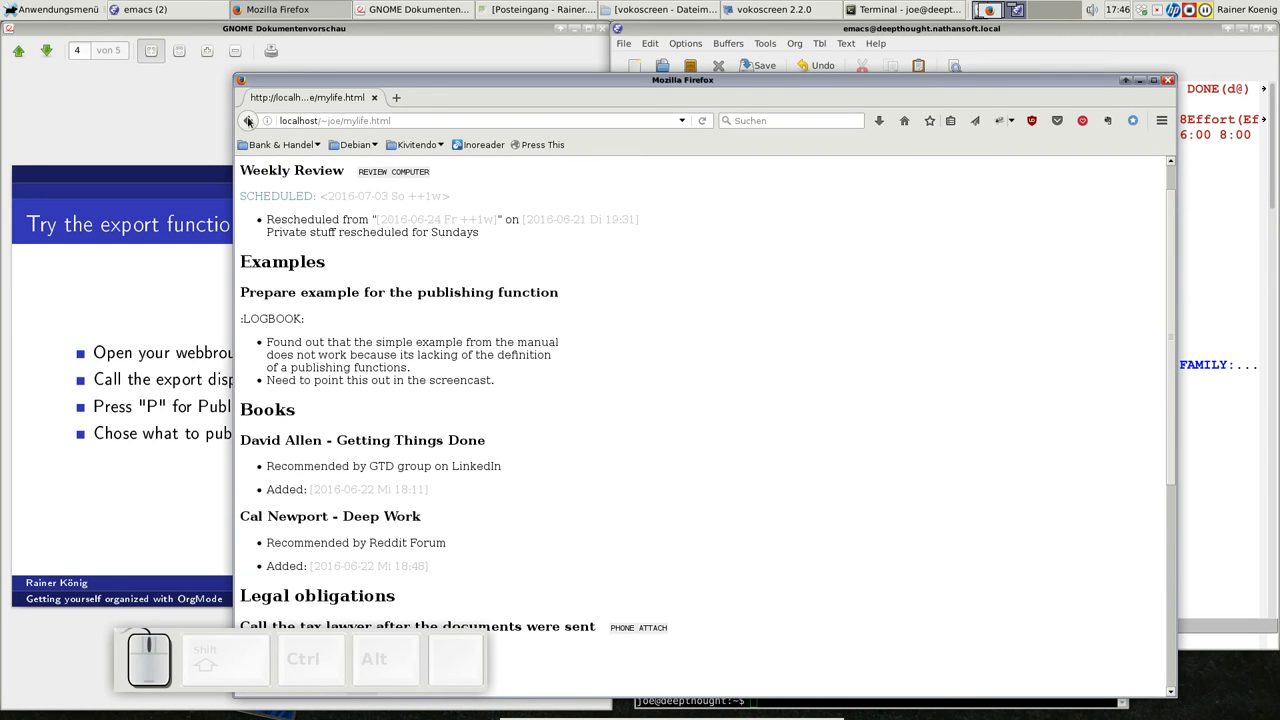
pyautogui.click(248, 120)
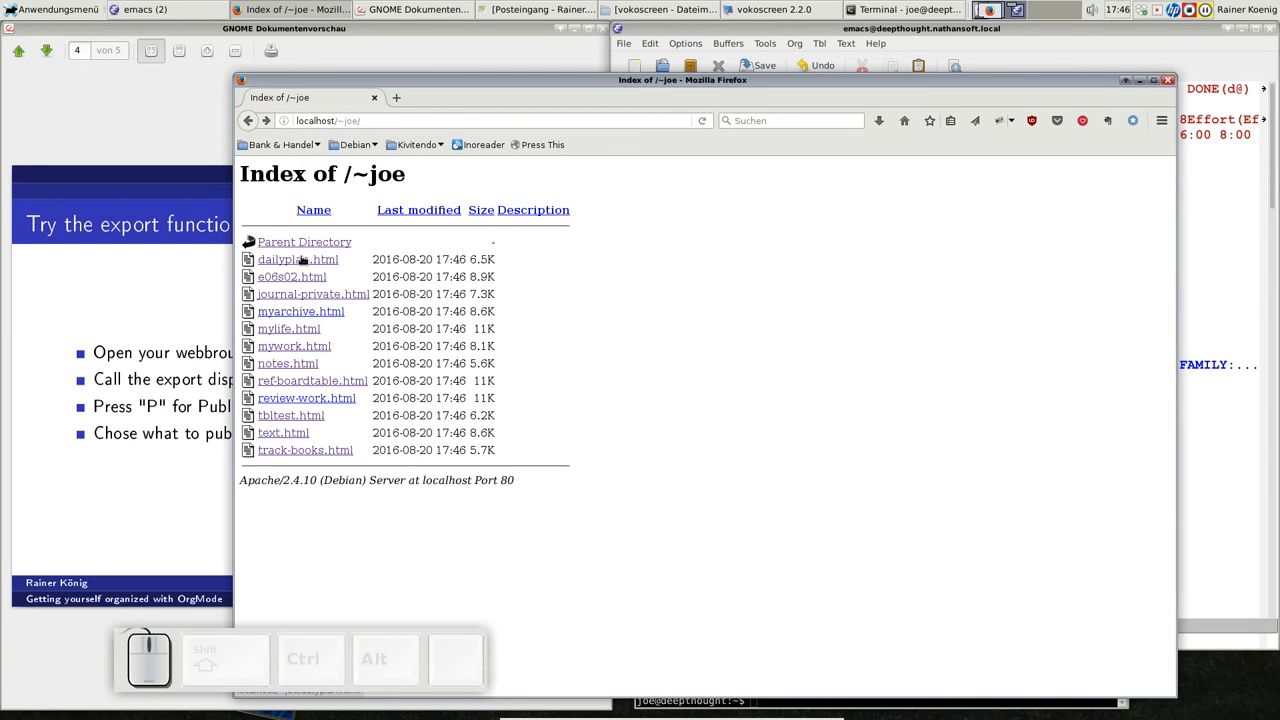
pyautogui.click(296, 260)
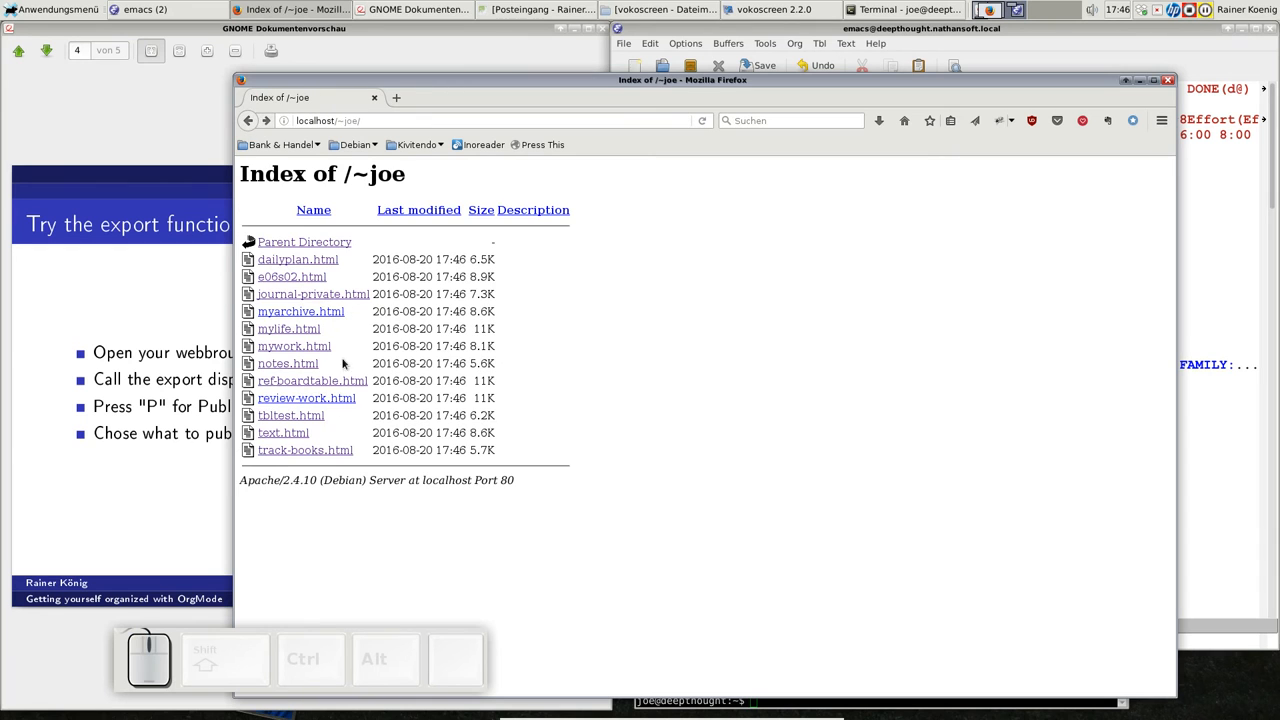
pyautogui.moveTo(296, 388)
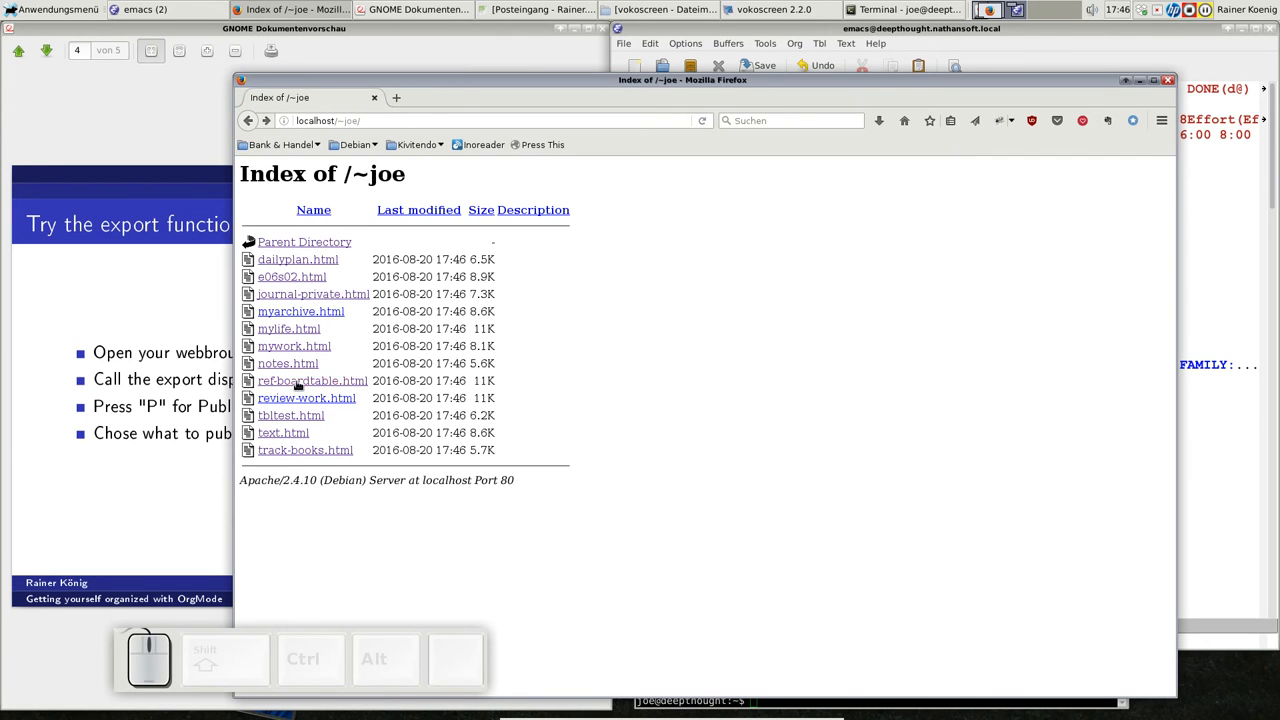
pyautogui.click(312, 380)
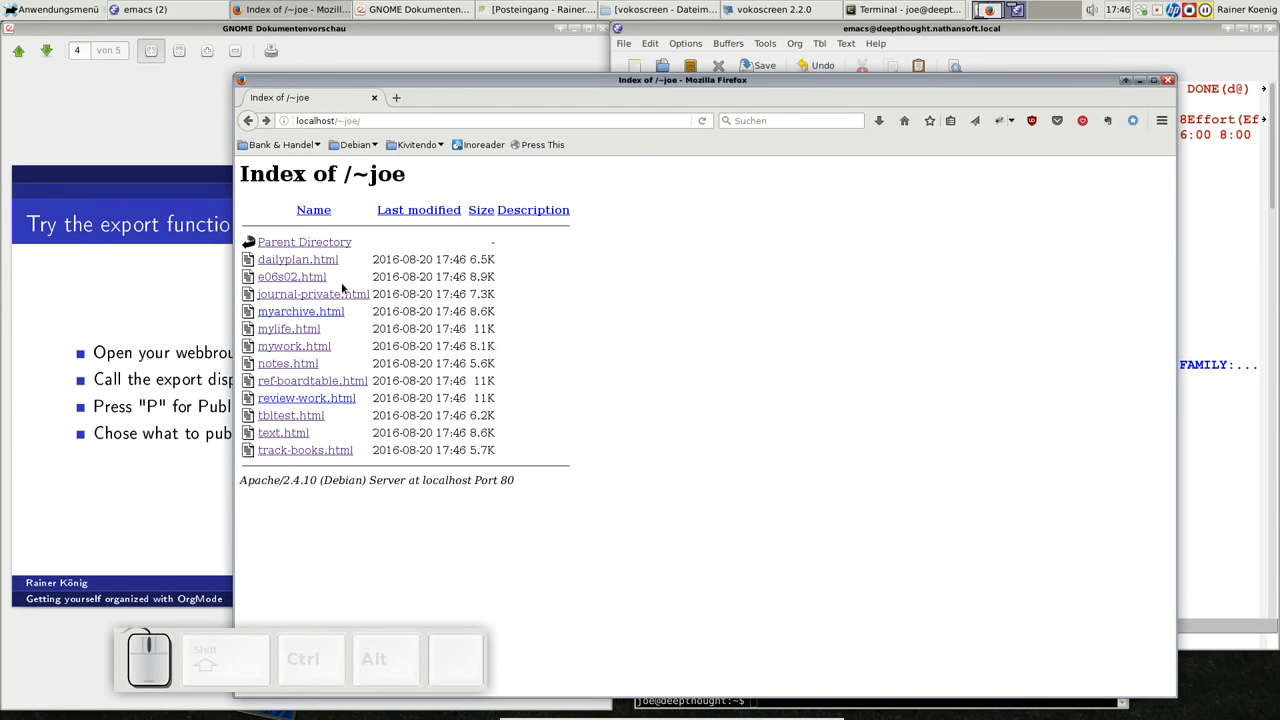
pyautogui.click(306, 396)
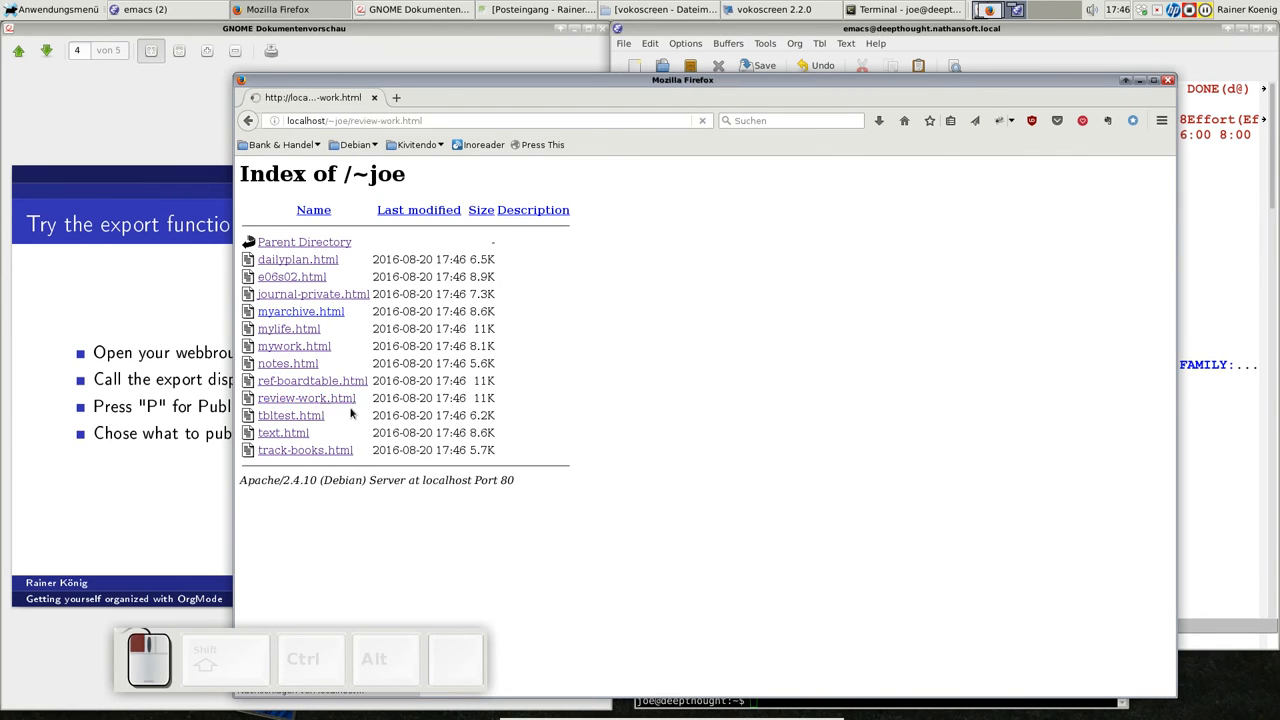
pyautogui.click(306, 396)
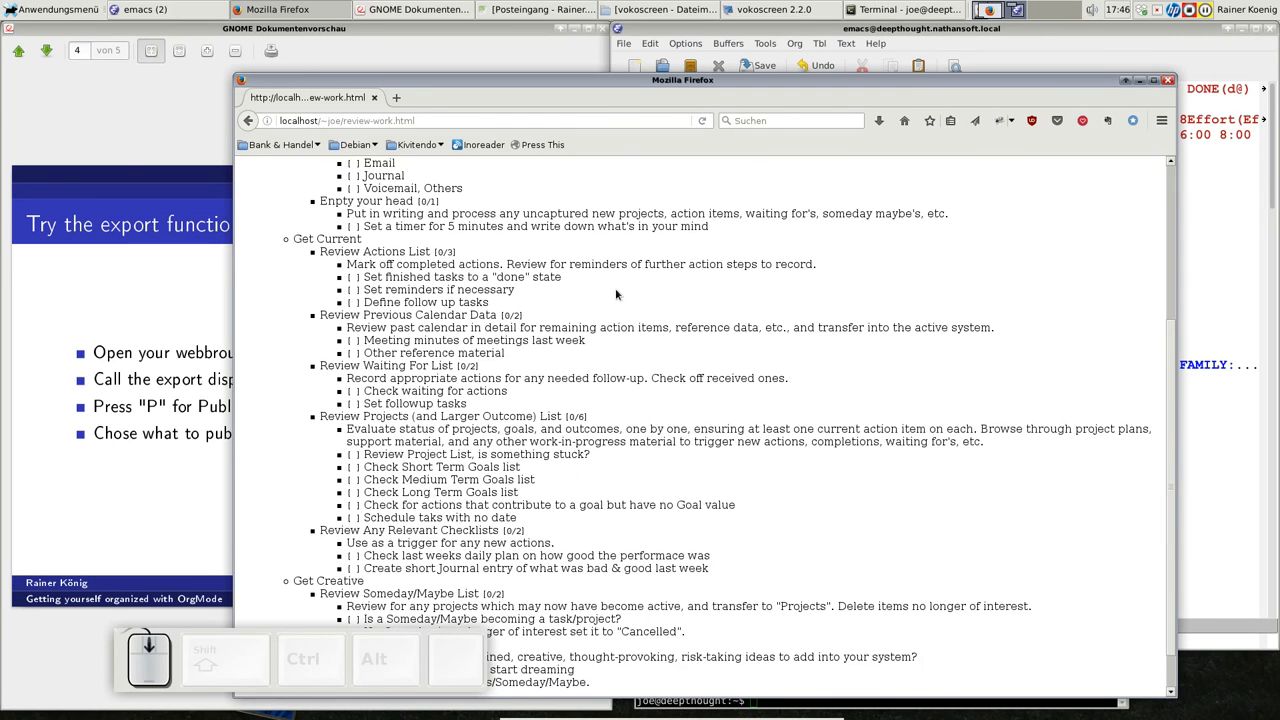
pyautogui.scroll(3)
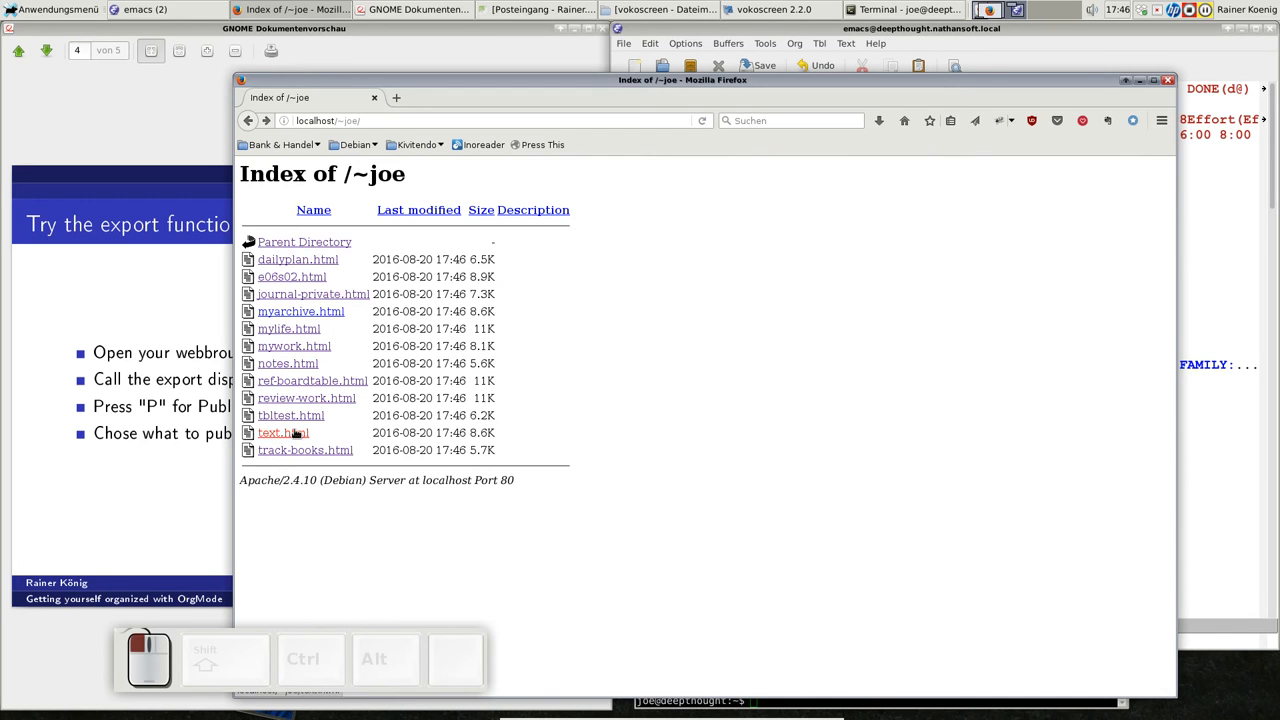
pyautogui.click(284, 432)
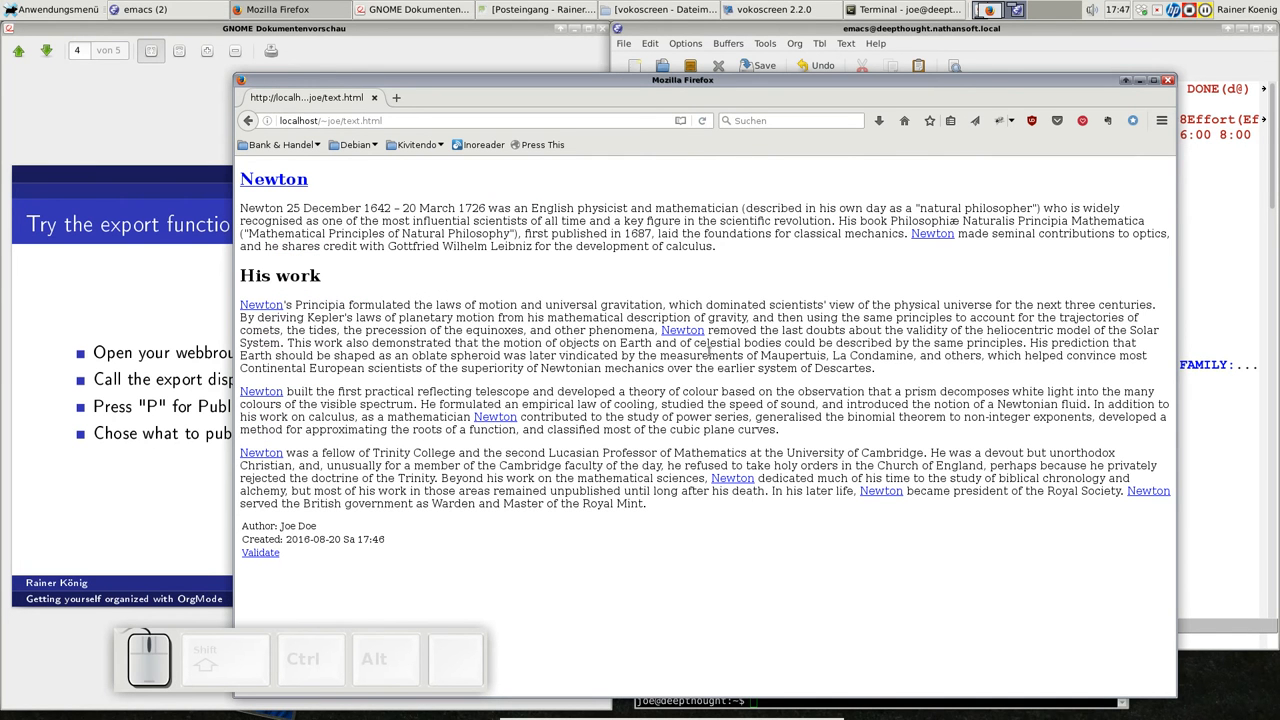
pyautogui.moveTo(940, 508)
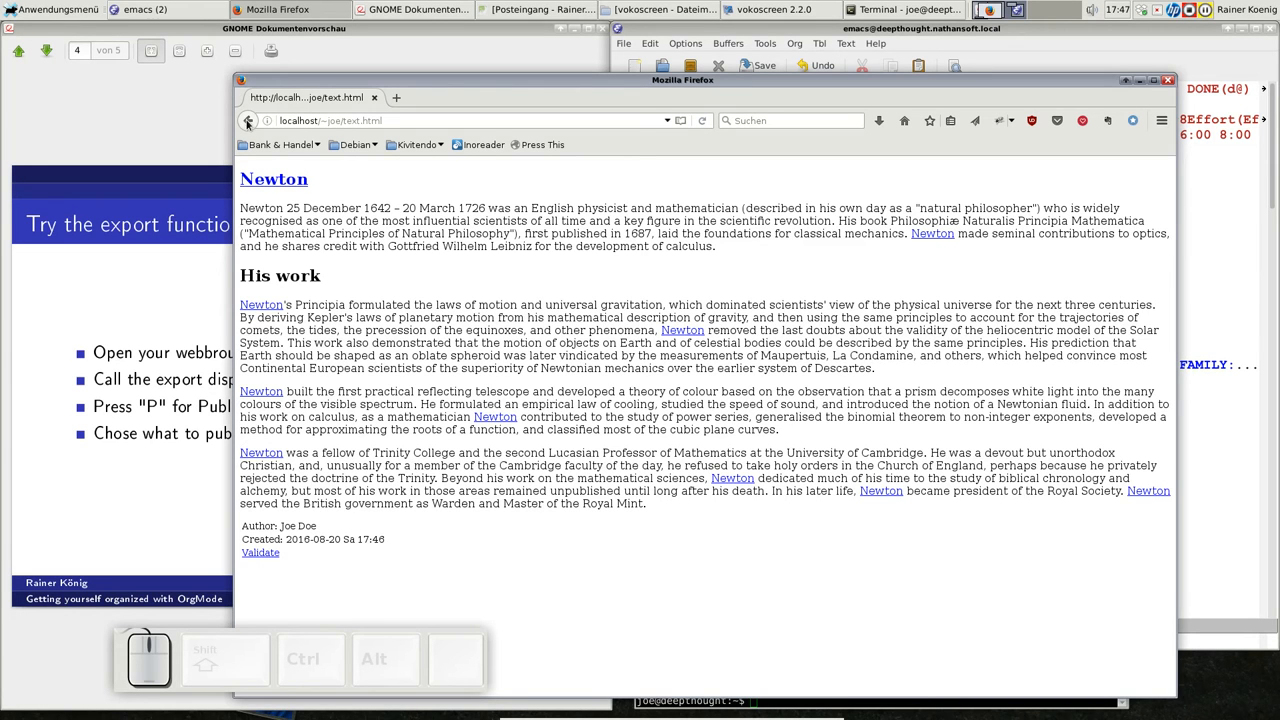
pyautogui.click(248, 120)
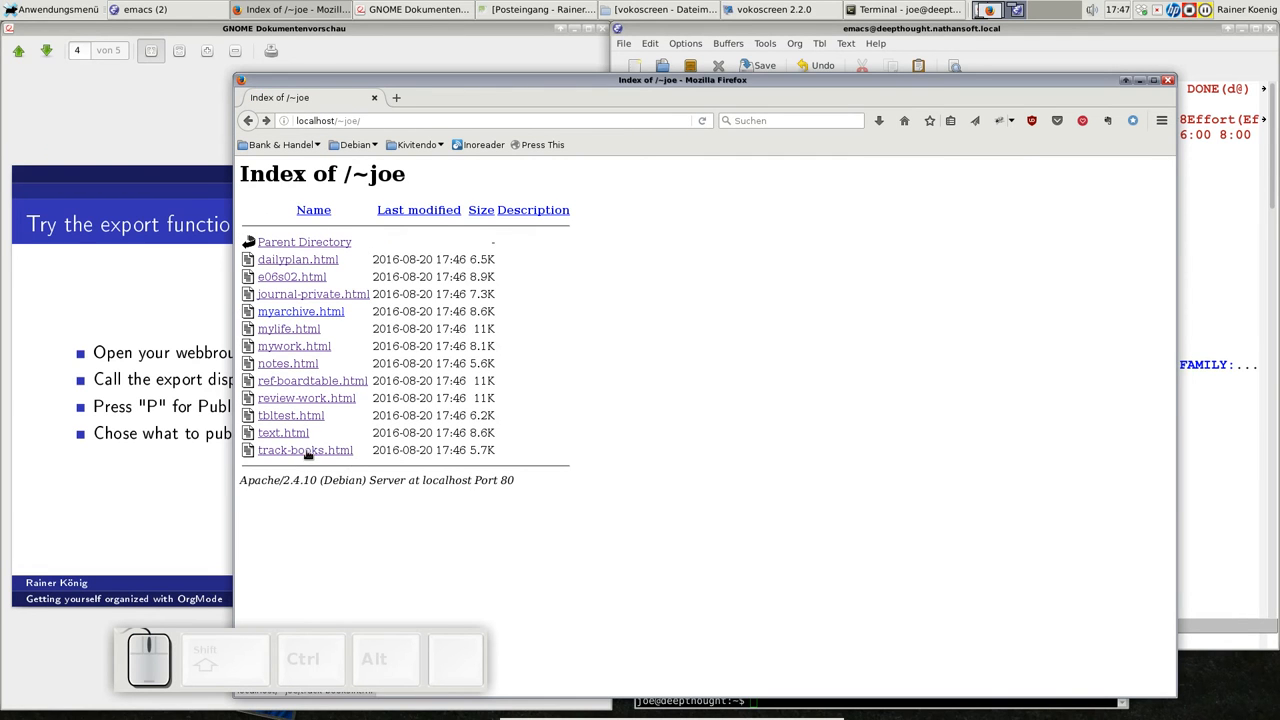
pyautogui.click(304, 450)
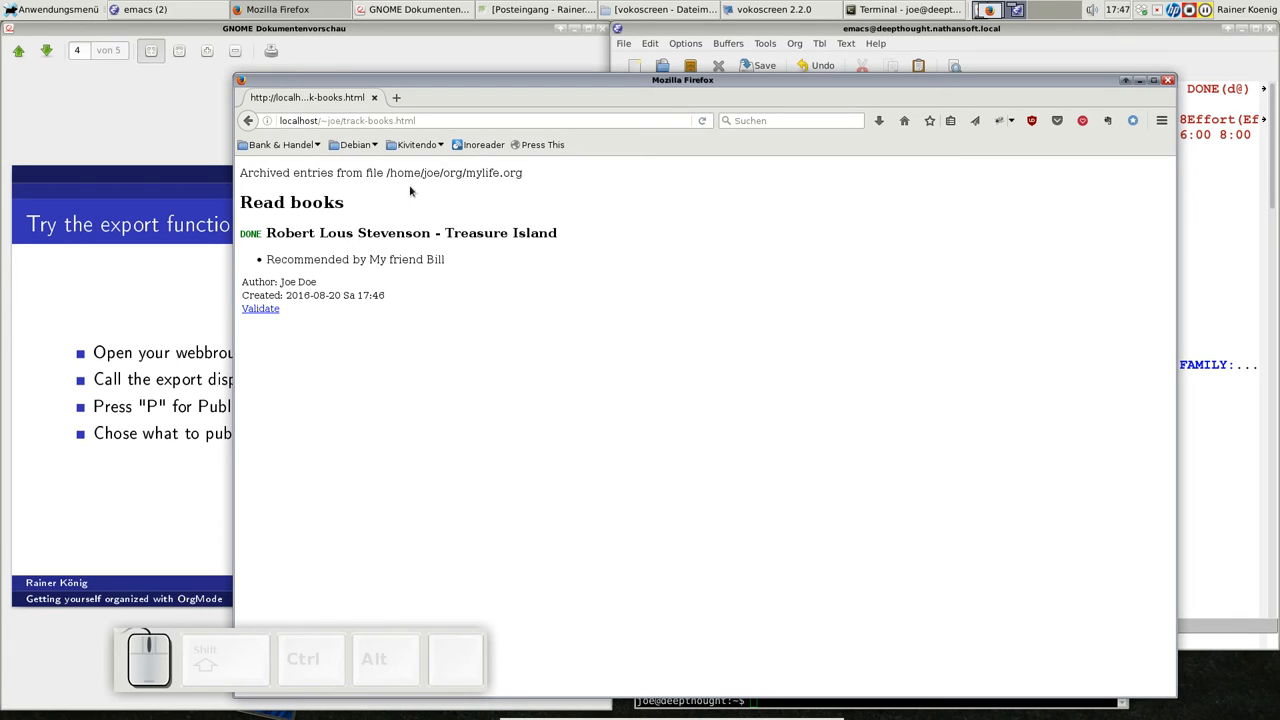
pyautogui.moveTo(332, 244)
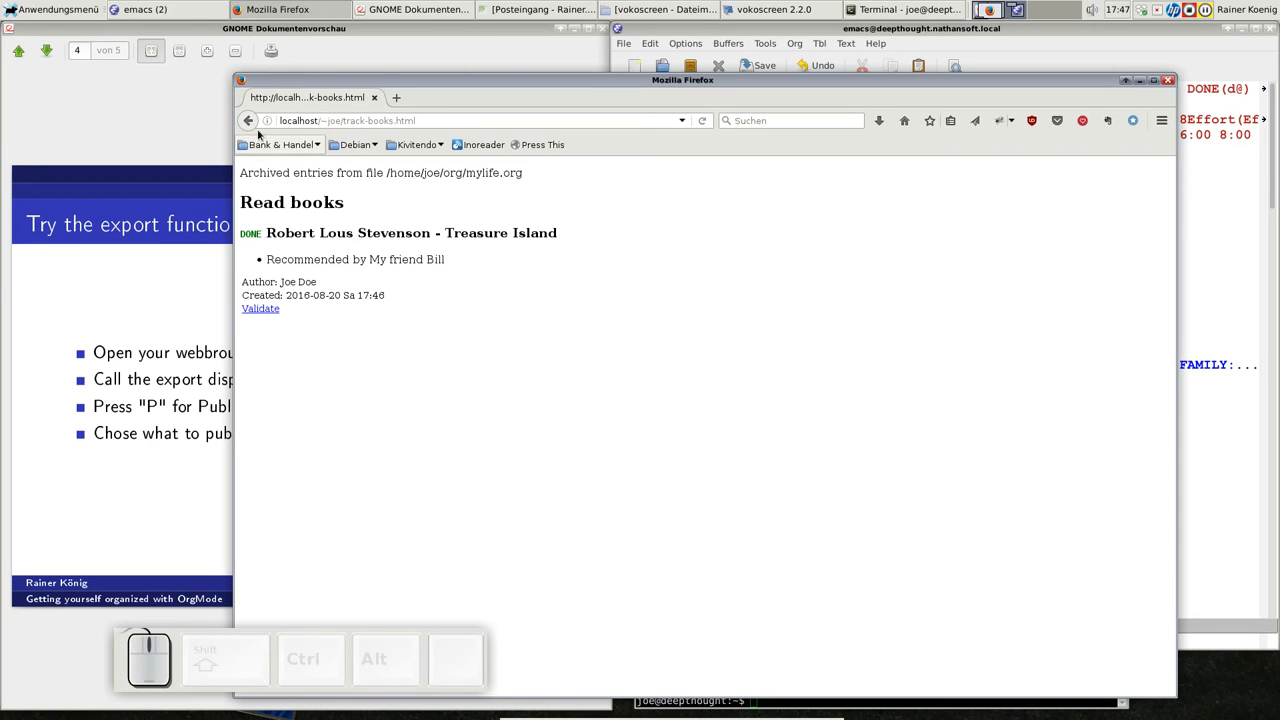
pyautogui.click(248, 120)
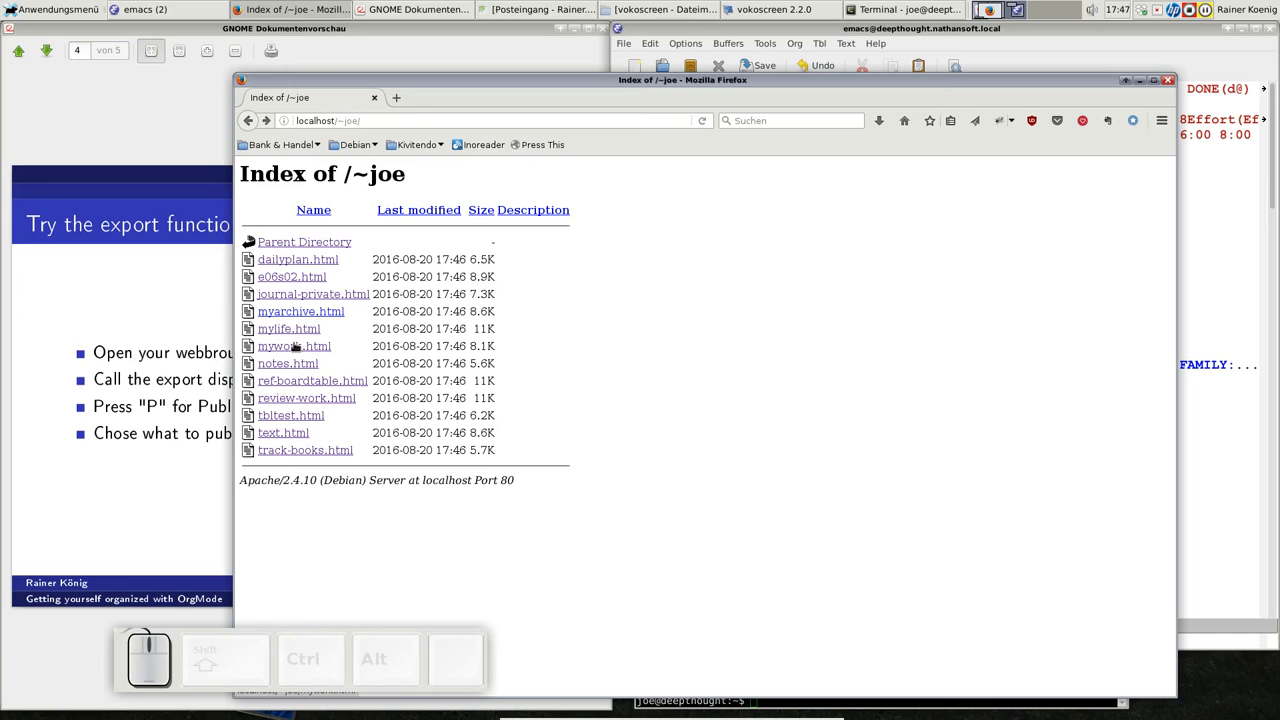
pyautogui.click(294, 346)
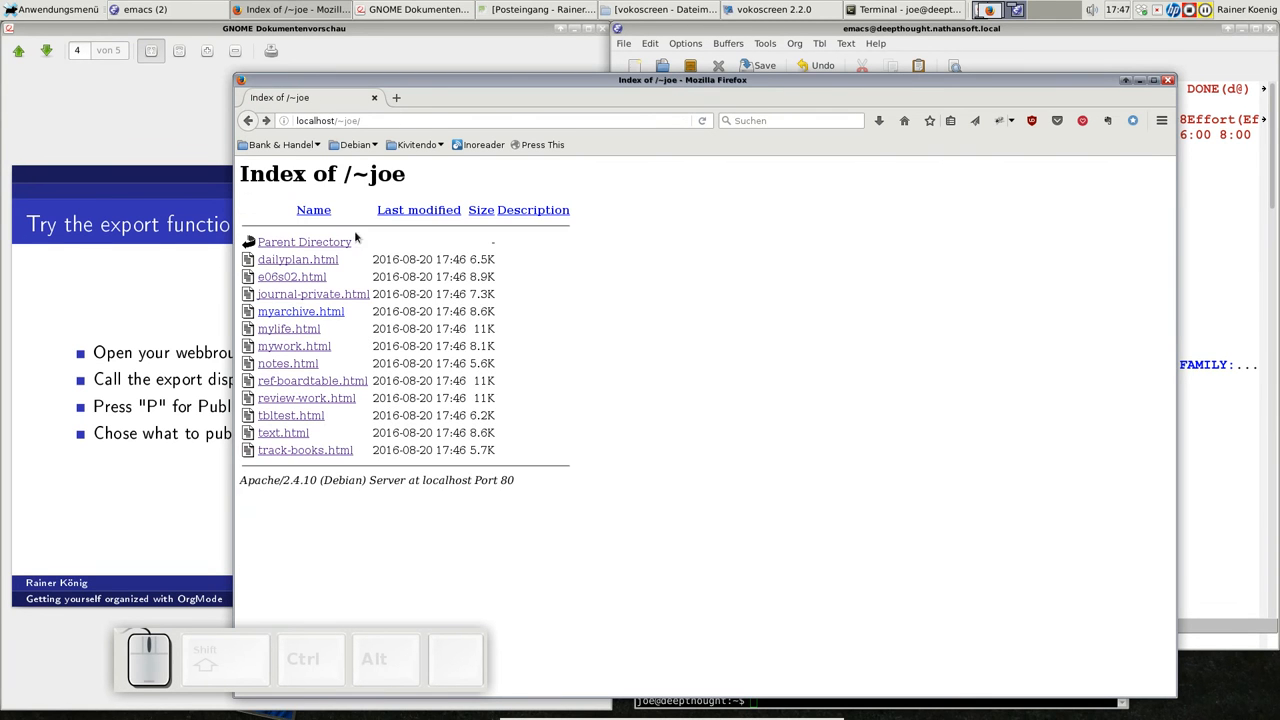
pyautogui.moveTo(304, 282)
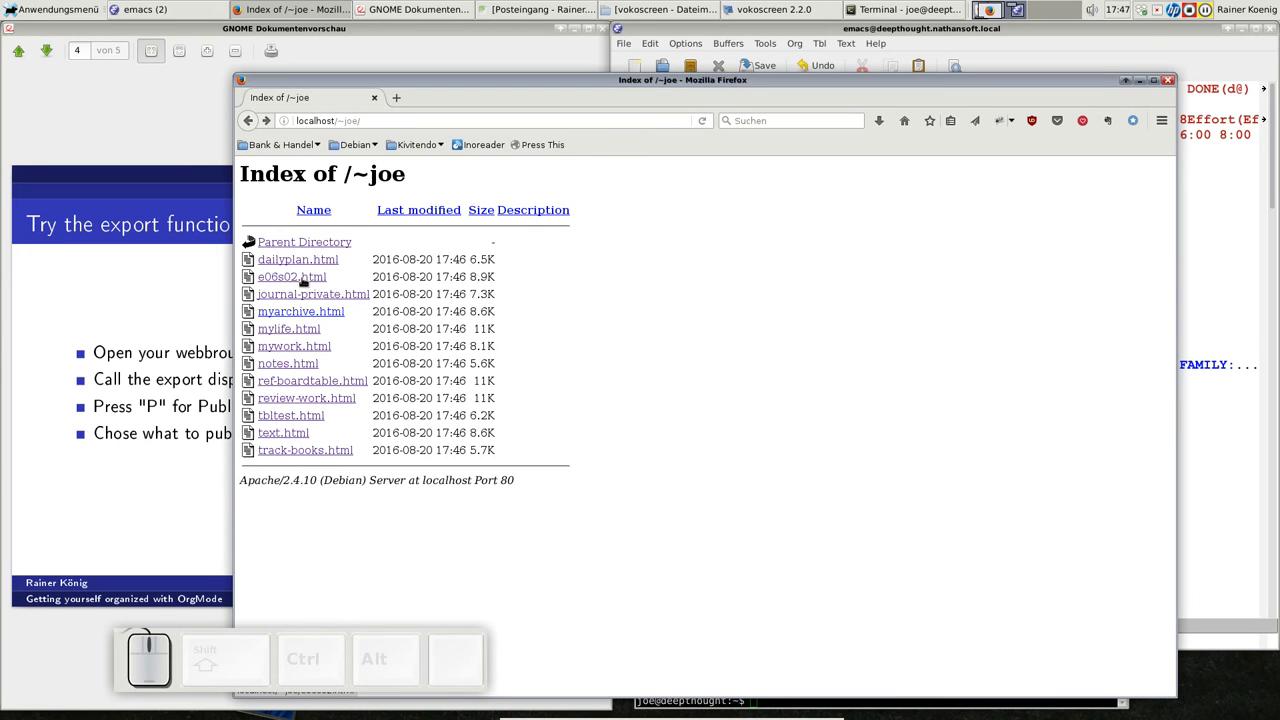
pyautogui.click(292, 276)
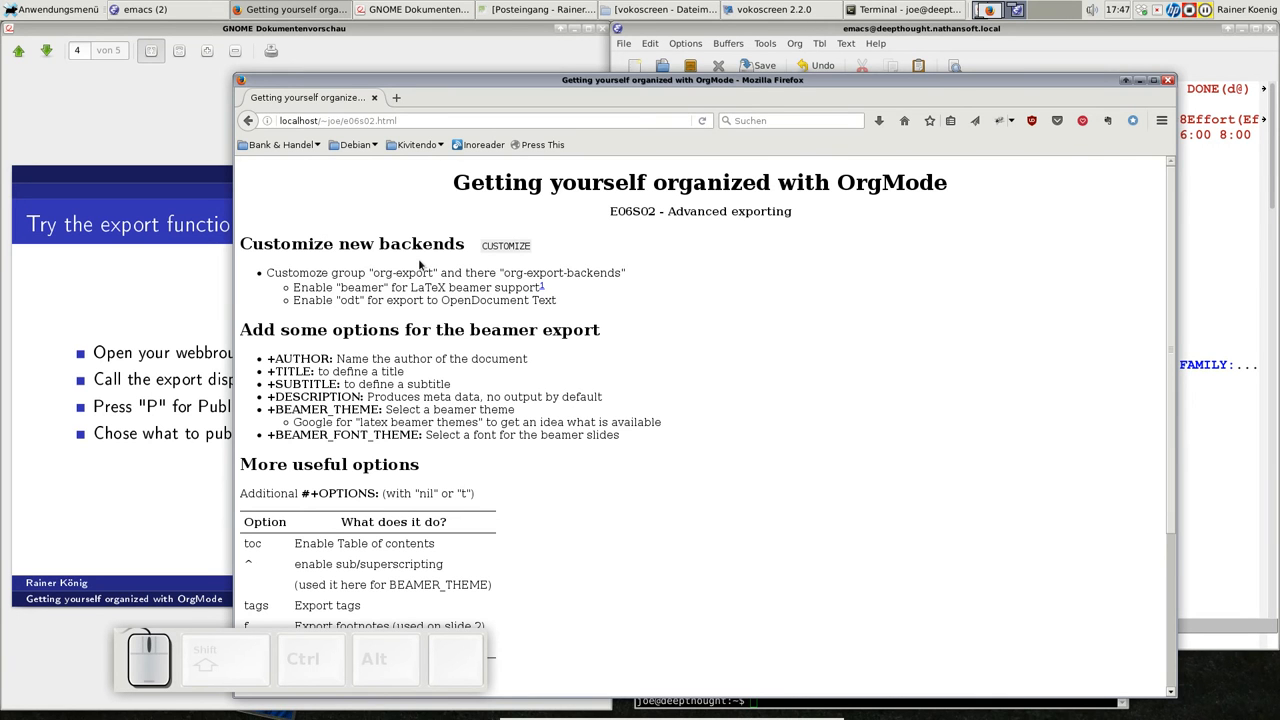
pyautogui.scroll(-3)
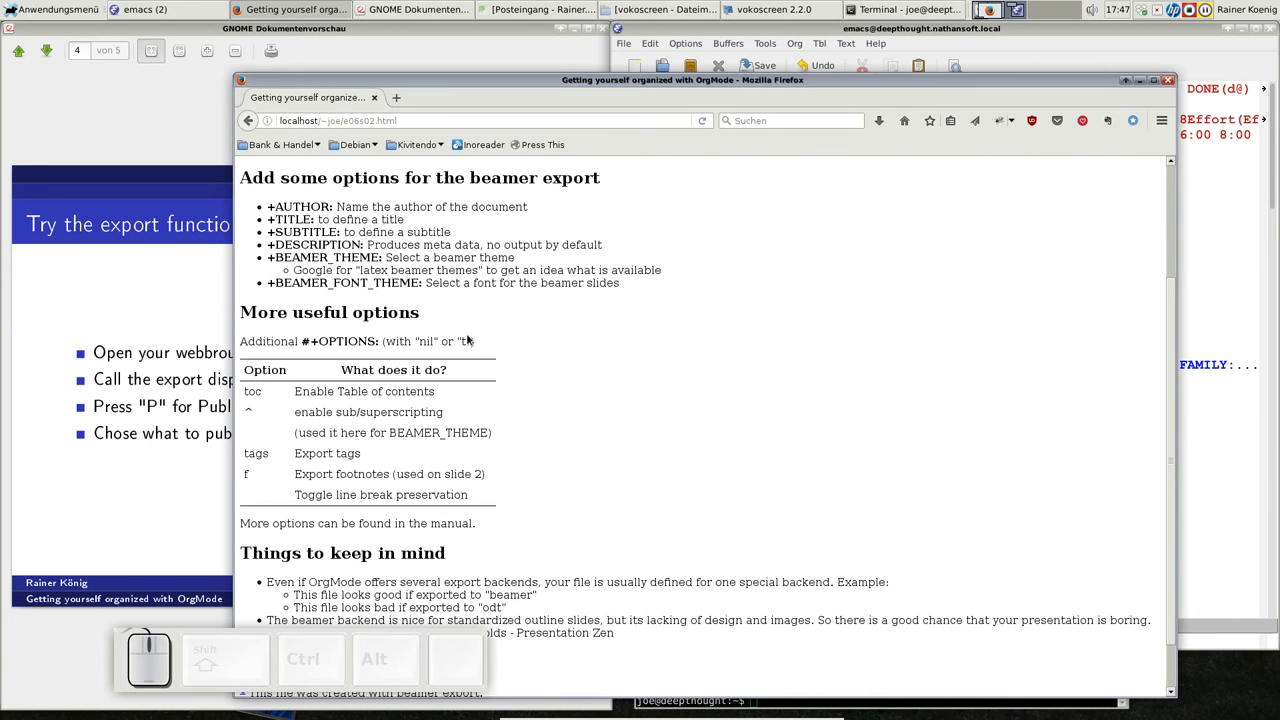
pyautogui.scroll(-3)
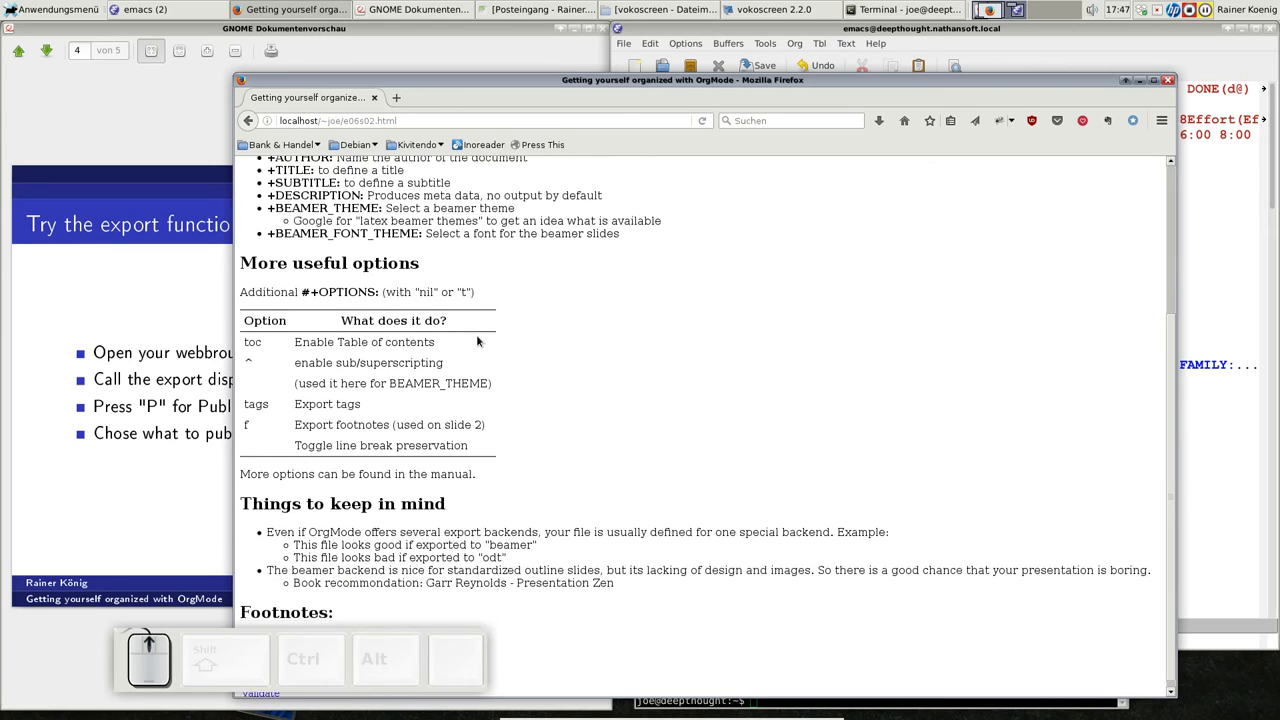
pyautogui.scroll(-3)
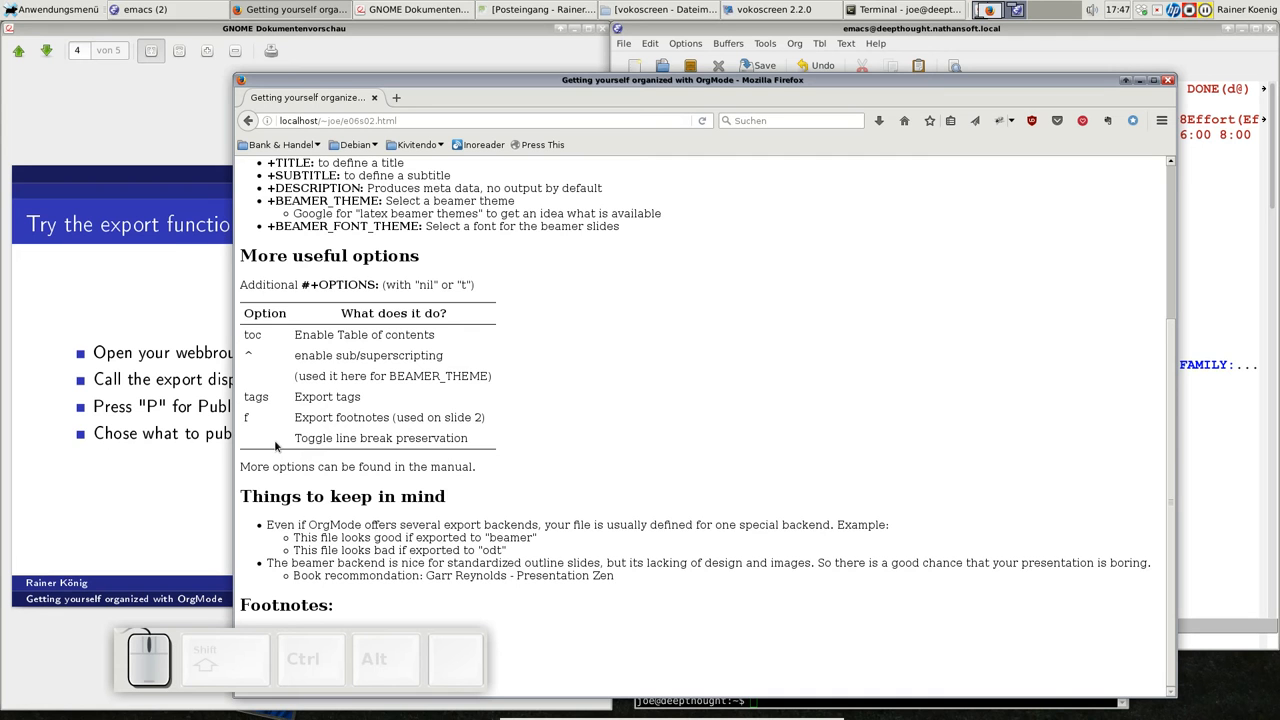
pyautogui.moveTo(584, 364)
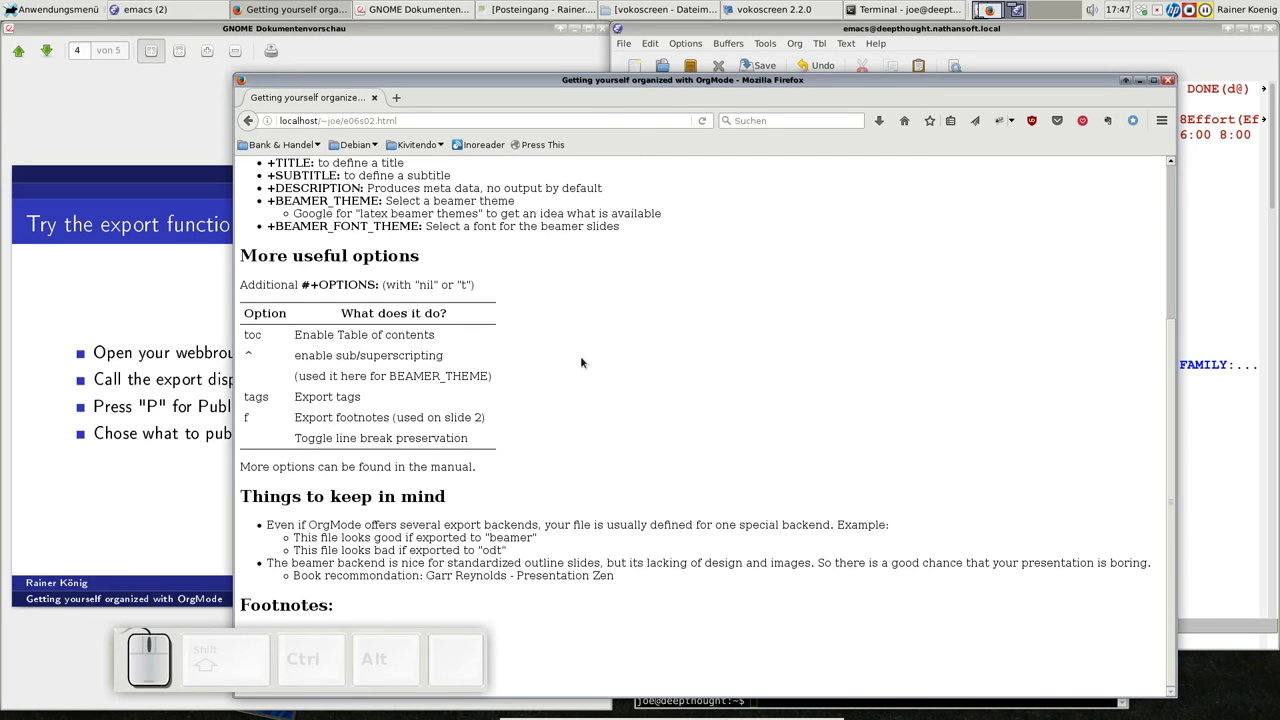
pyautogui.scroll(3)
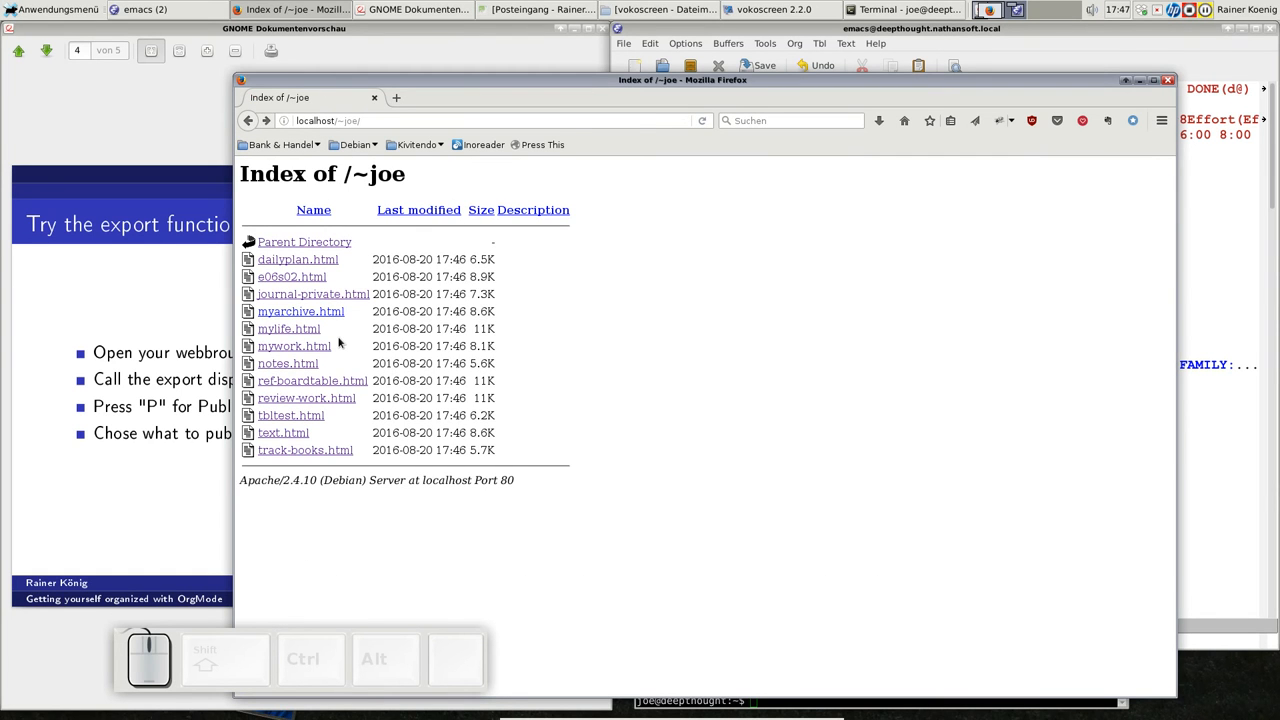
pyautogui.click(300, 312)
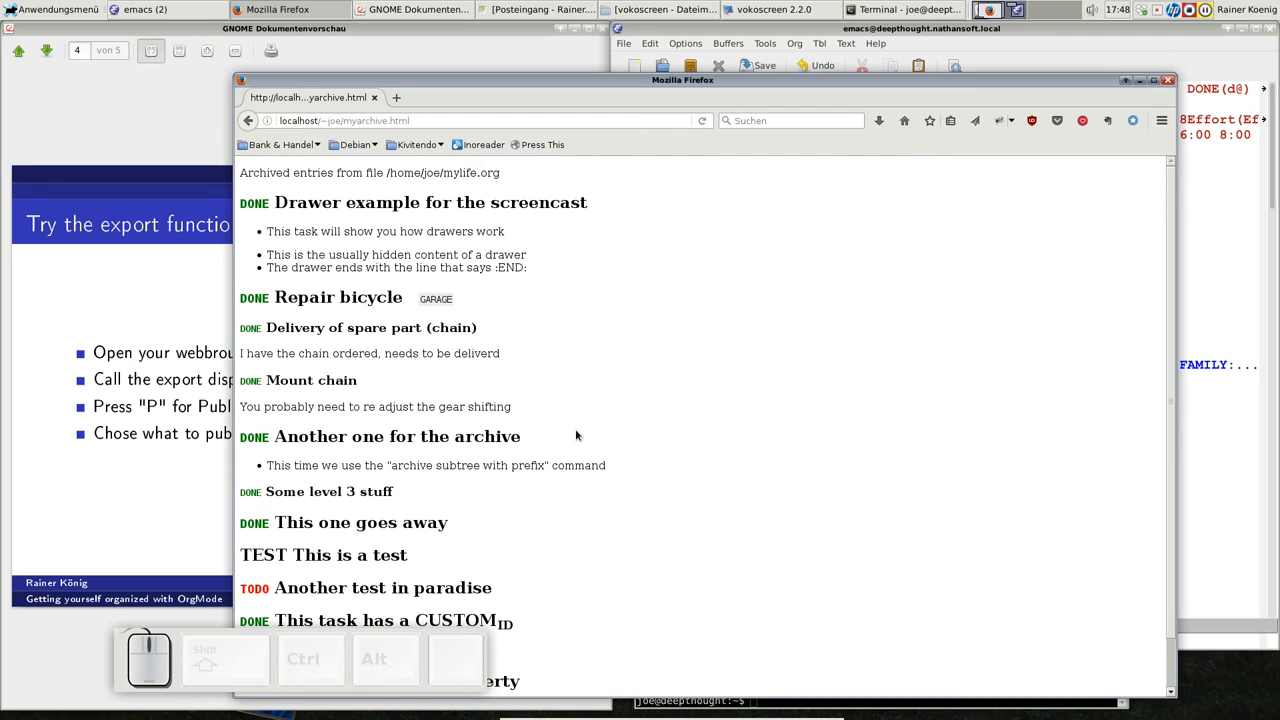
pyautogui.click(248, 120)
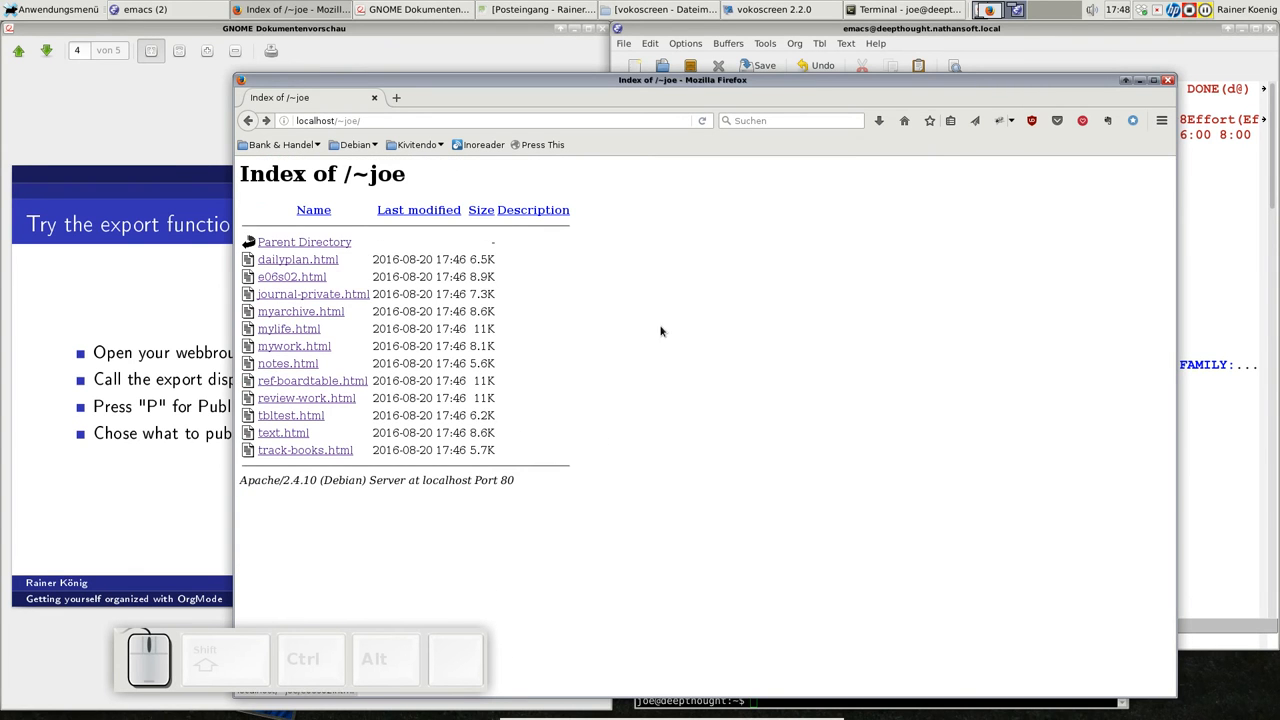
pyautogui.moveTo(590, 200)
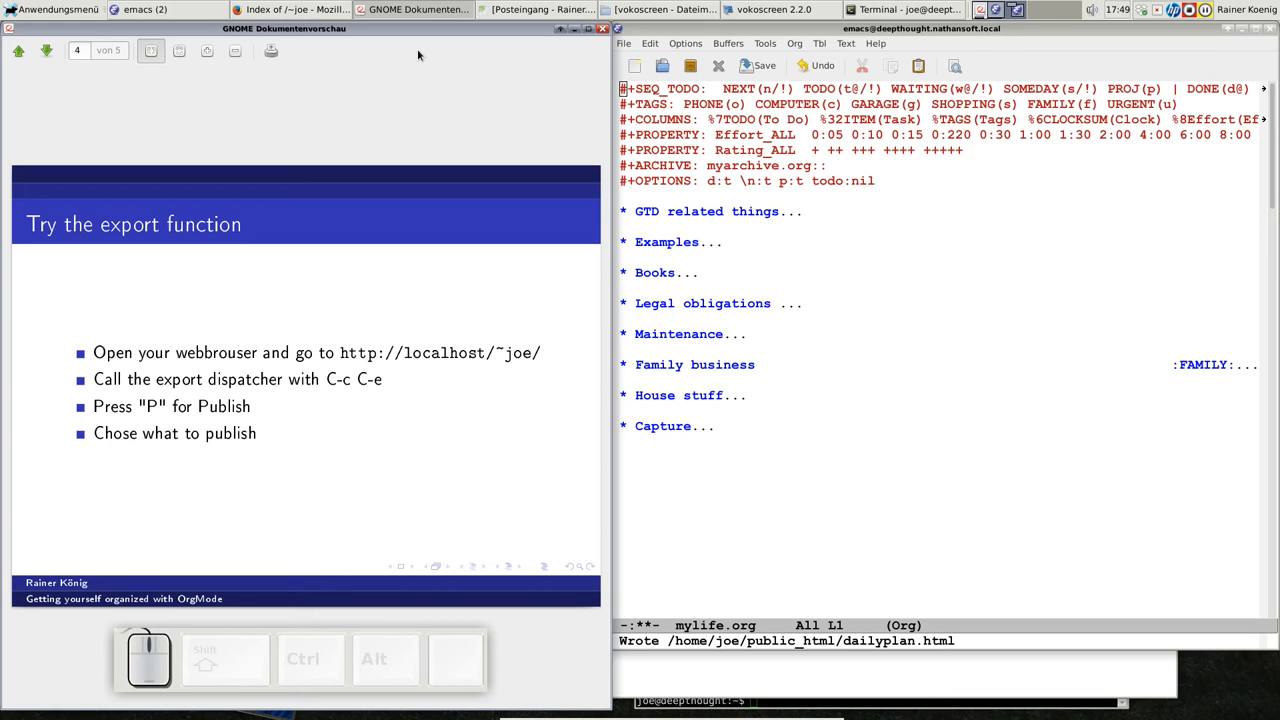
pyautogui.moveTo(706, 136)
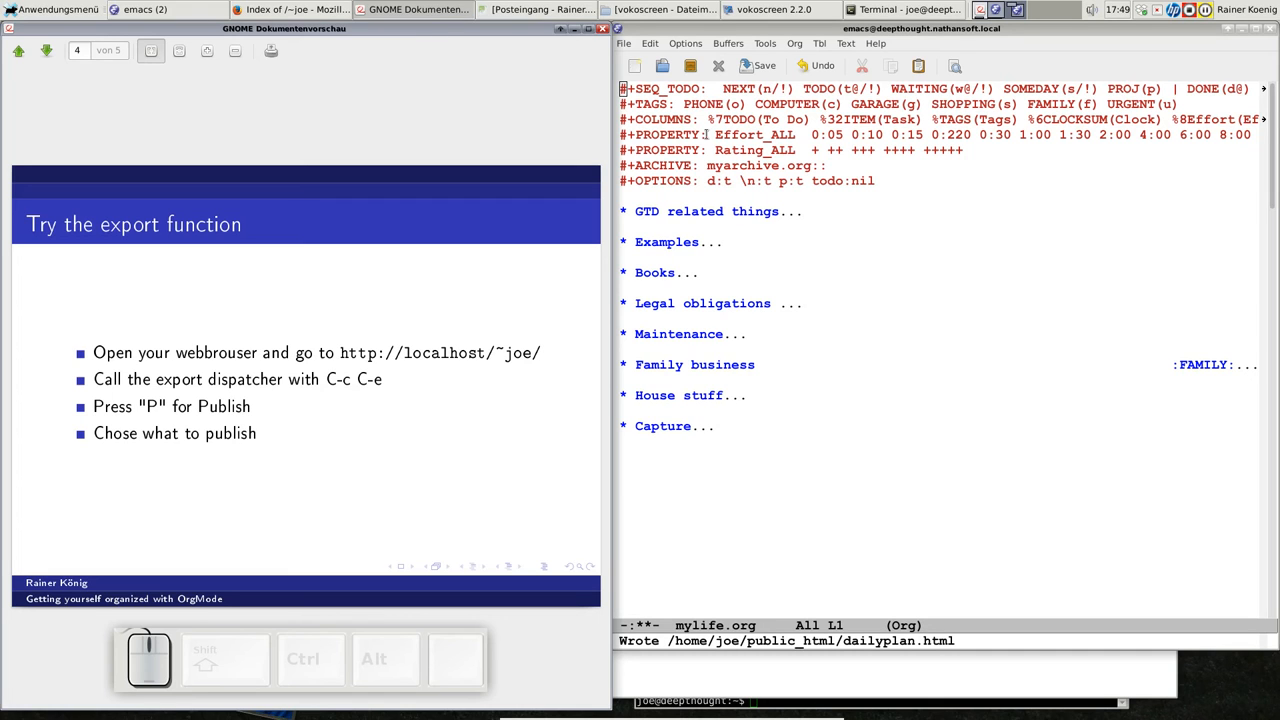
pyautogui.moveTo(896, 252)
pyautogui.write(':')
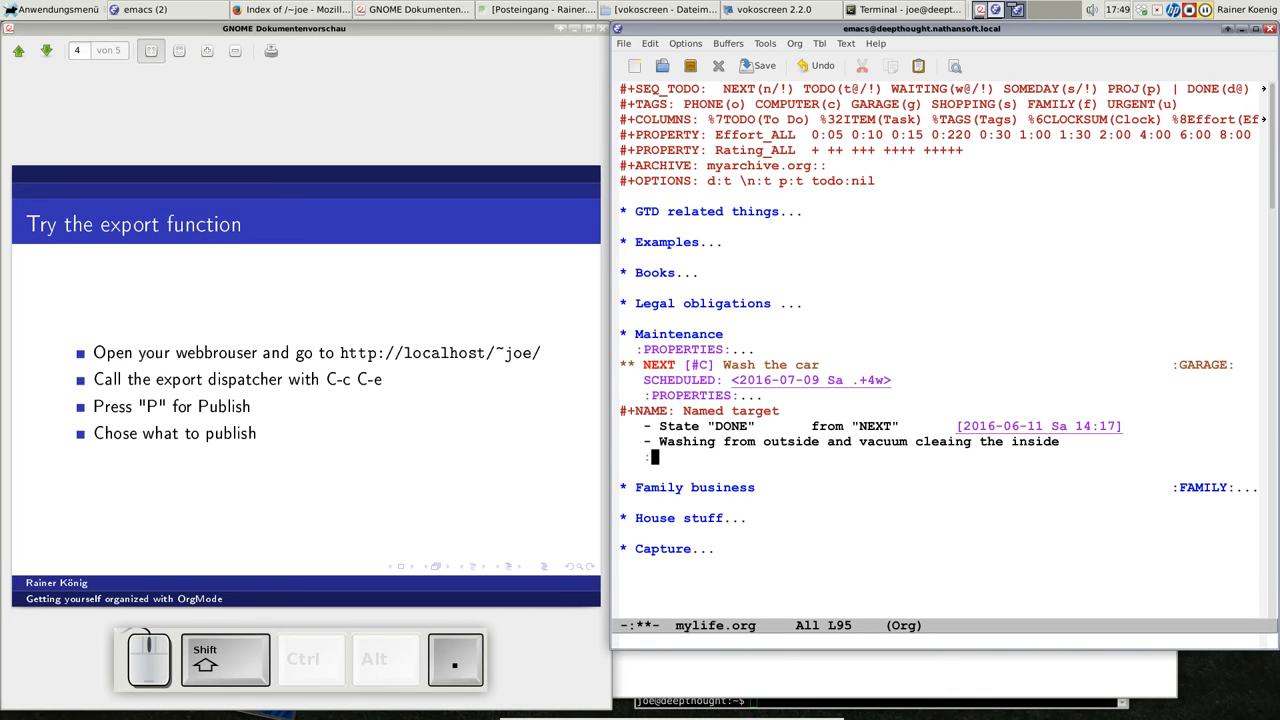
# Add a :LOGBOOK: drawer with '- Washed the car today' under Wash the car and save mylife.org.
pyautogui.write('LOGBOOK:')
pyautogui.write('- Washed the car t')
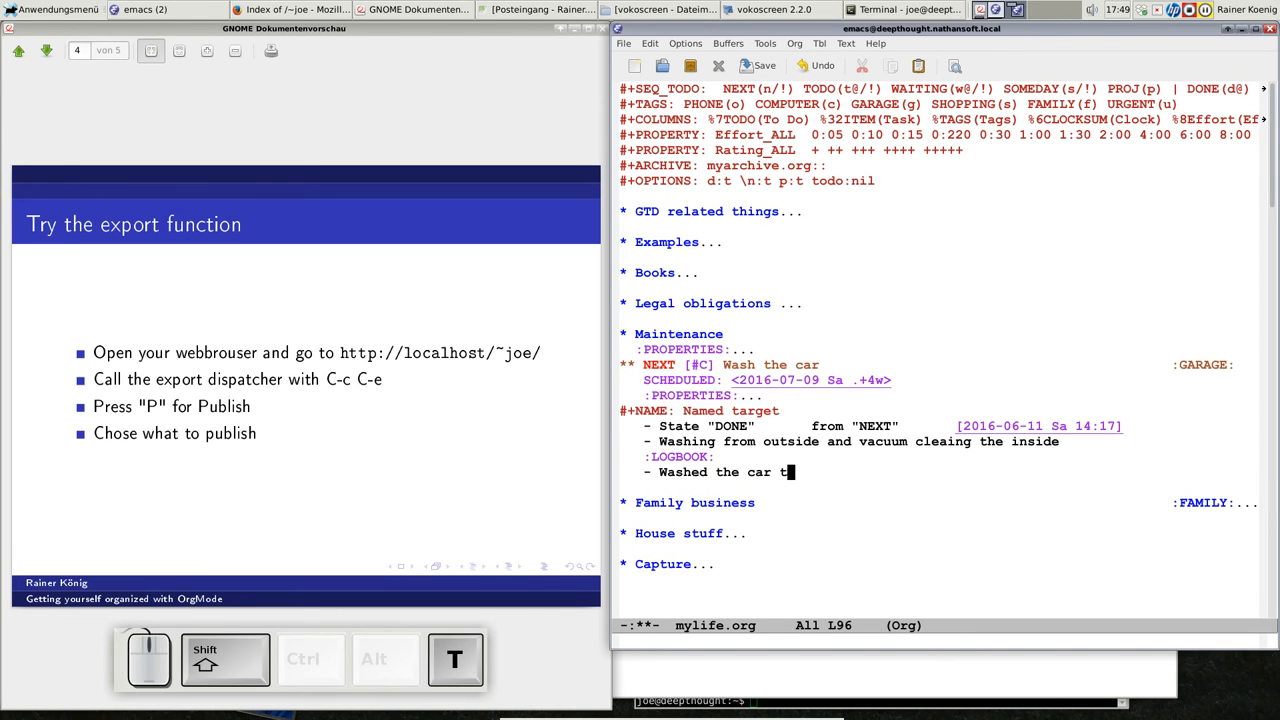
pyautogui.write('oday')
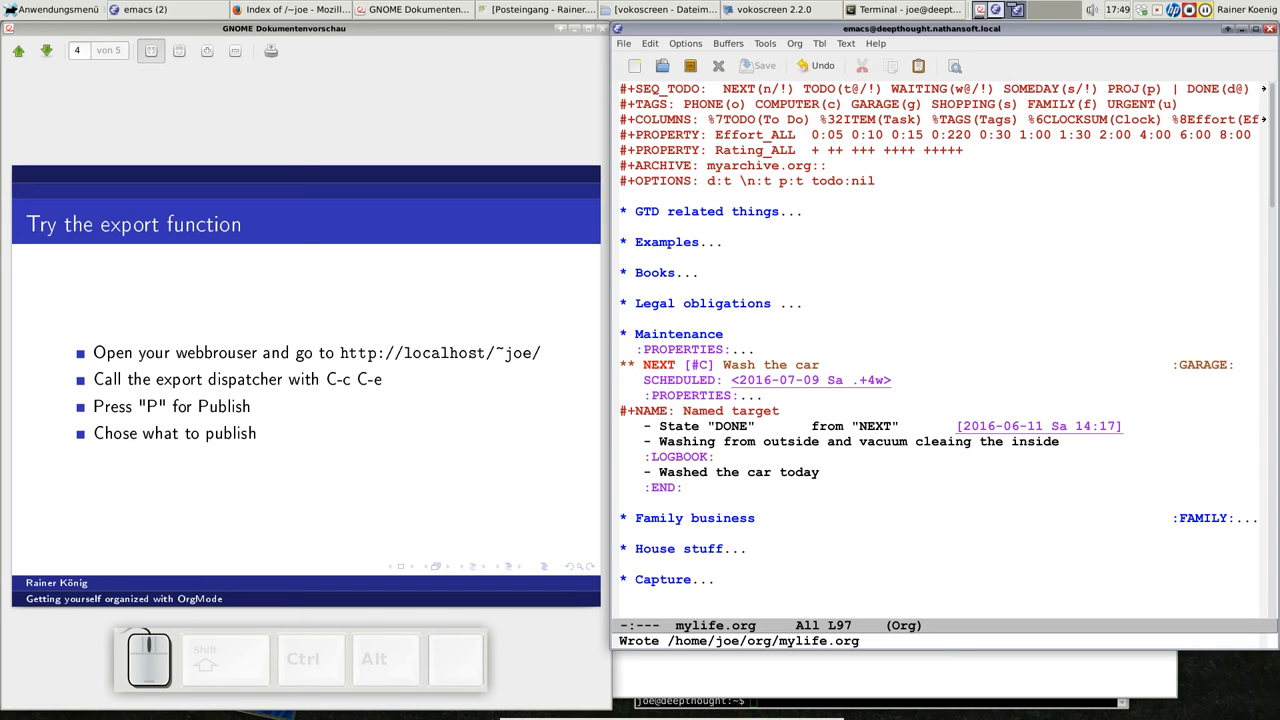
pyautogui.press('ctrl')
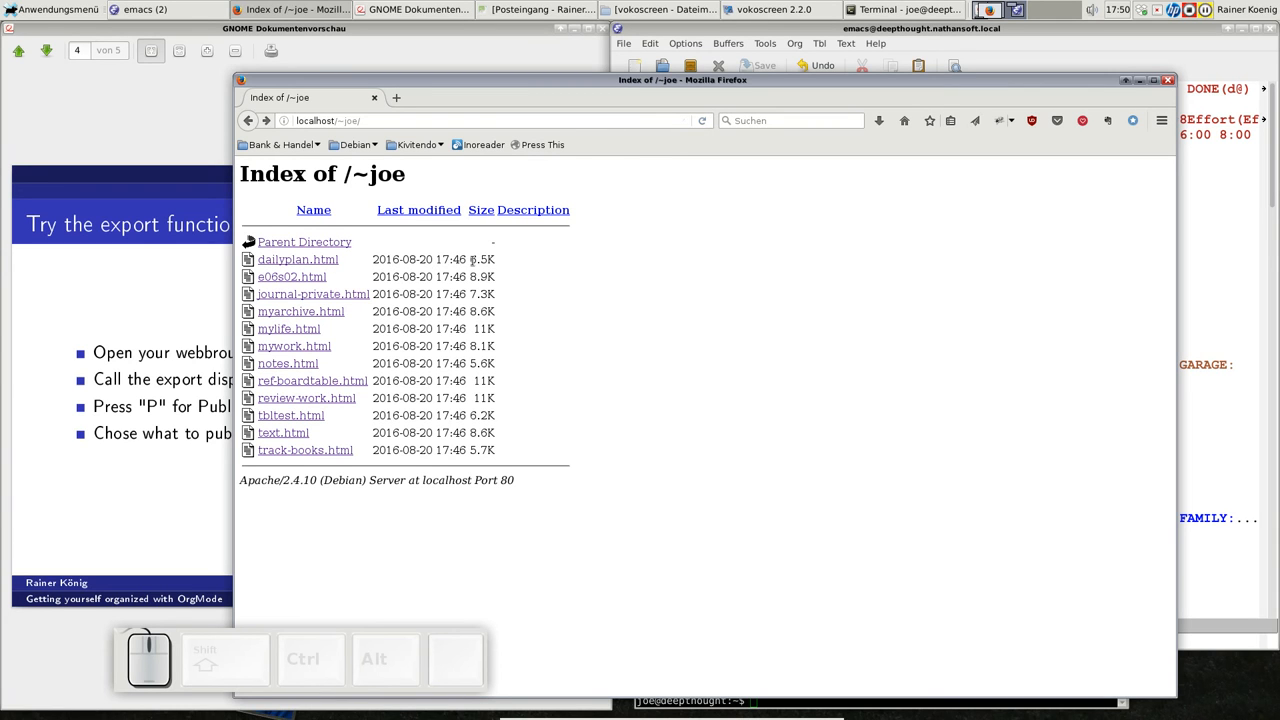
pyautogui.moveTo(392, 344)
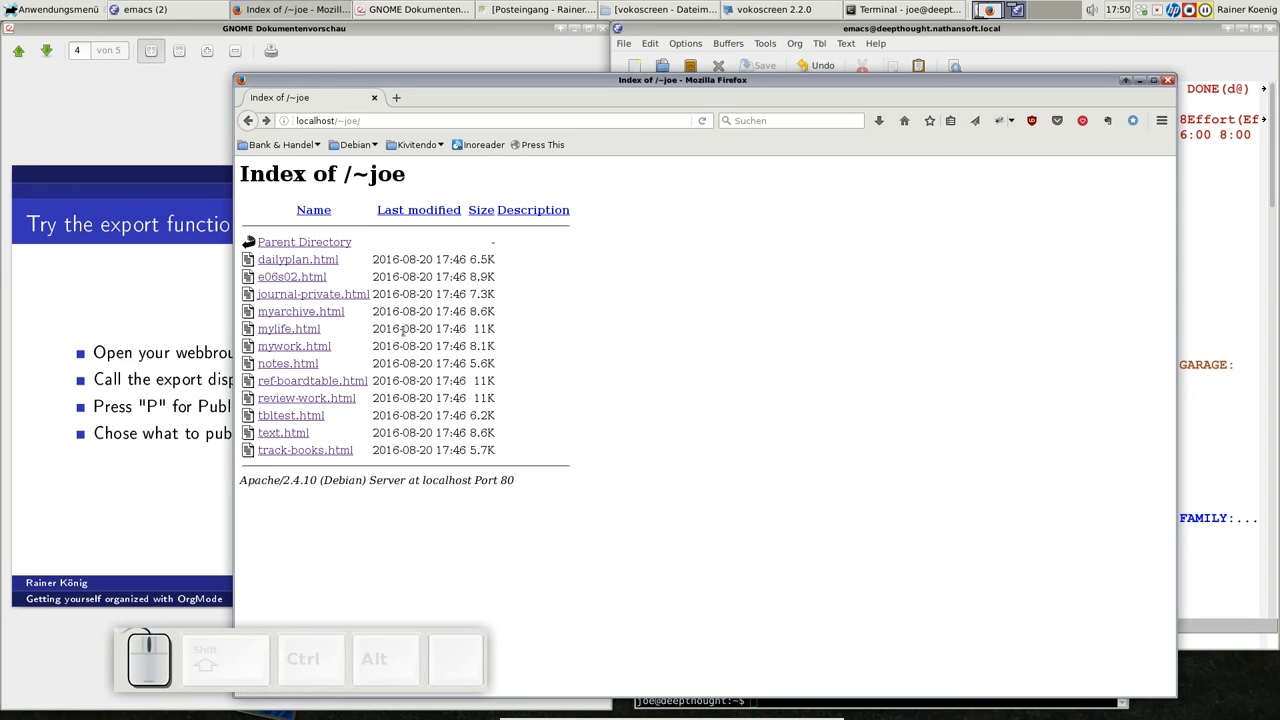
pyautogui.moveTo(284, 340)
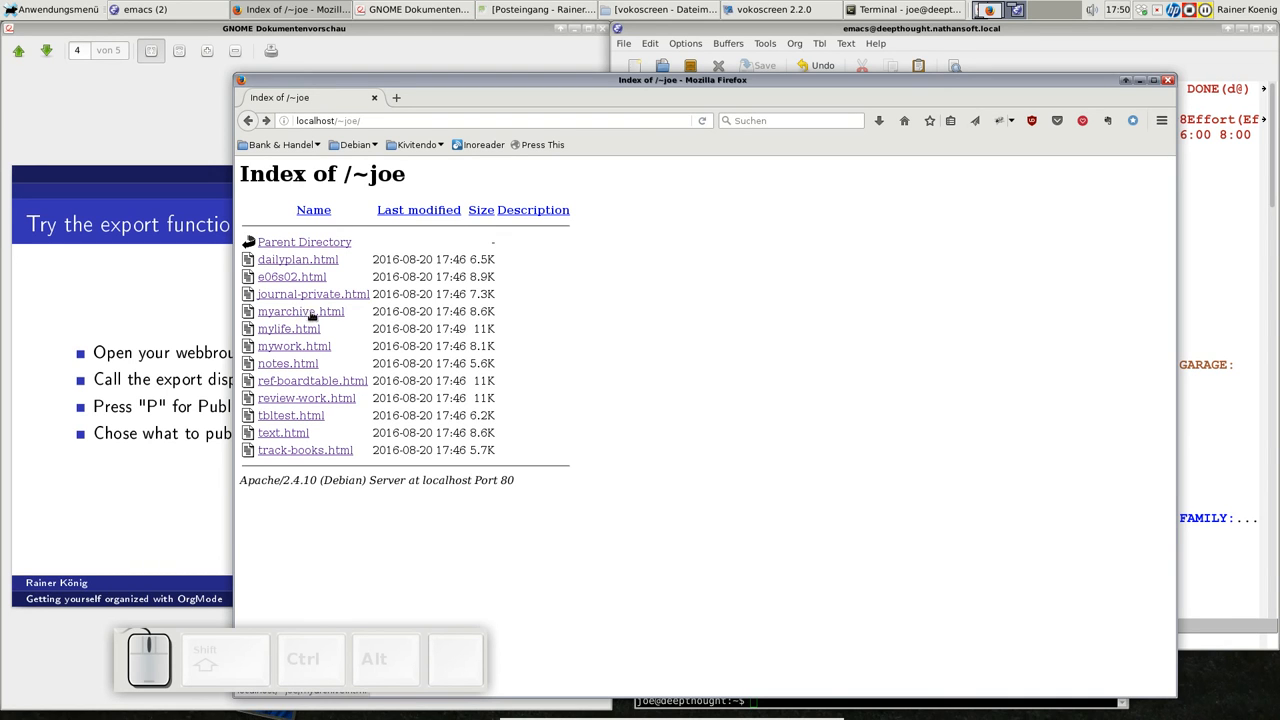
pyautogui.moveTo(276, 328)
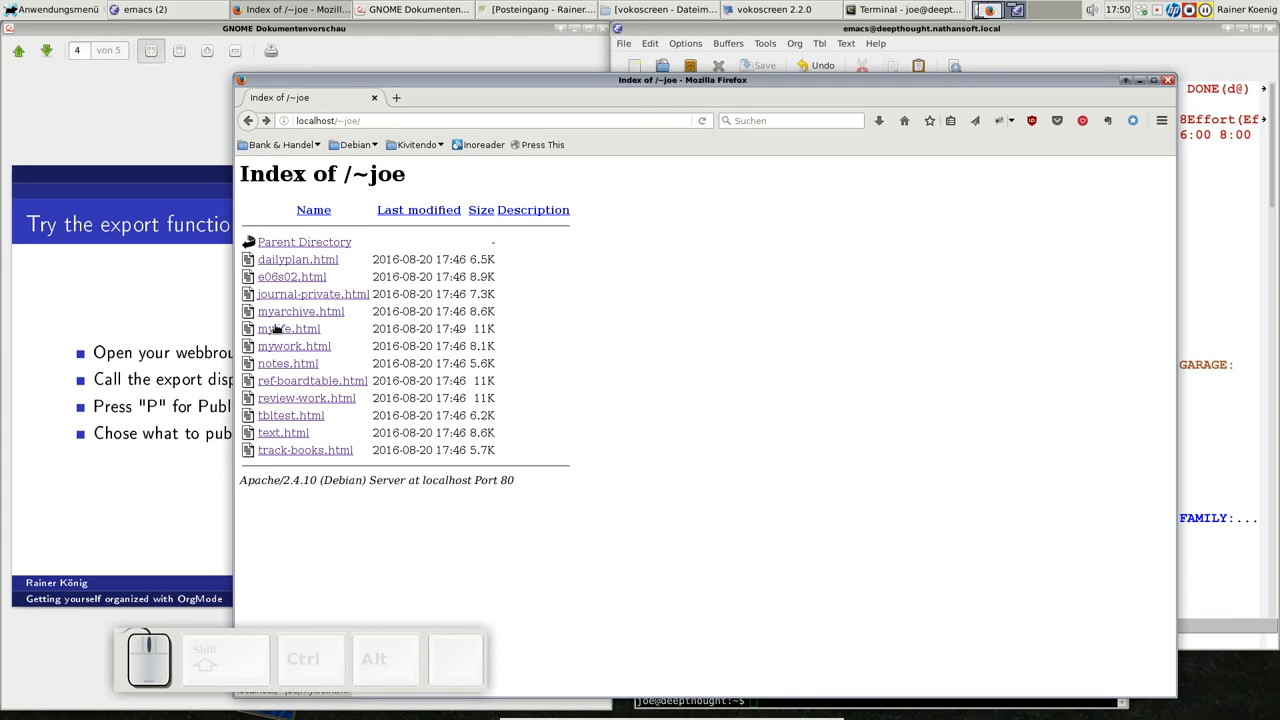
# View mylife.html's Maintenance section showing 'Washed the car today', then close Firefox.
pyautogui.click(288, 328)
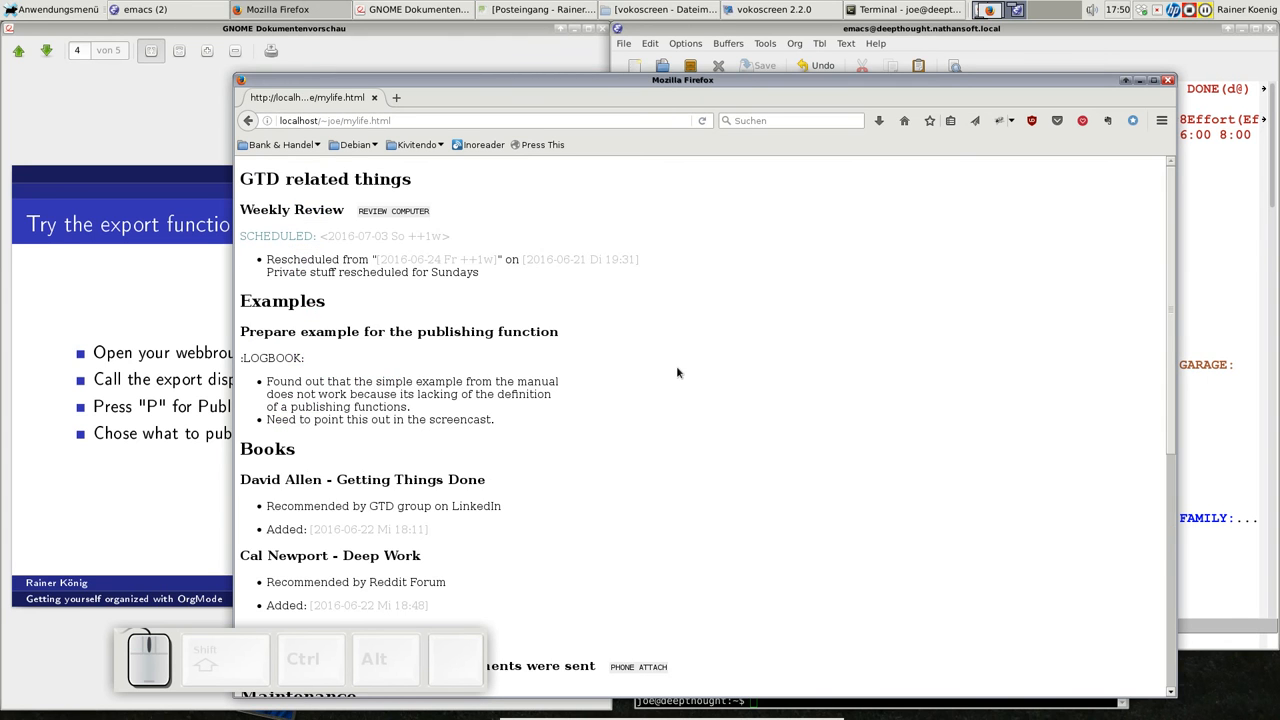
pyautogui.scroll(-3)
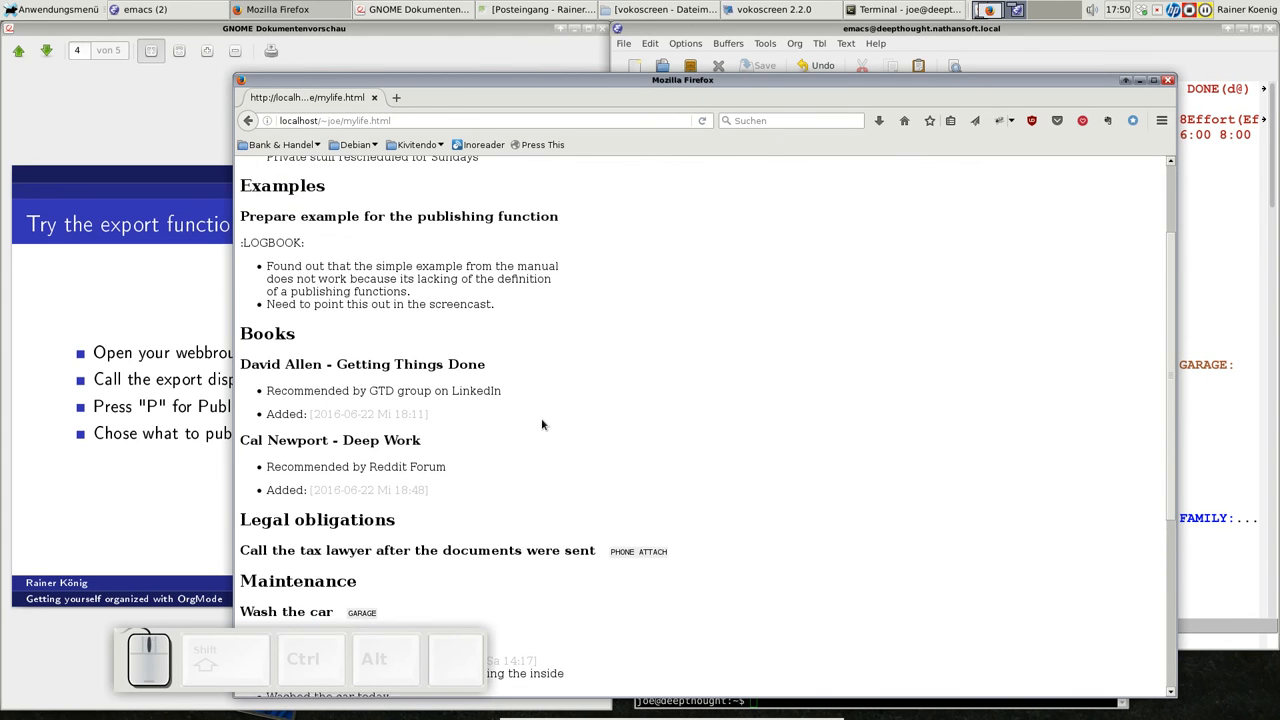
pyautogui.scroll(-3)
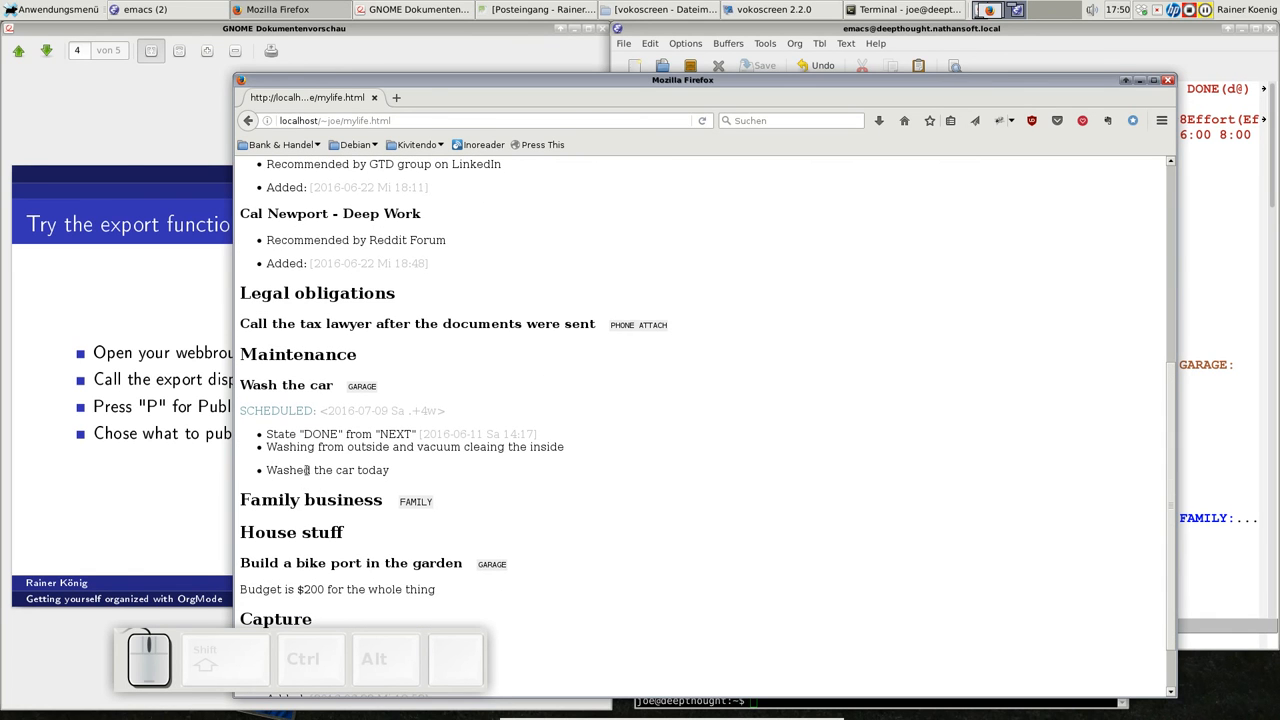
pyautogui.moveTo(422, 486)
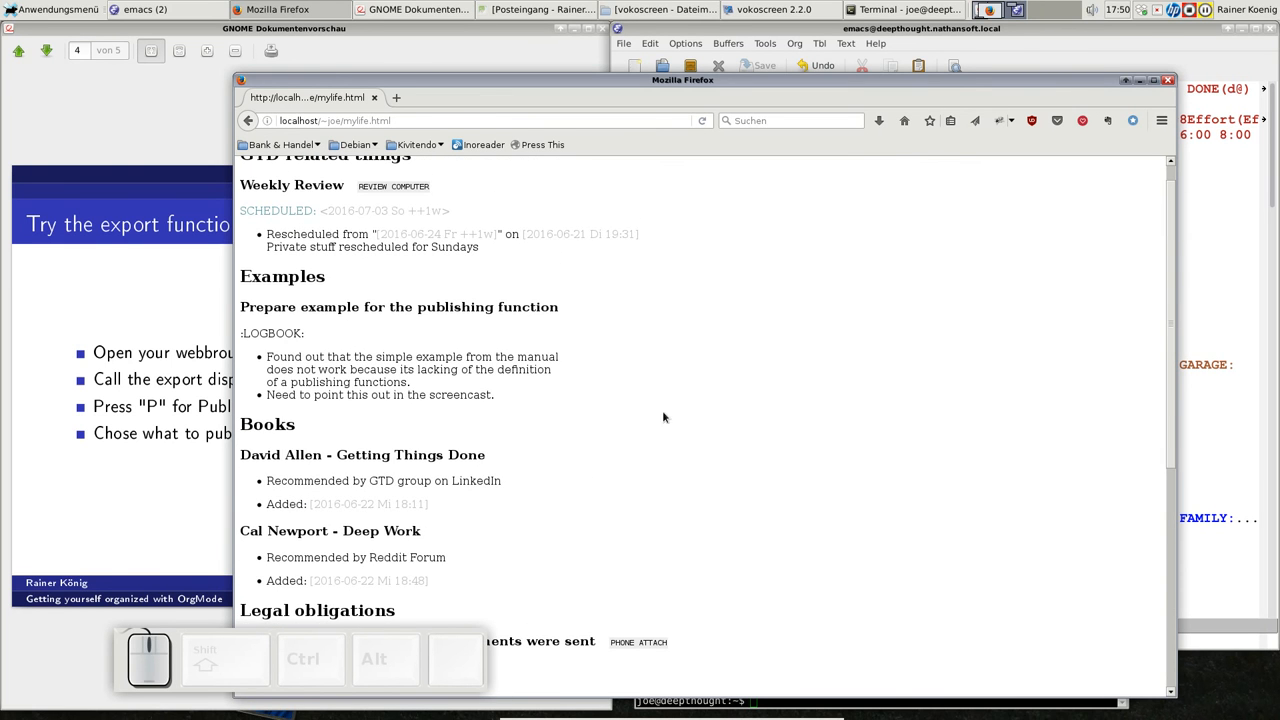
pyautogui.scroll(-3)
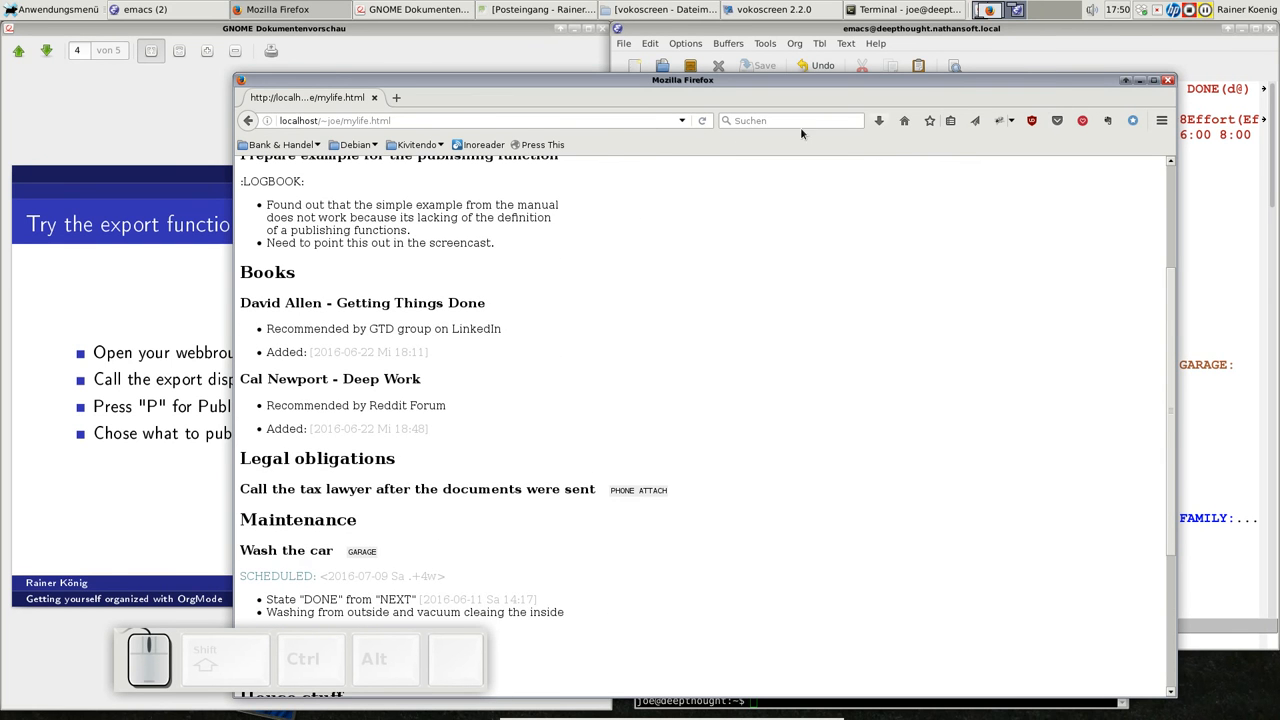
pyautogui.click(248, 120)
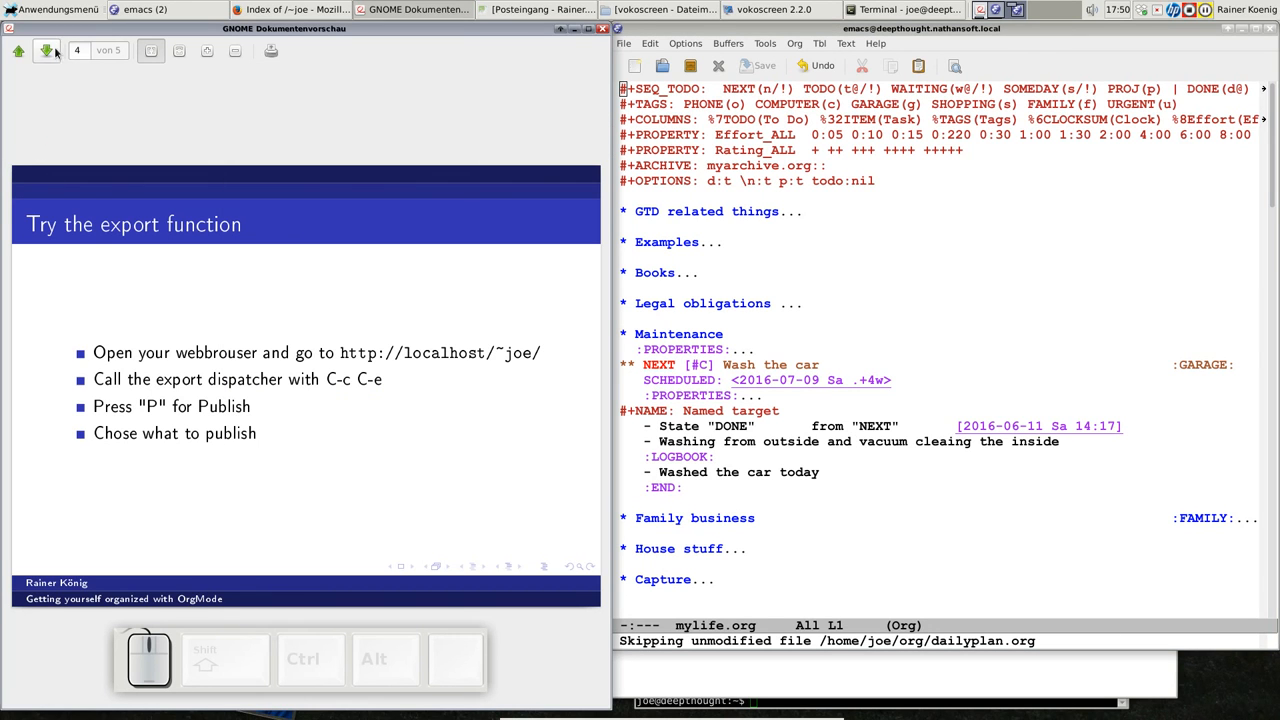
# Advance to slide 5, 'Additional information', about export timestamps in ~/.org-timestamps/.
pyautogui.click(46, 52)
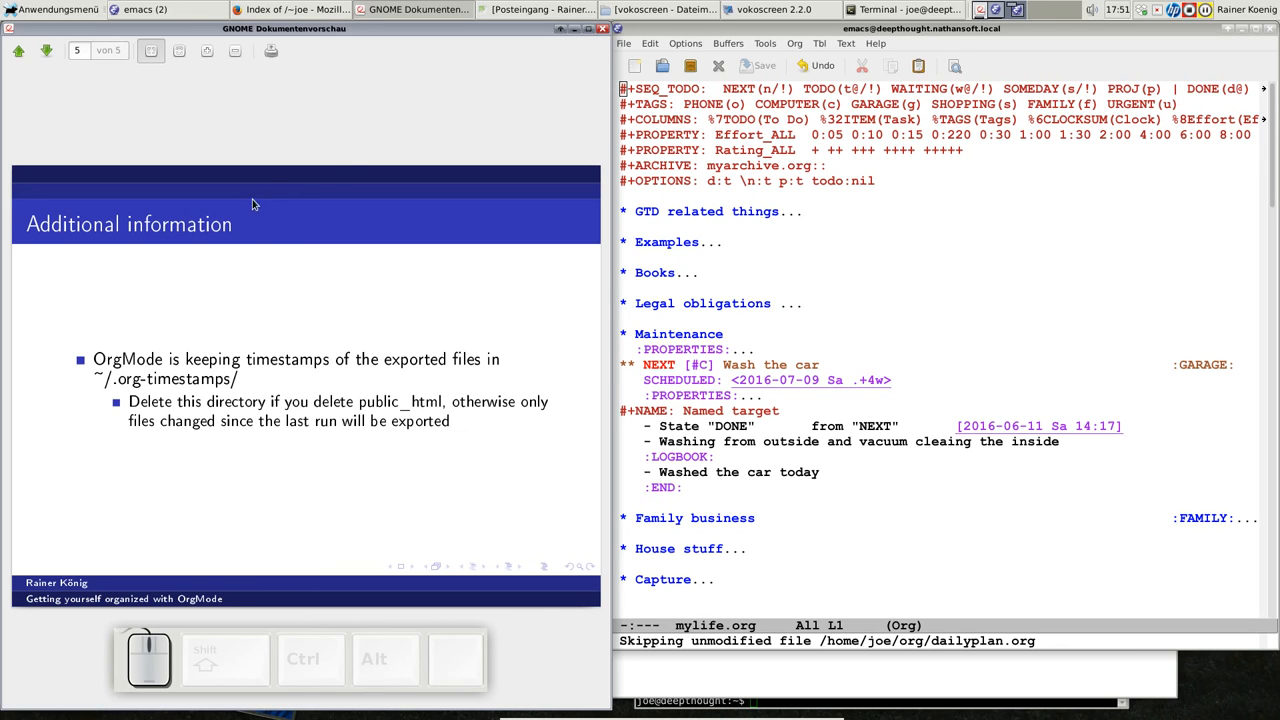
pyautogui.moveTo(760, 336)
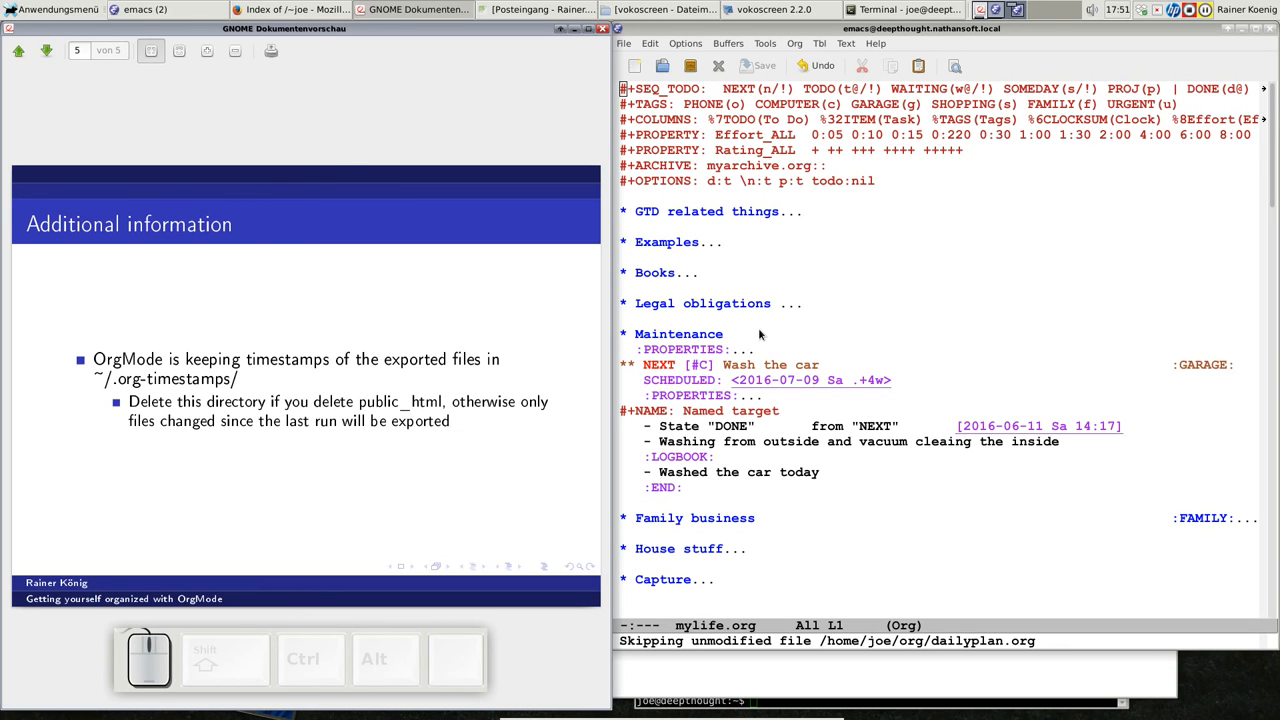
pyautogui.moveTo(1048, 282)
pyautogui.write('ls -l .org-timestamps/')
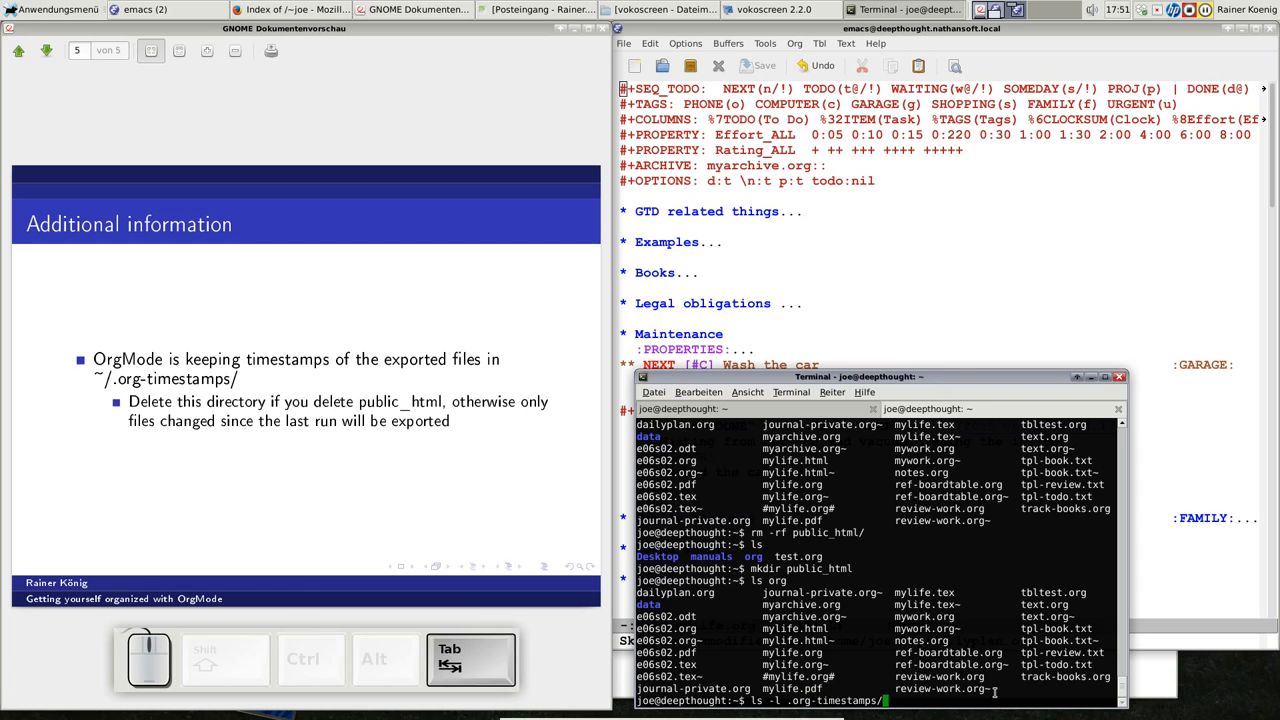
# Run ls -l .org-timestamps/ showing its single org.cache file.
pyautogui.press('Return')
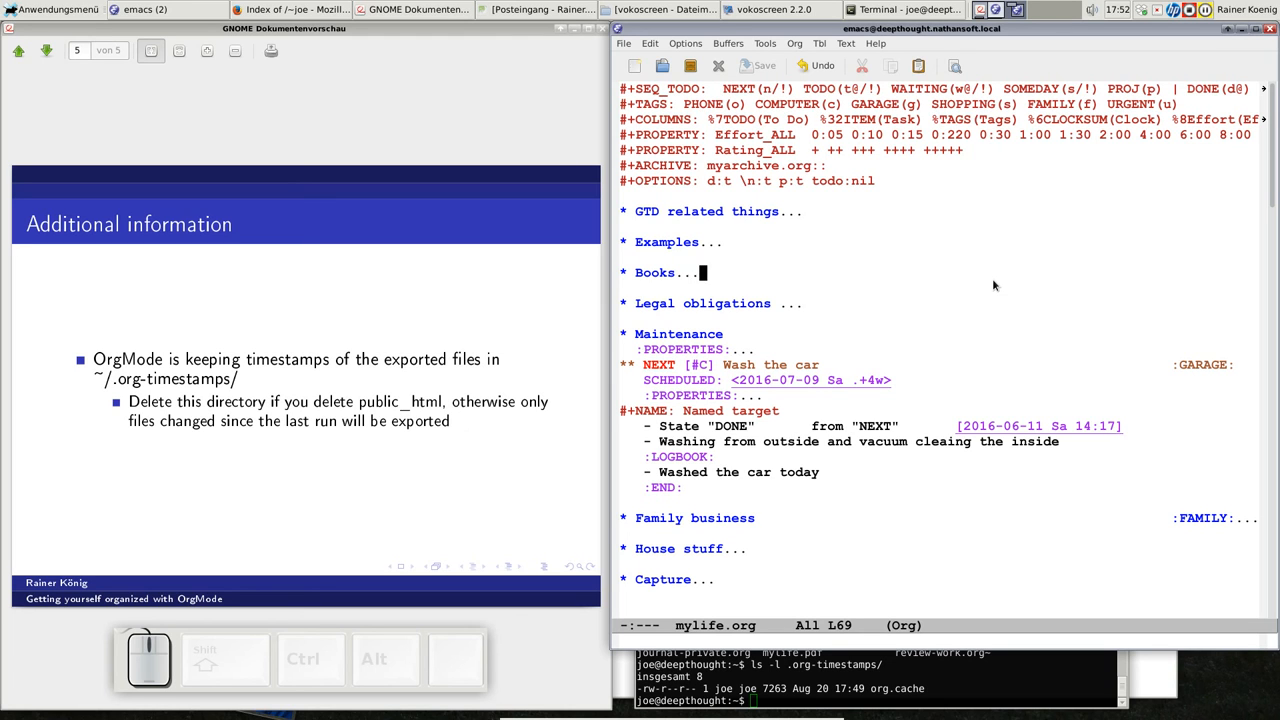
pyautogui.moveTo(480, 430)
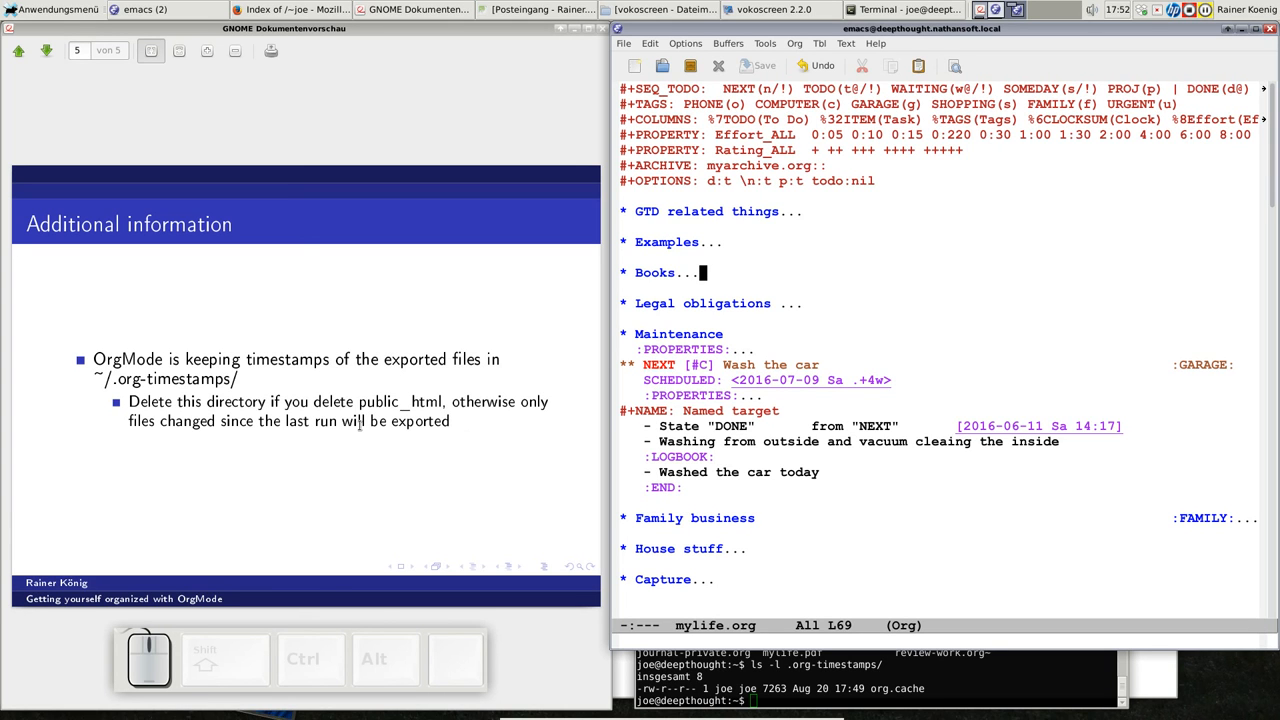
pyautogui.moveTo(114, 464)
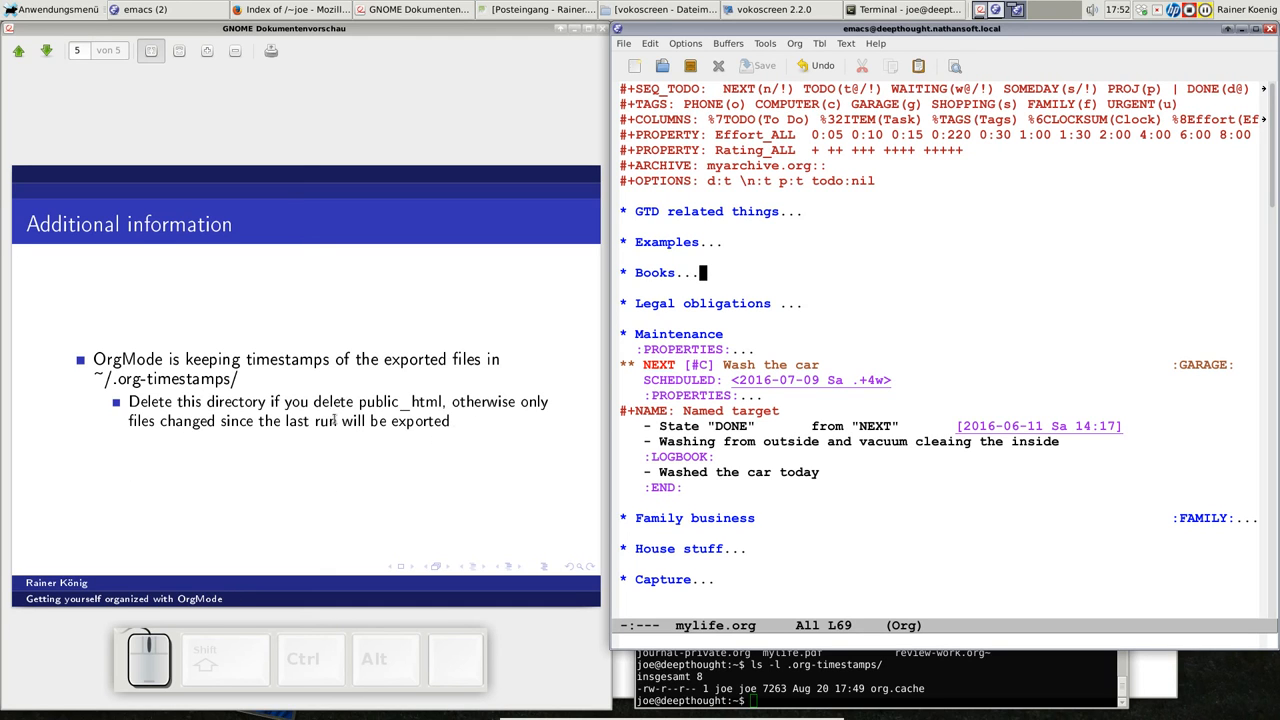
pyautogui.moveTo(488, 414)
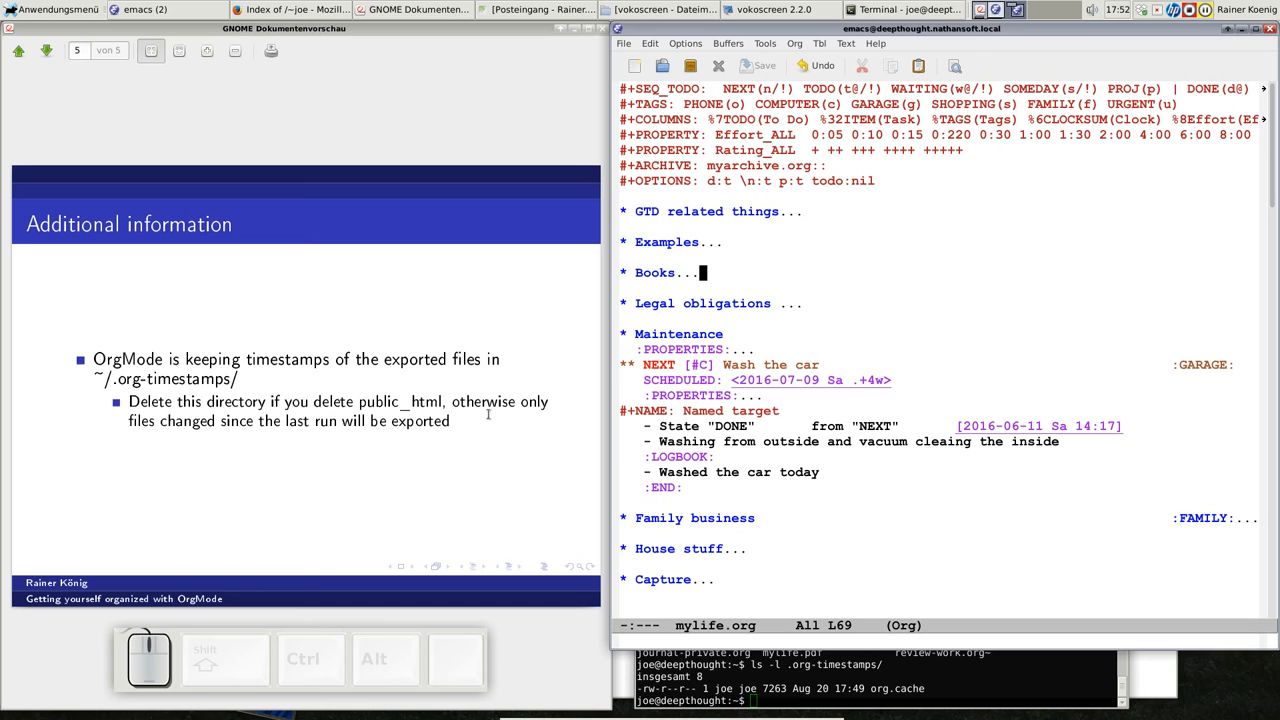
pyautogui.moveTo(888, 524)
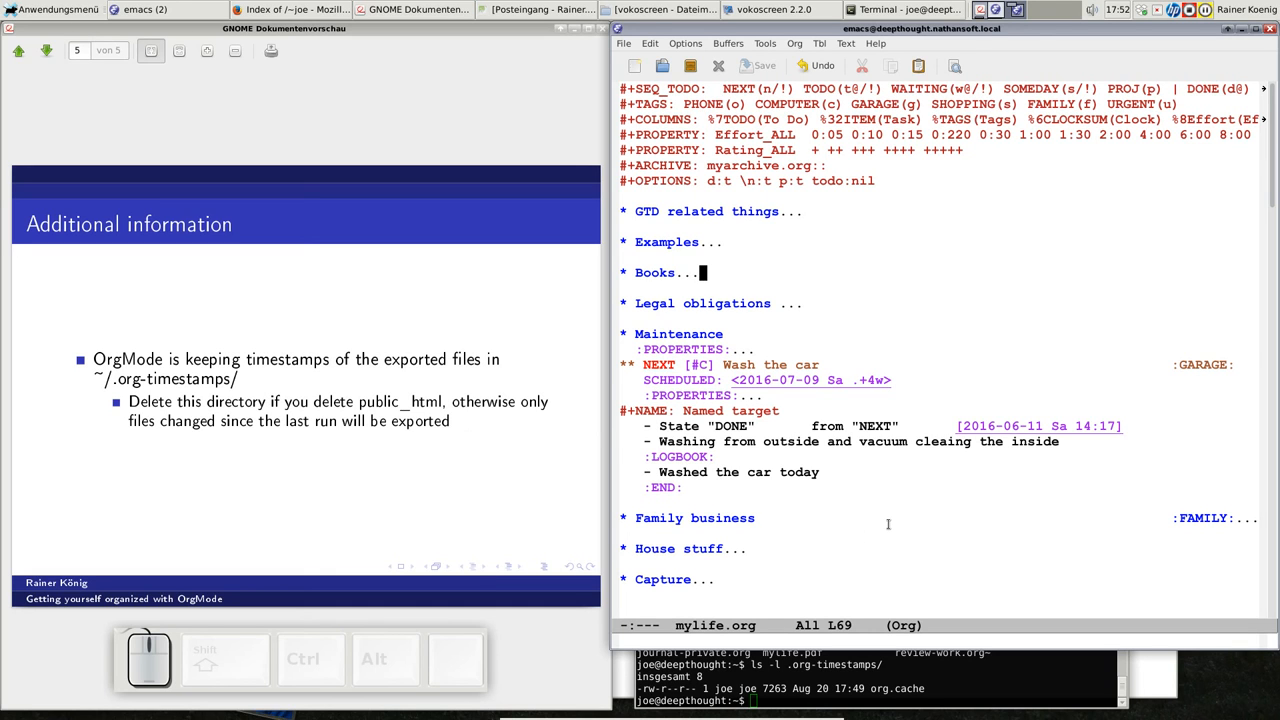